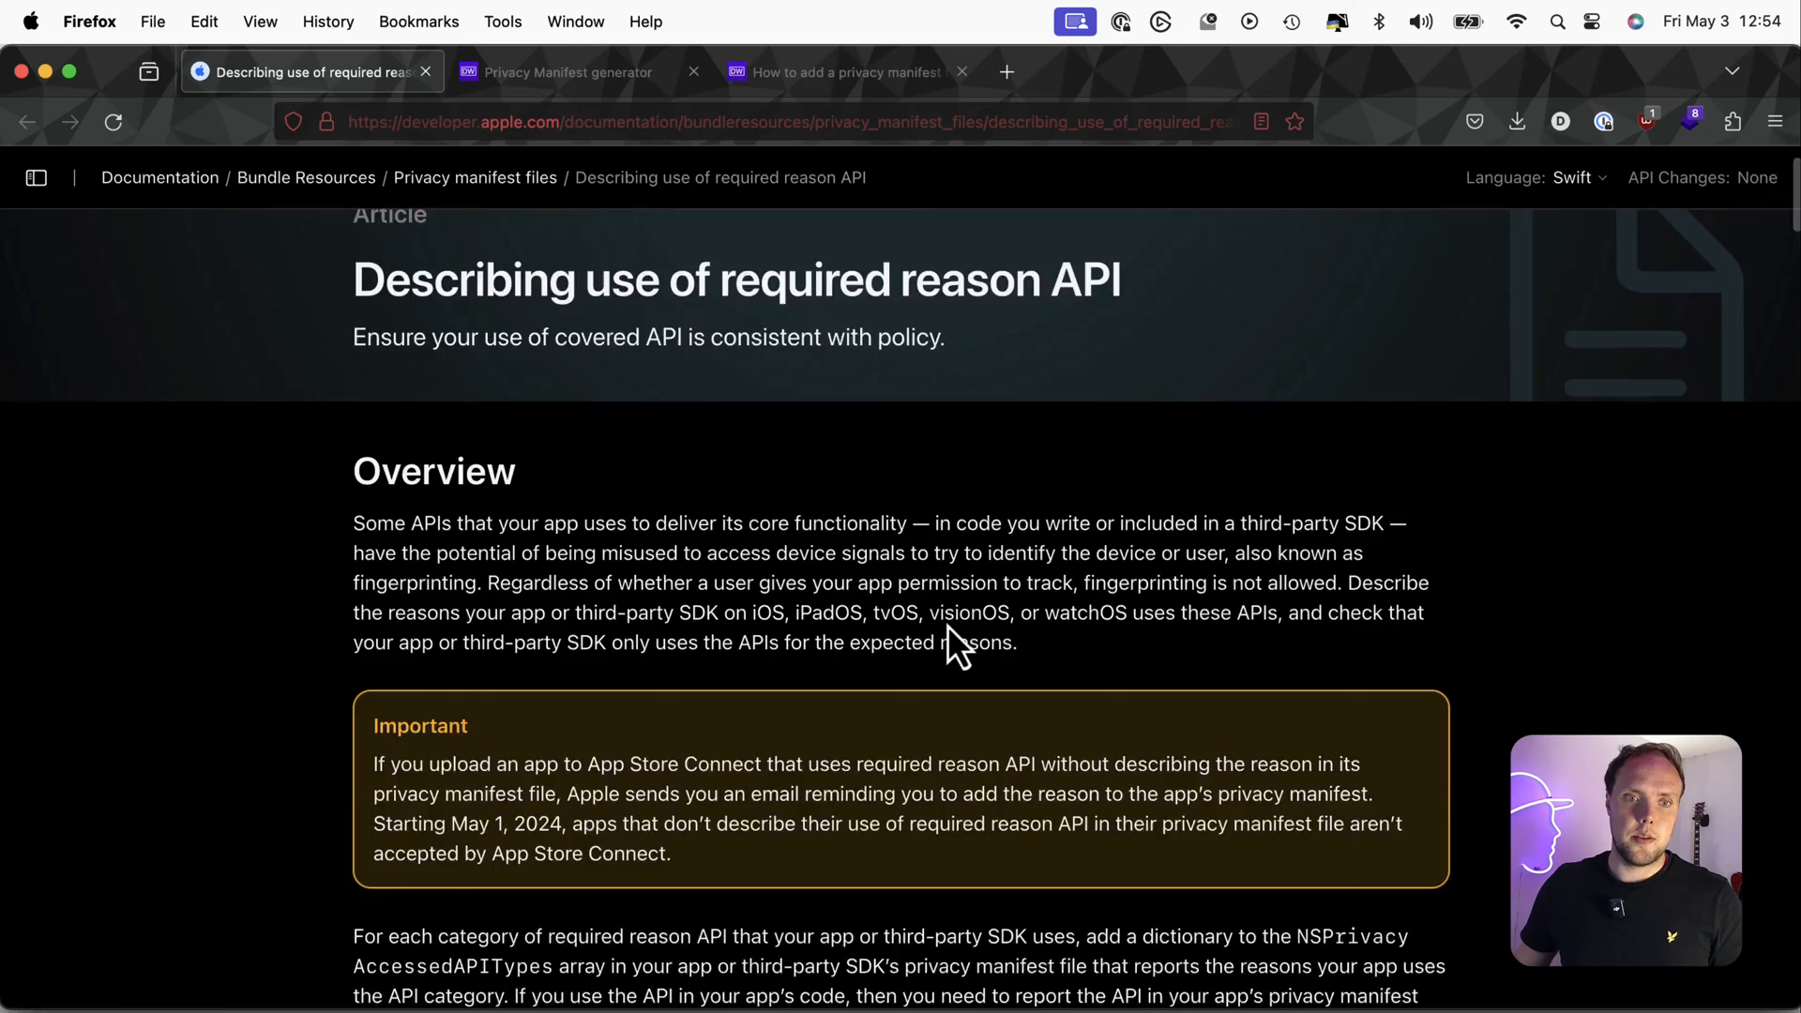
Scroll the Apple docs down to the User defaults APIs required-reason section
{"action": "scroll", "scroll_direction": "down", "scroll_amount": 3}
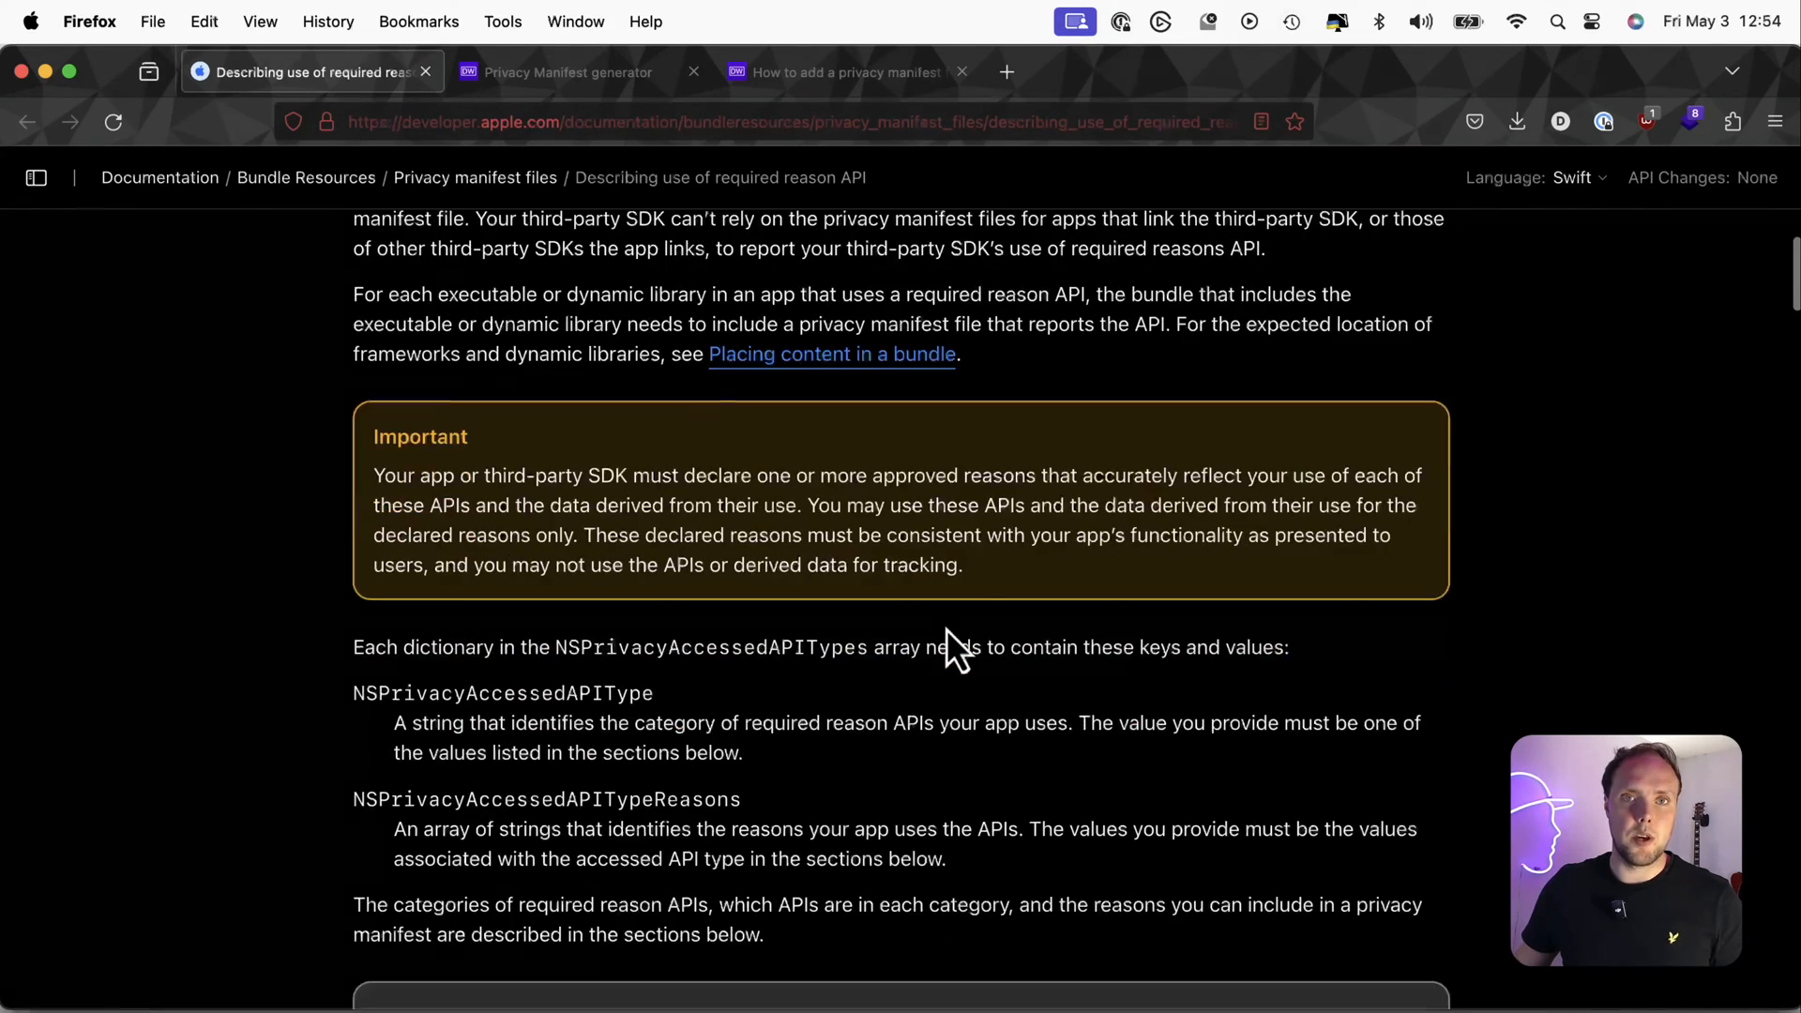
{"action": "scroll", "scroll_direction": "down", "scroll_amount": 3}
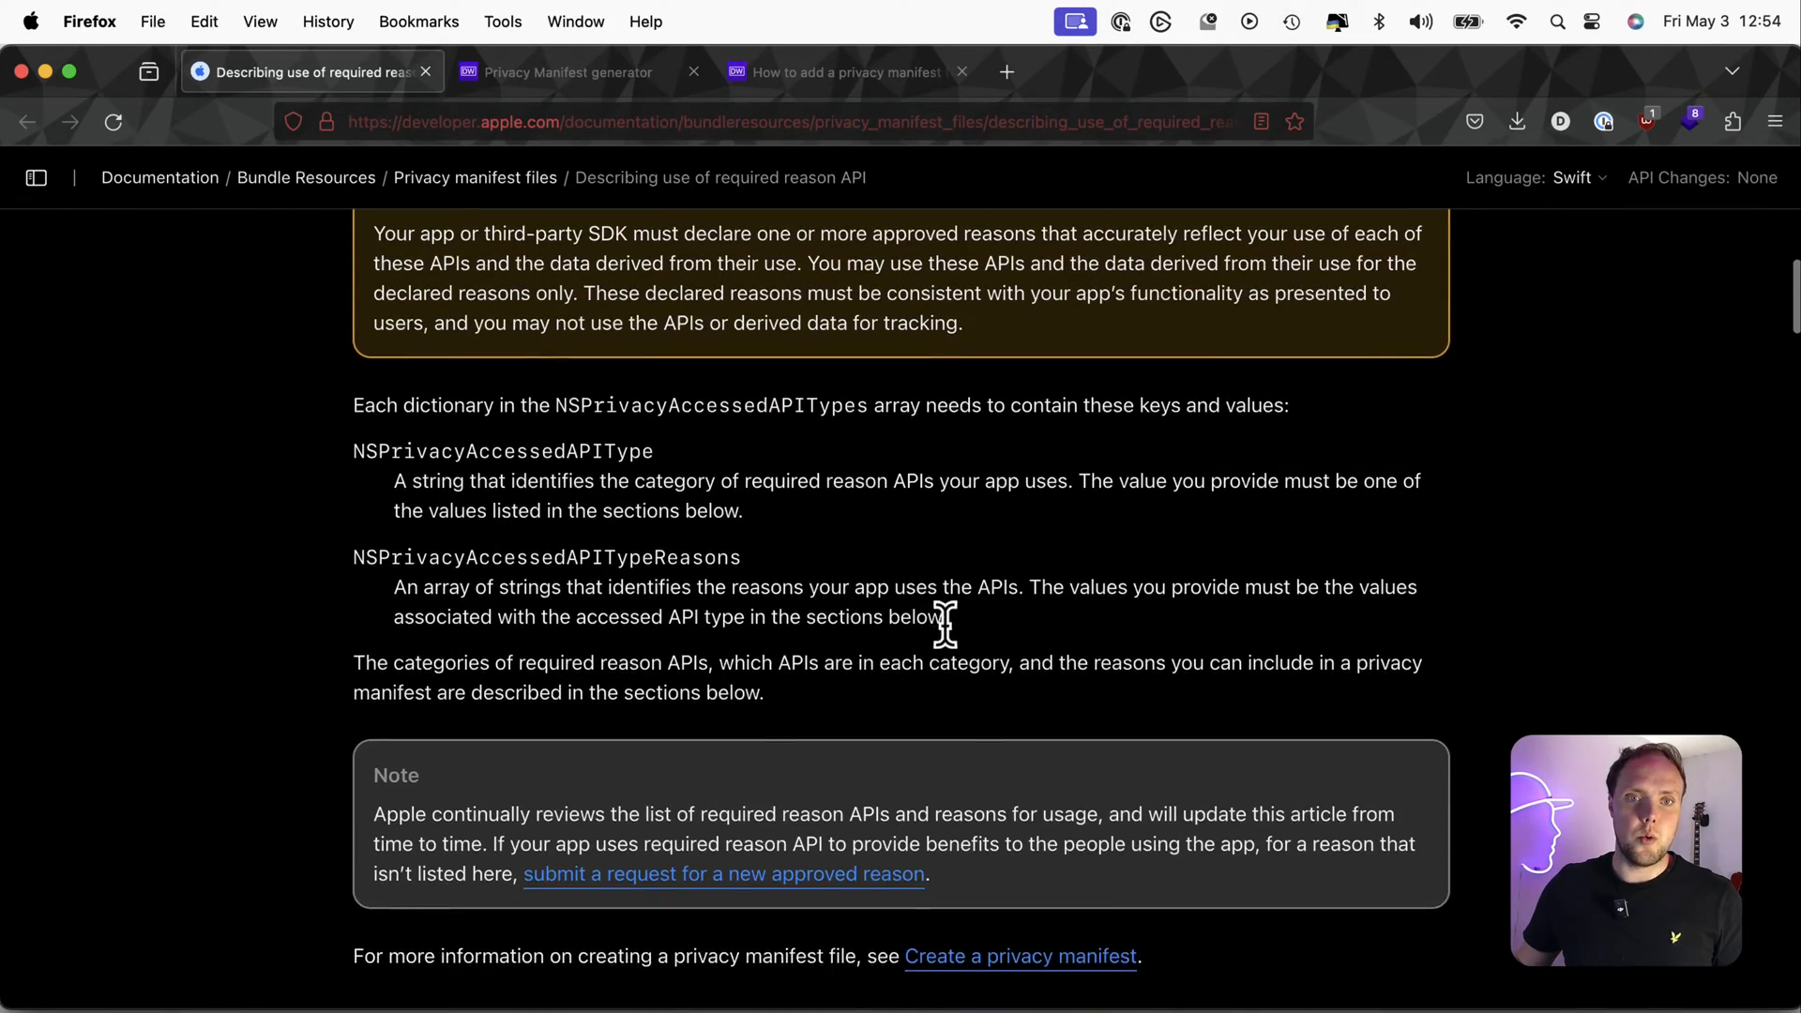
{"action": "scroll", "scroll_direction": "down", "scroll_amount": 3}
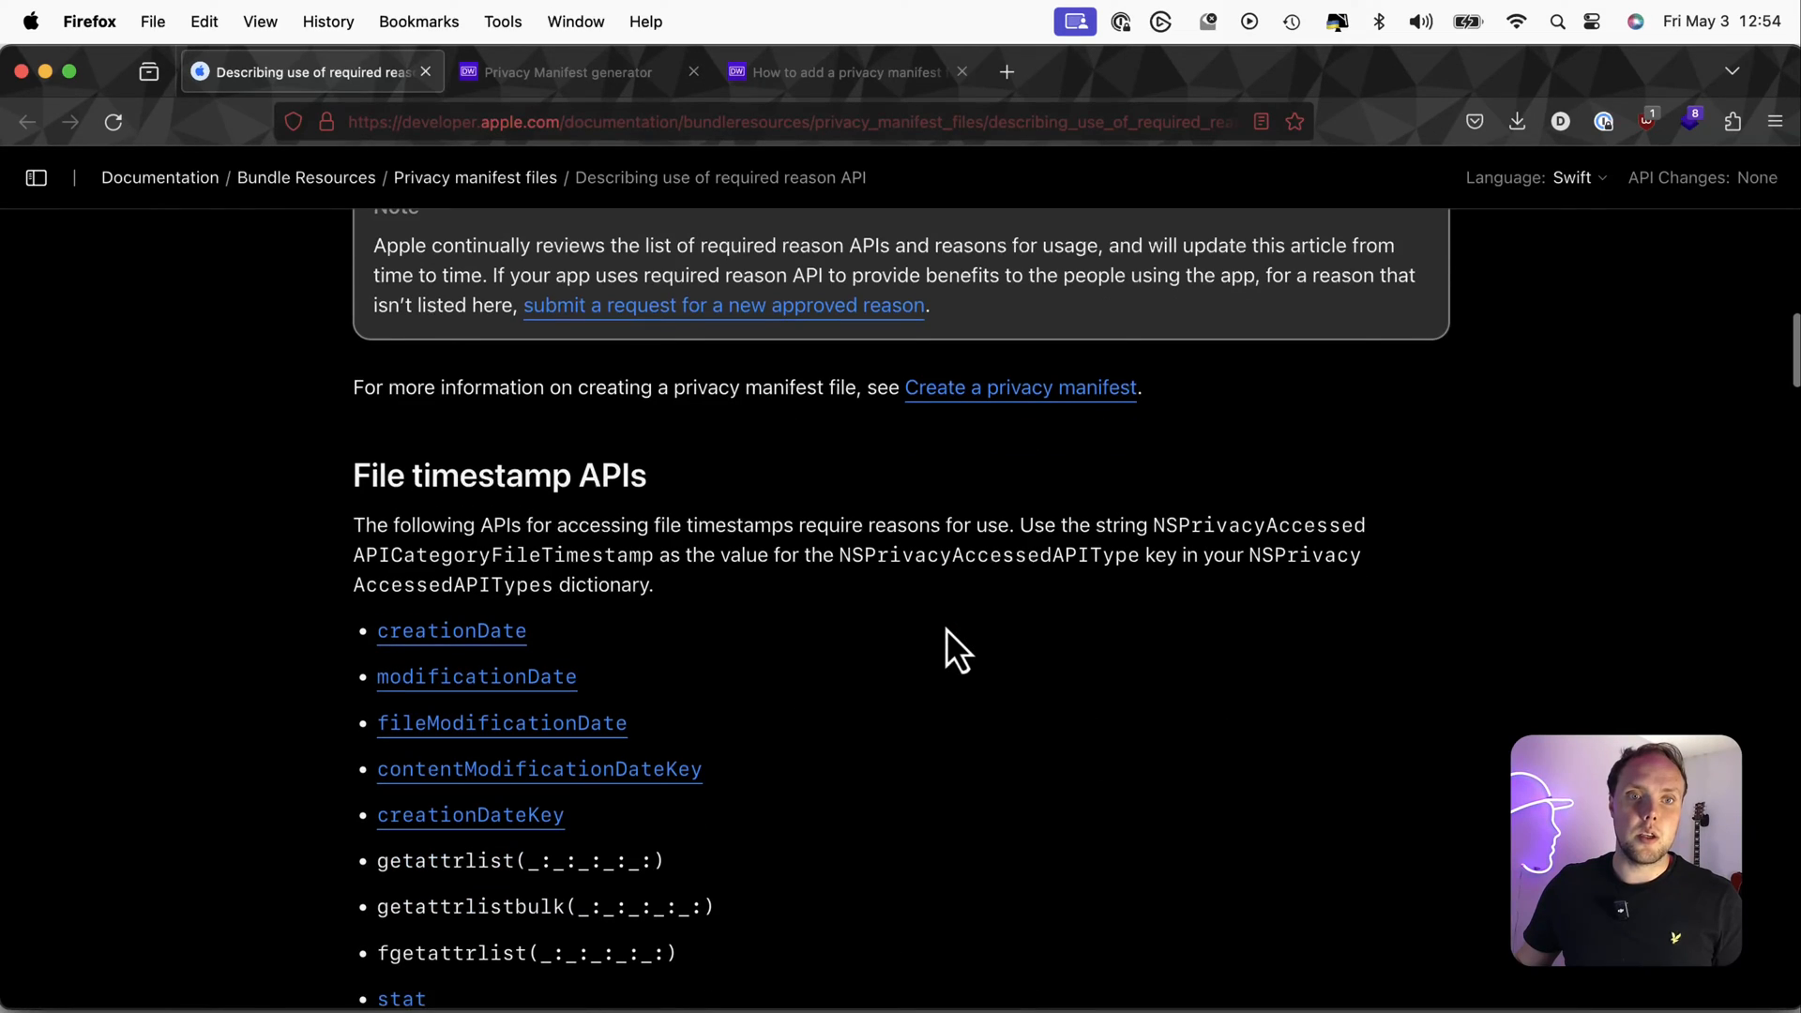
{"action": "scroll", "scroll_direction": "down", "scroll_amount": 3}
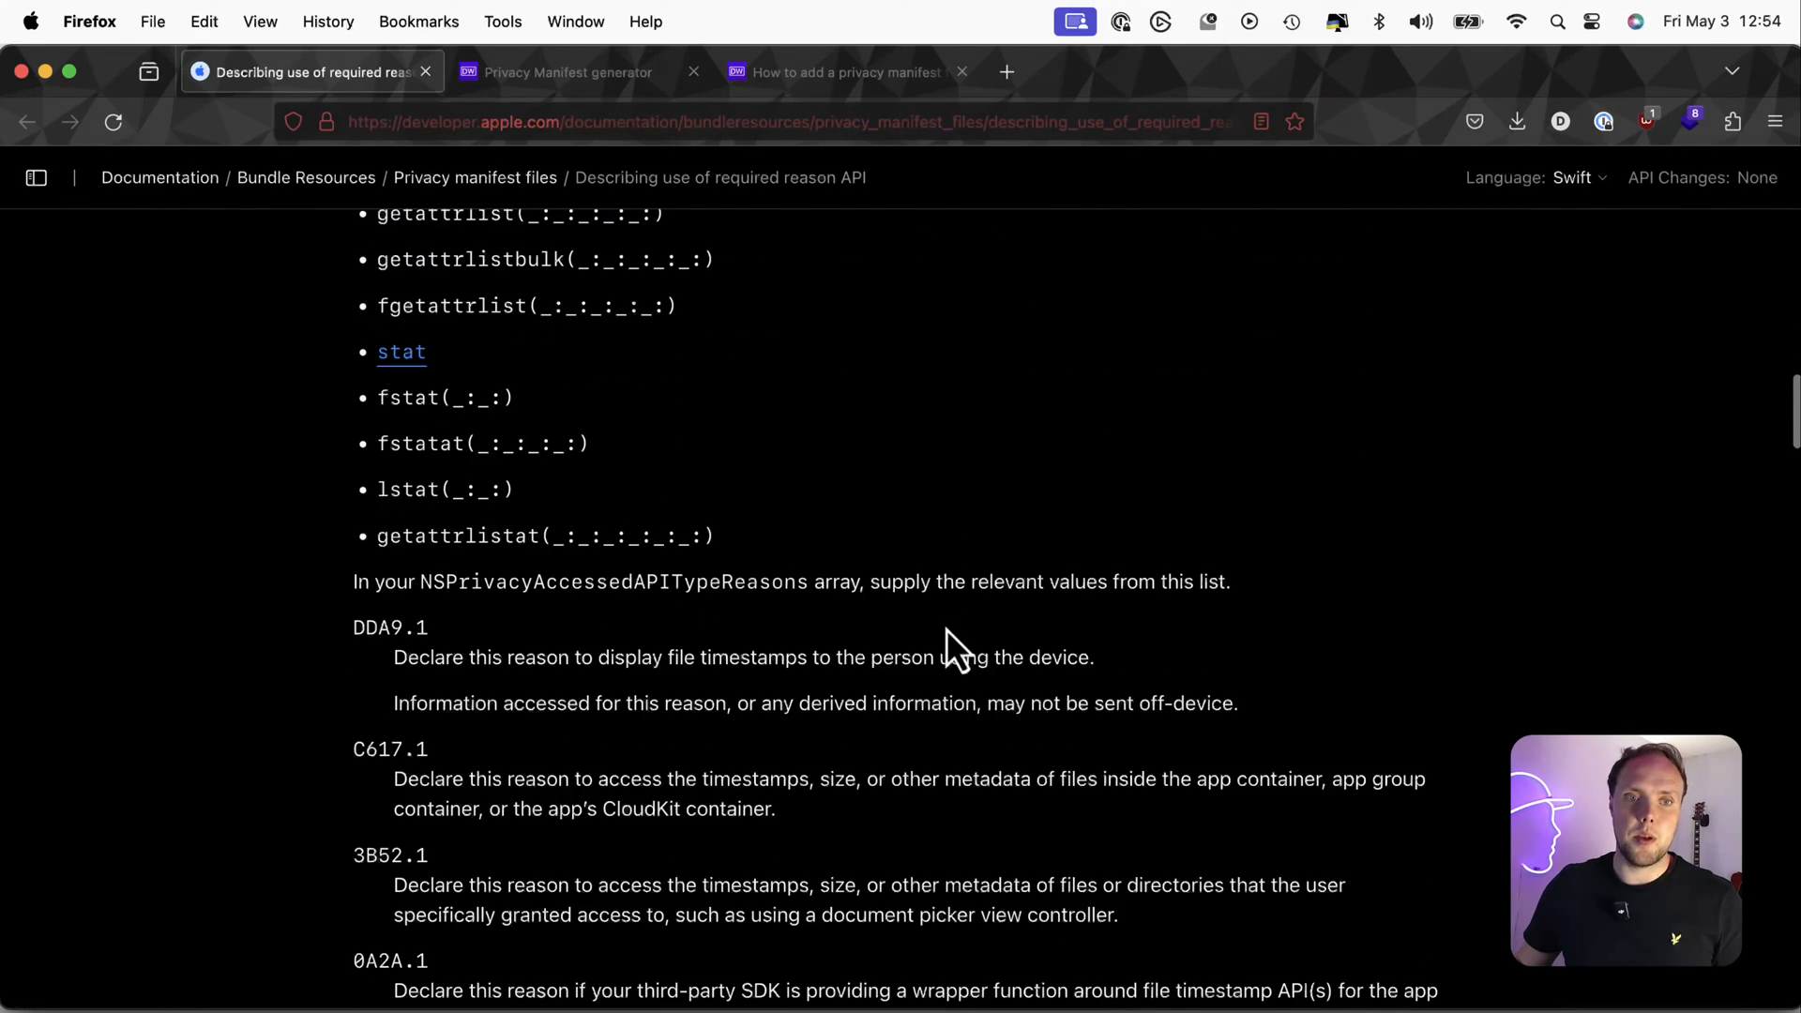
{"action": "scroll", "scroll_direction": "down", "scroll_amount": 3}
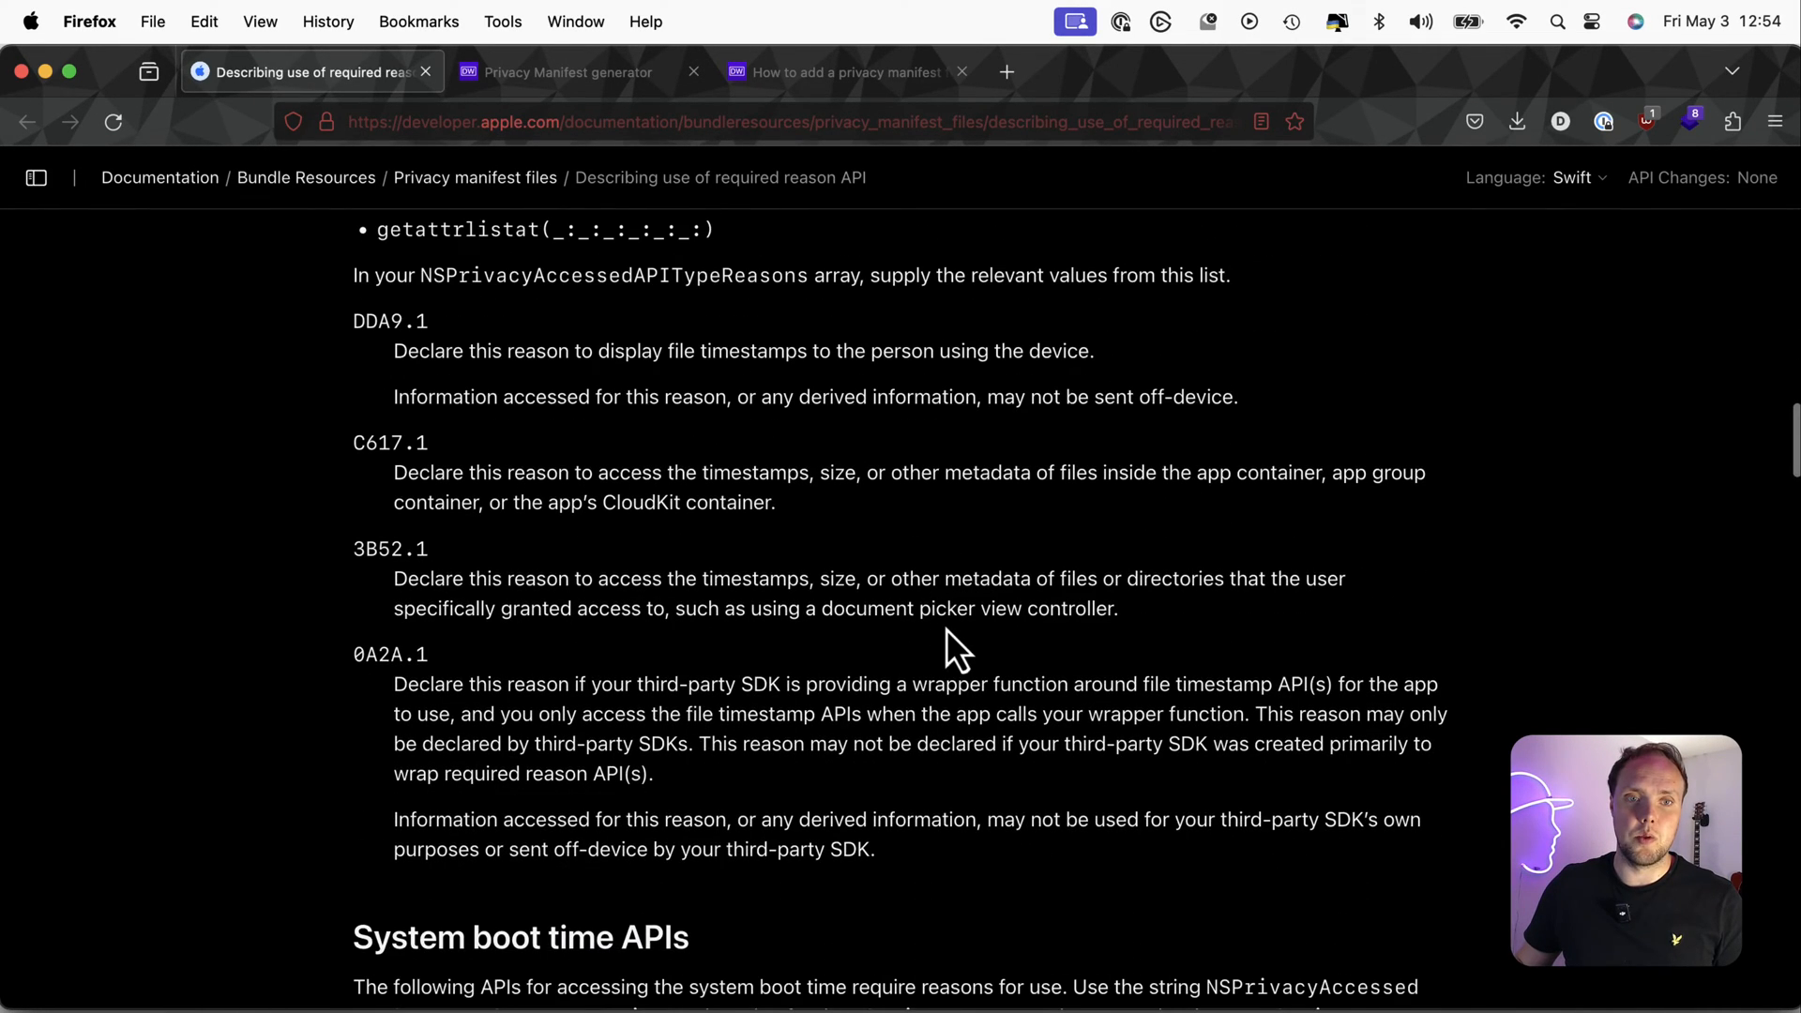
{"action": "scroll", "scroll_direction": "down", "scroll_amount": 3}
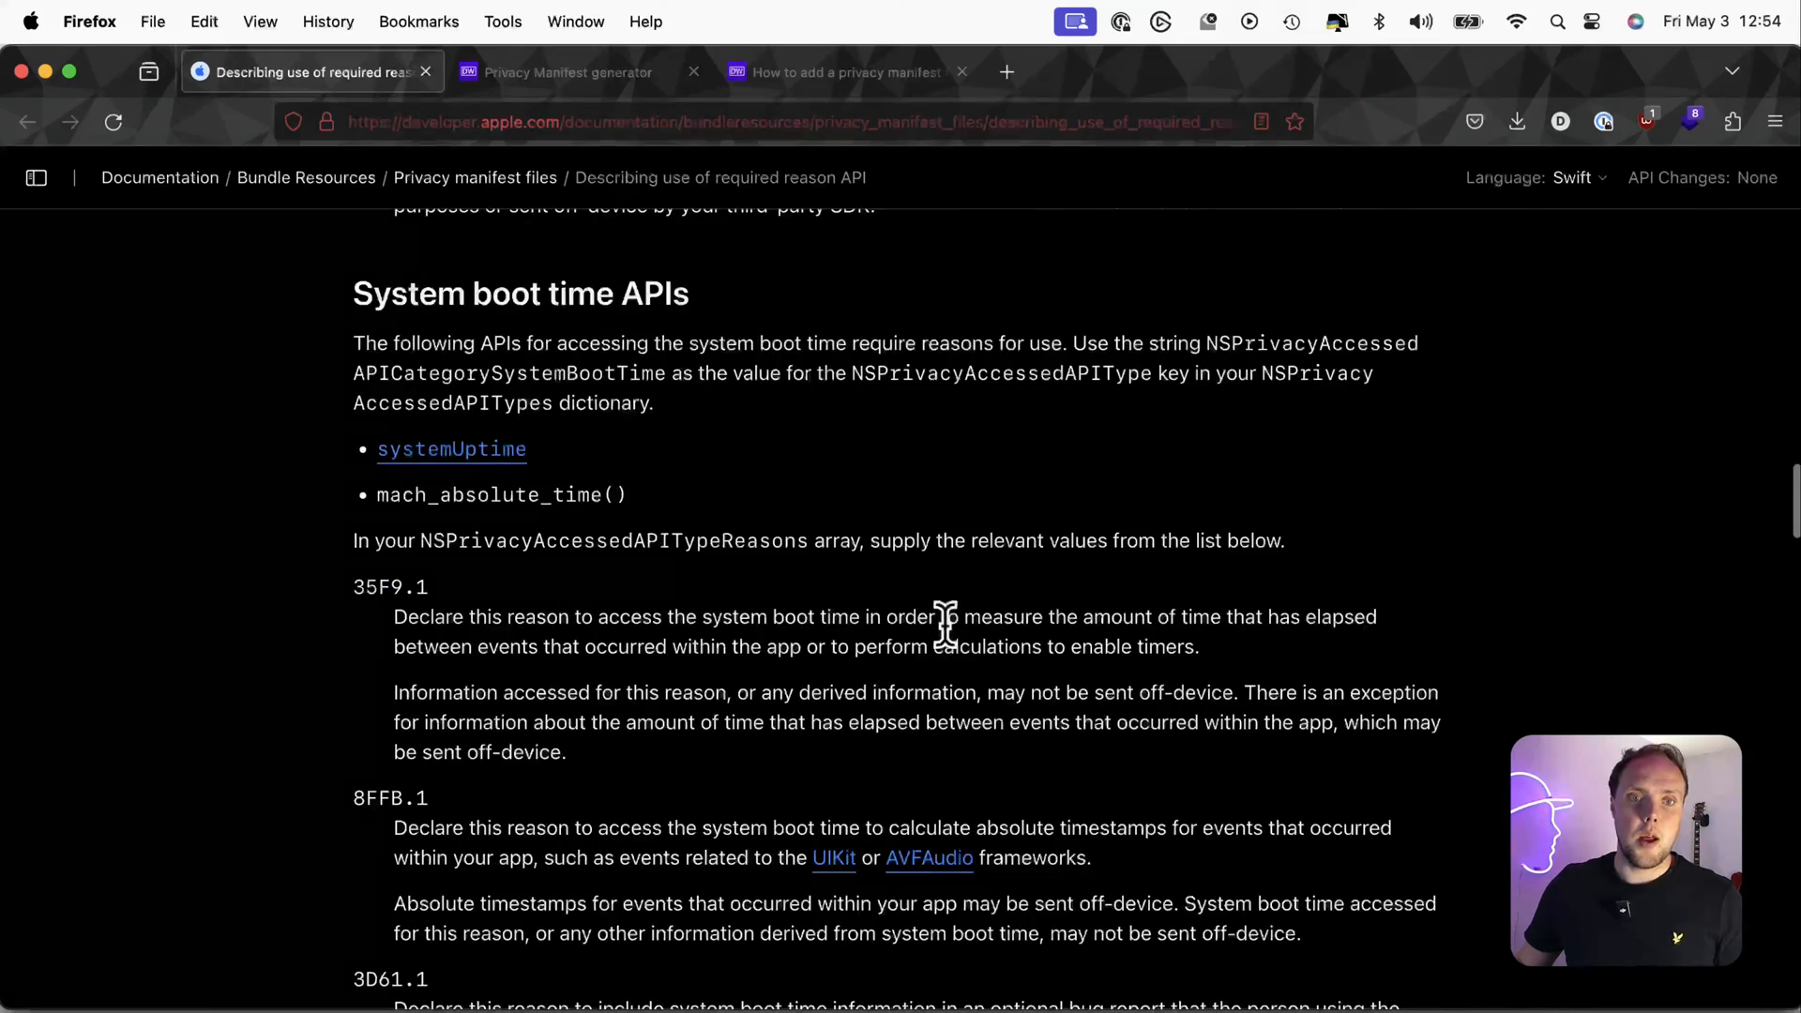
{"action": "scroll", "scroll_direction": "down", "scroll_amount": 3}
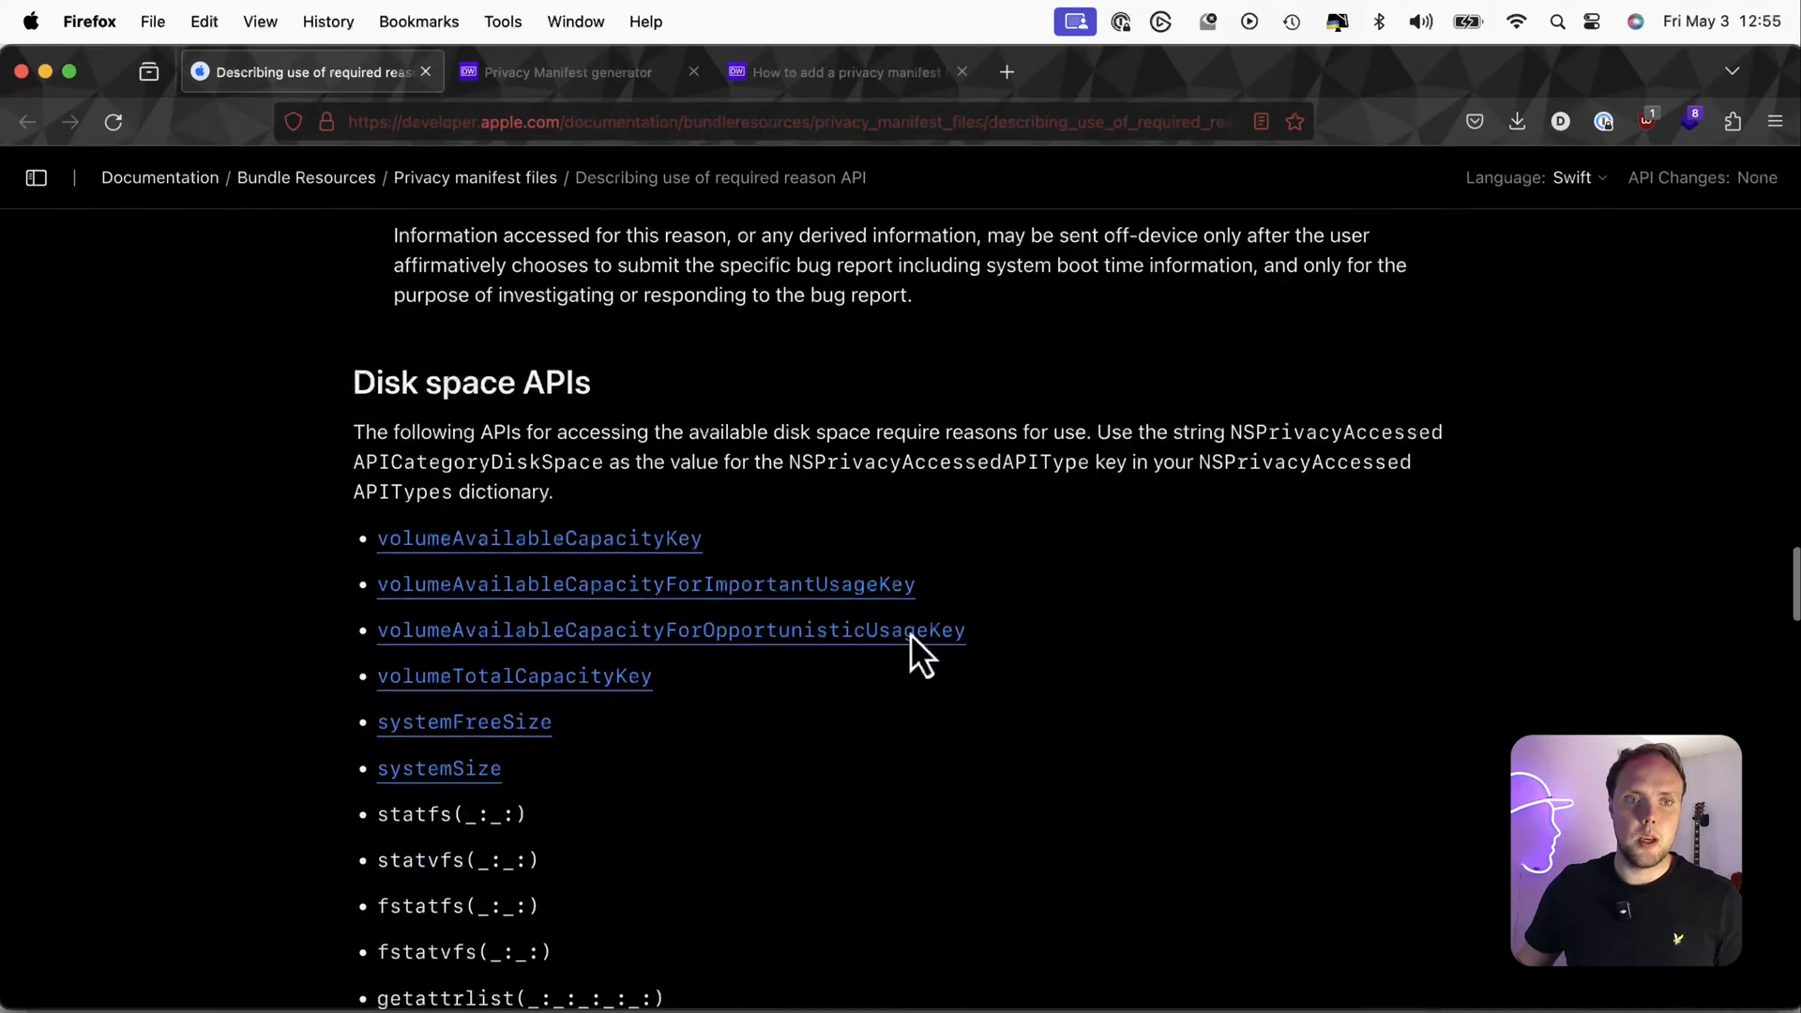
{"action": "scroll", "scroll_direction": "down", "scroll_amount": 3}
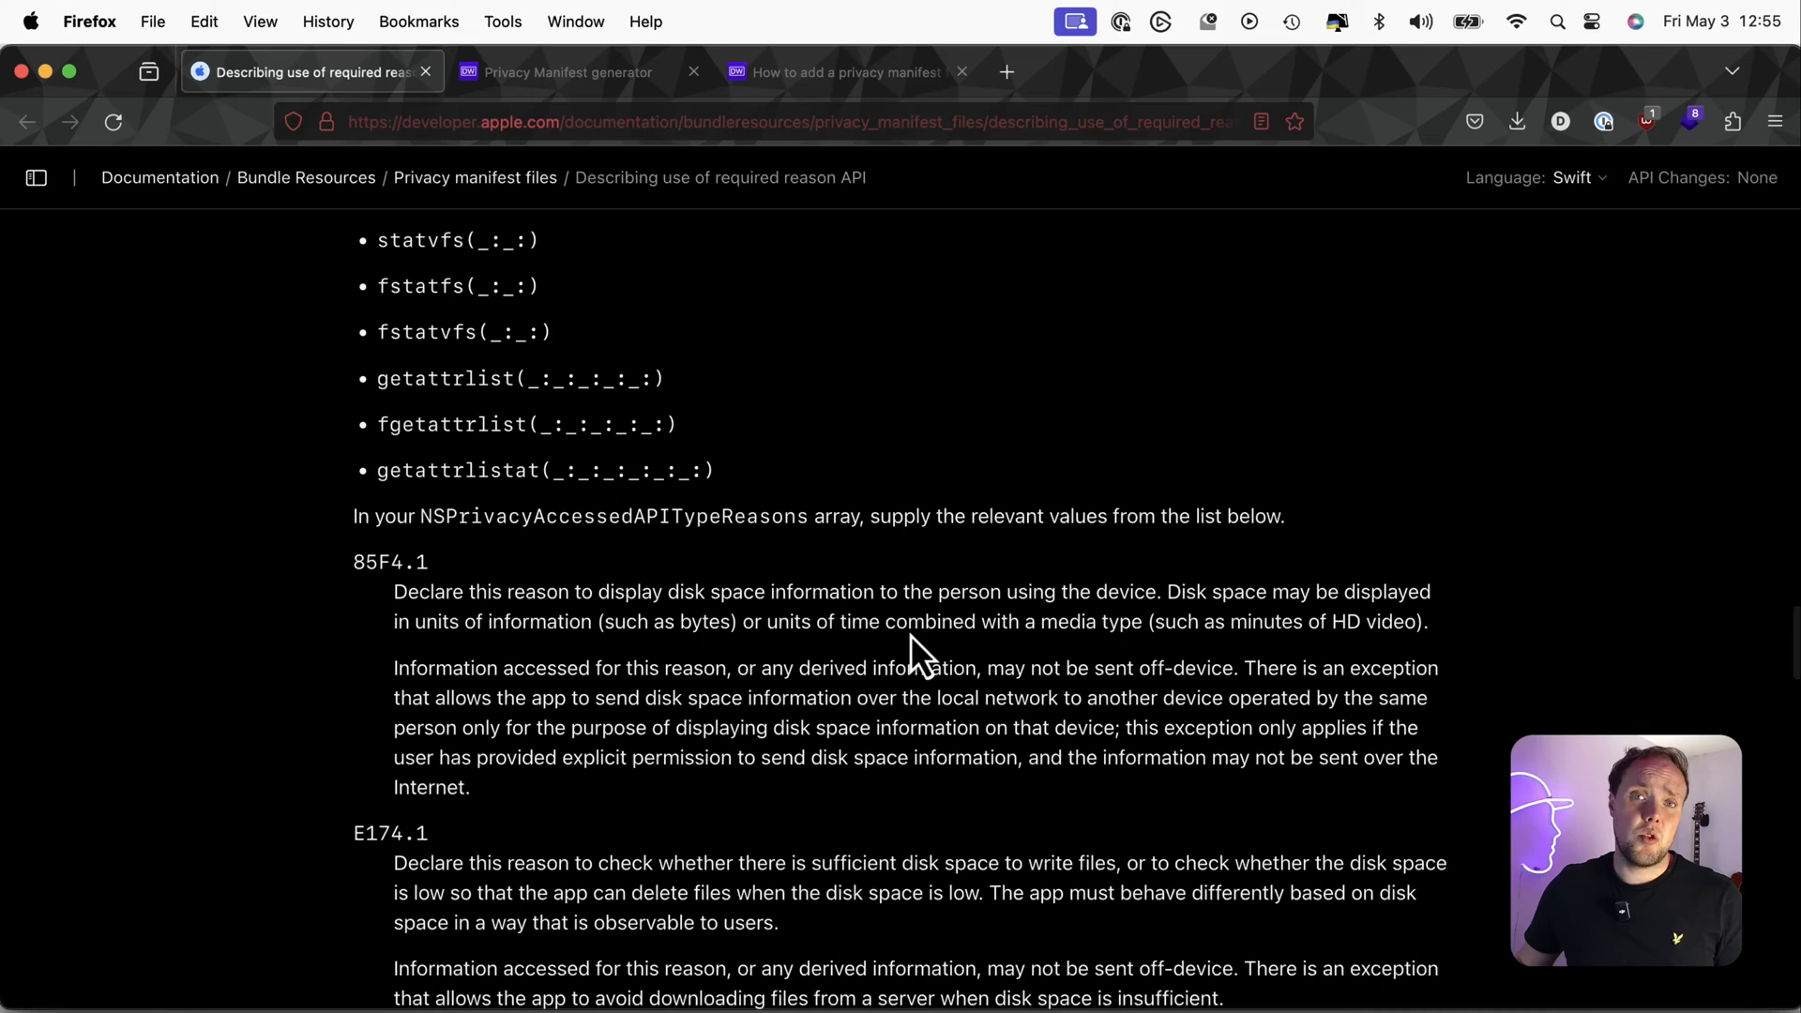
{"action": "scroll", "scroll_direction": "down", "scroll_amount": 3}
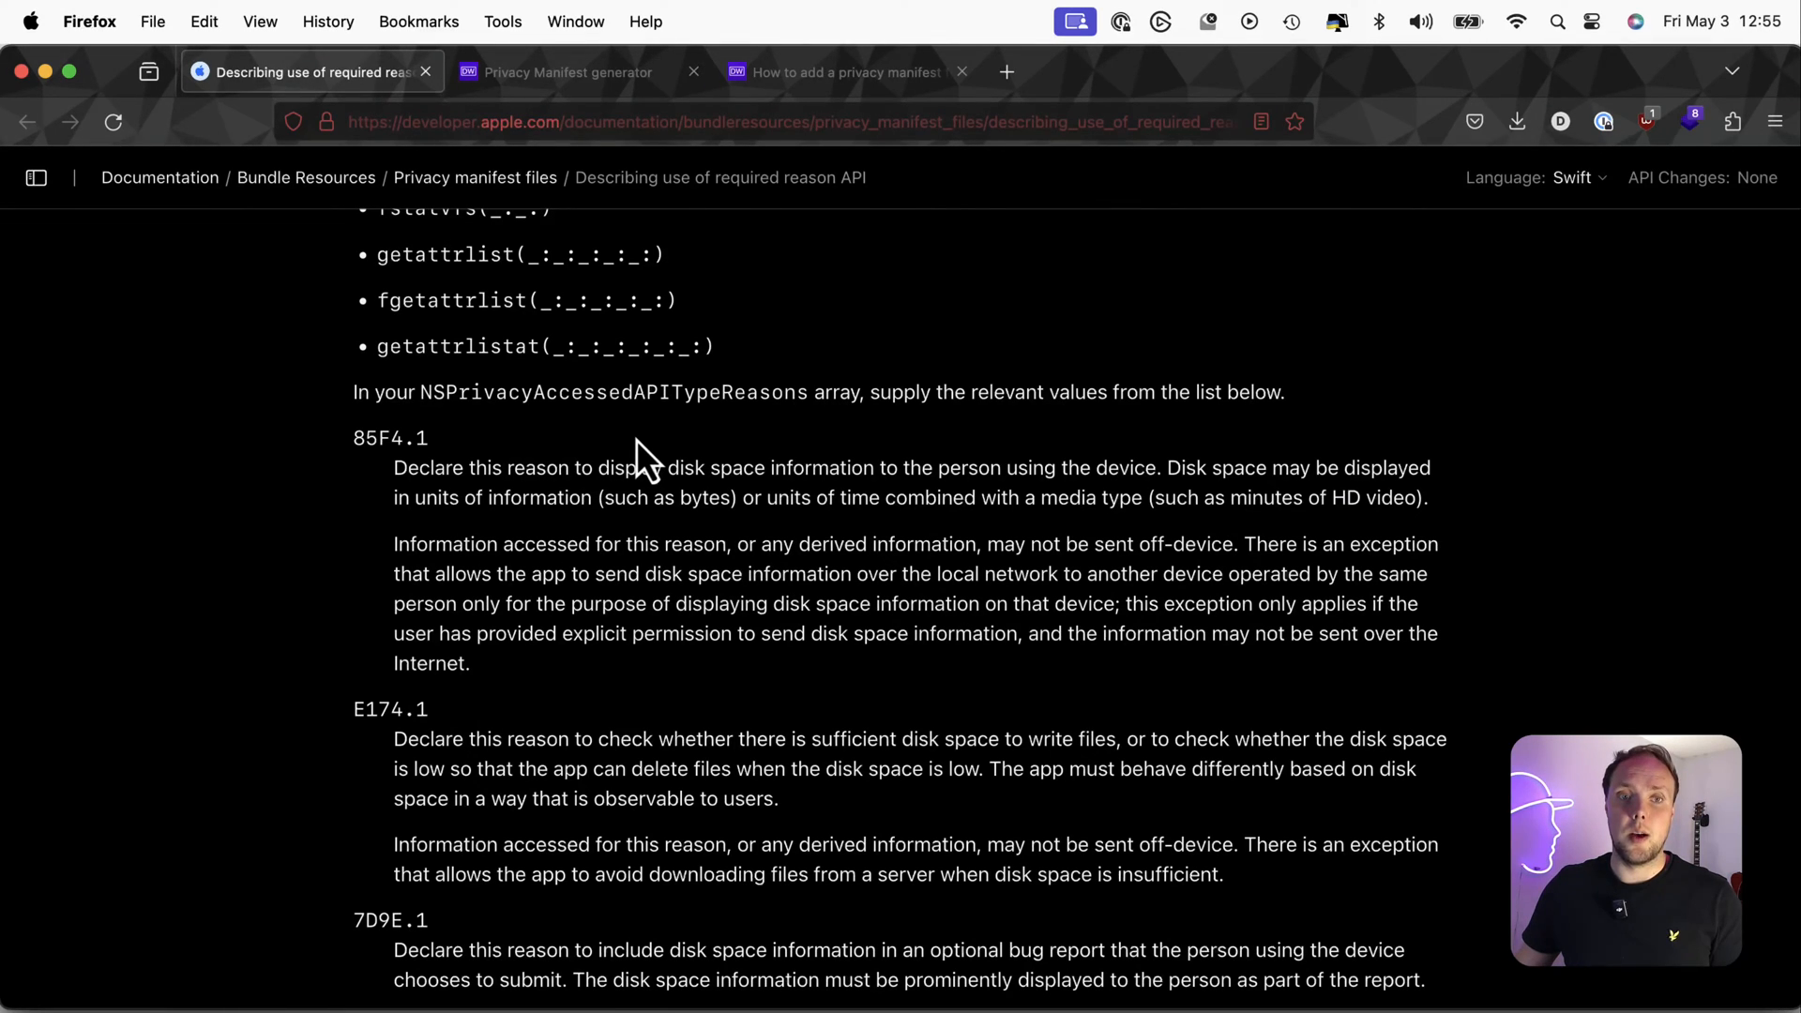
{"action": "scroll", "scroll_direction": "up", "scroll_amount": 3}
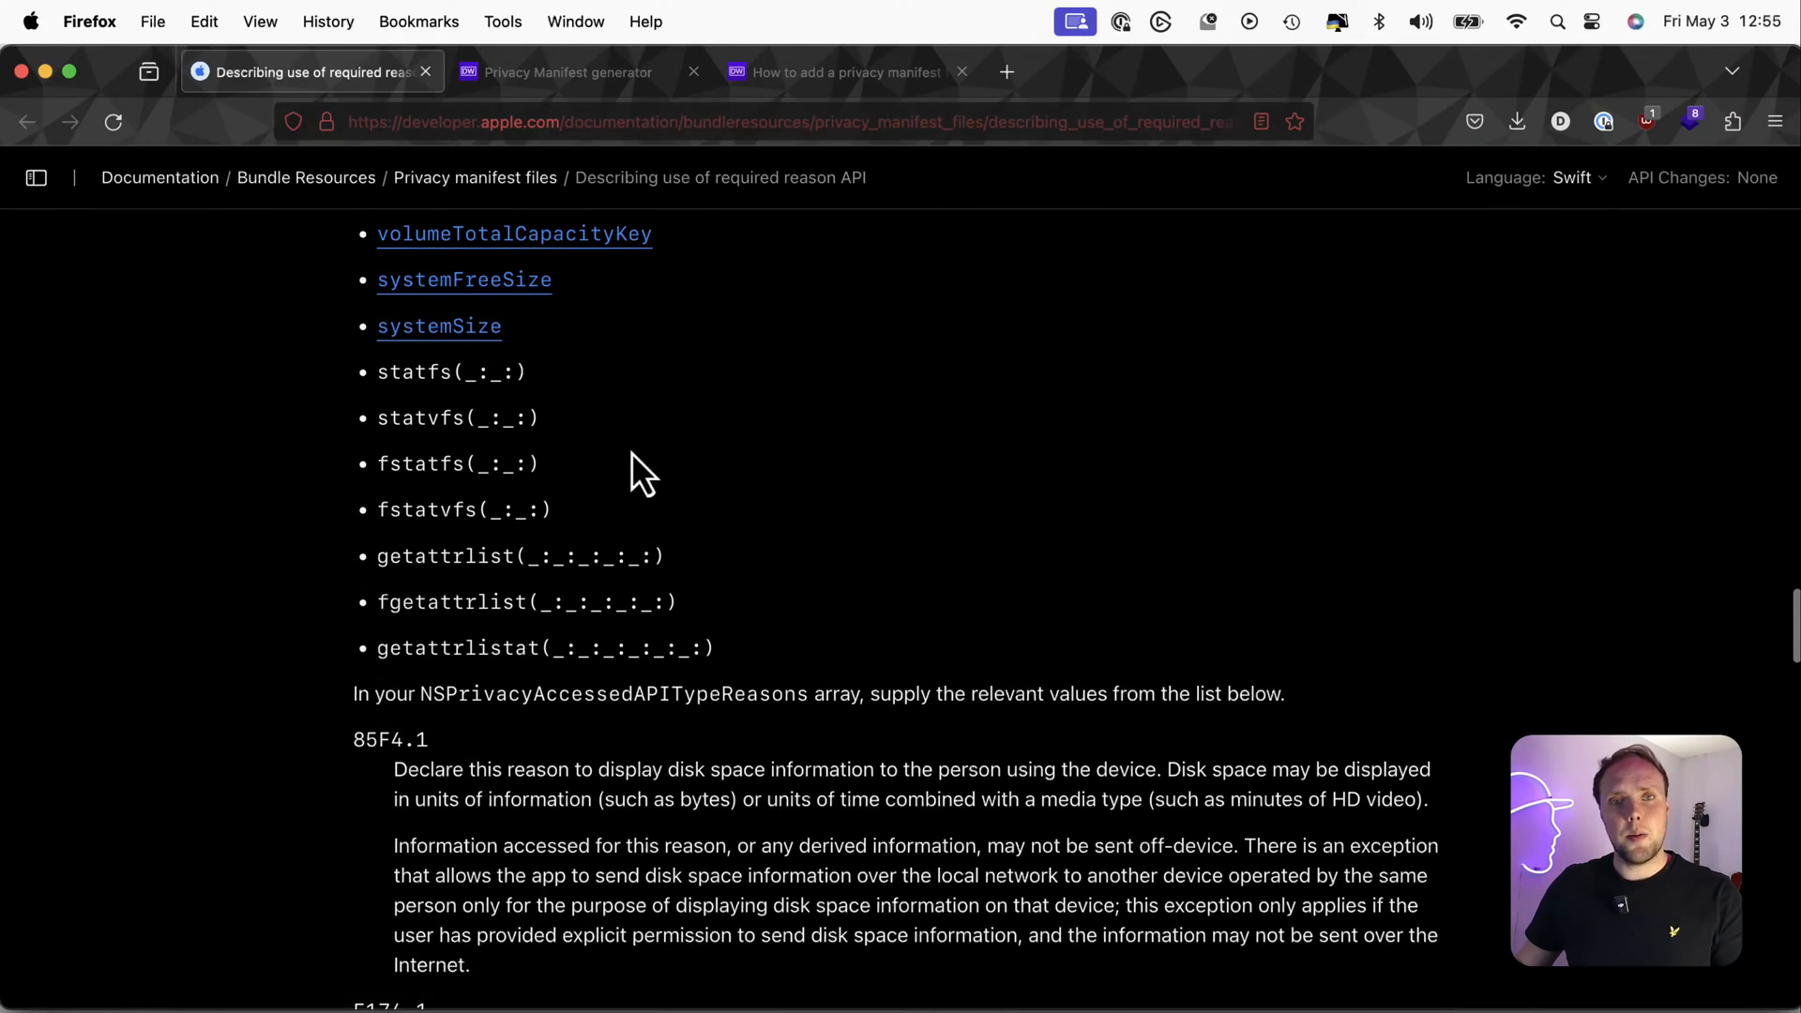
{"action": "scroll", "scroll_direction": "down", "scroll_amount": 3}
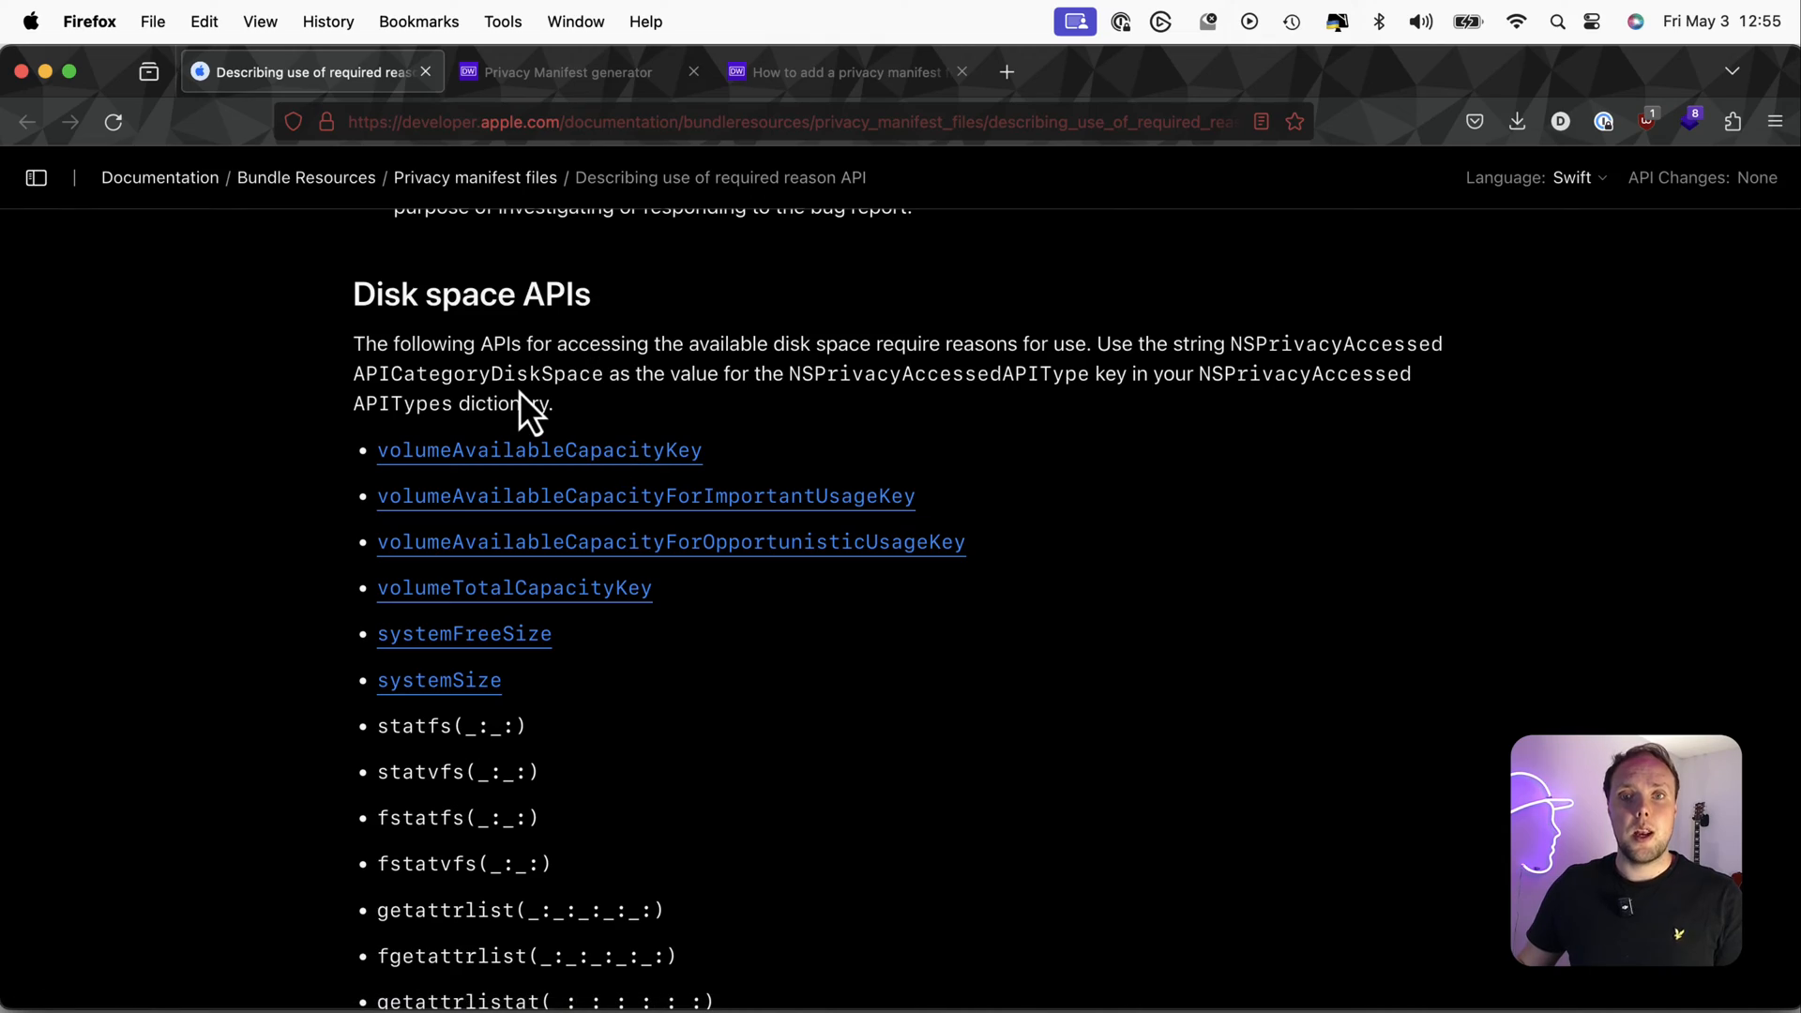
{"action": "scroll", "scroll_direction": "down", "scroll_amount": 3}
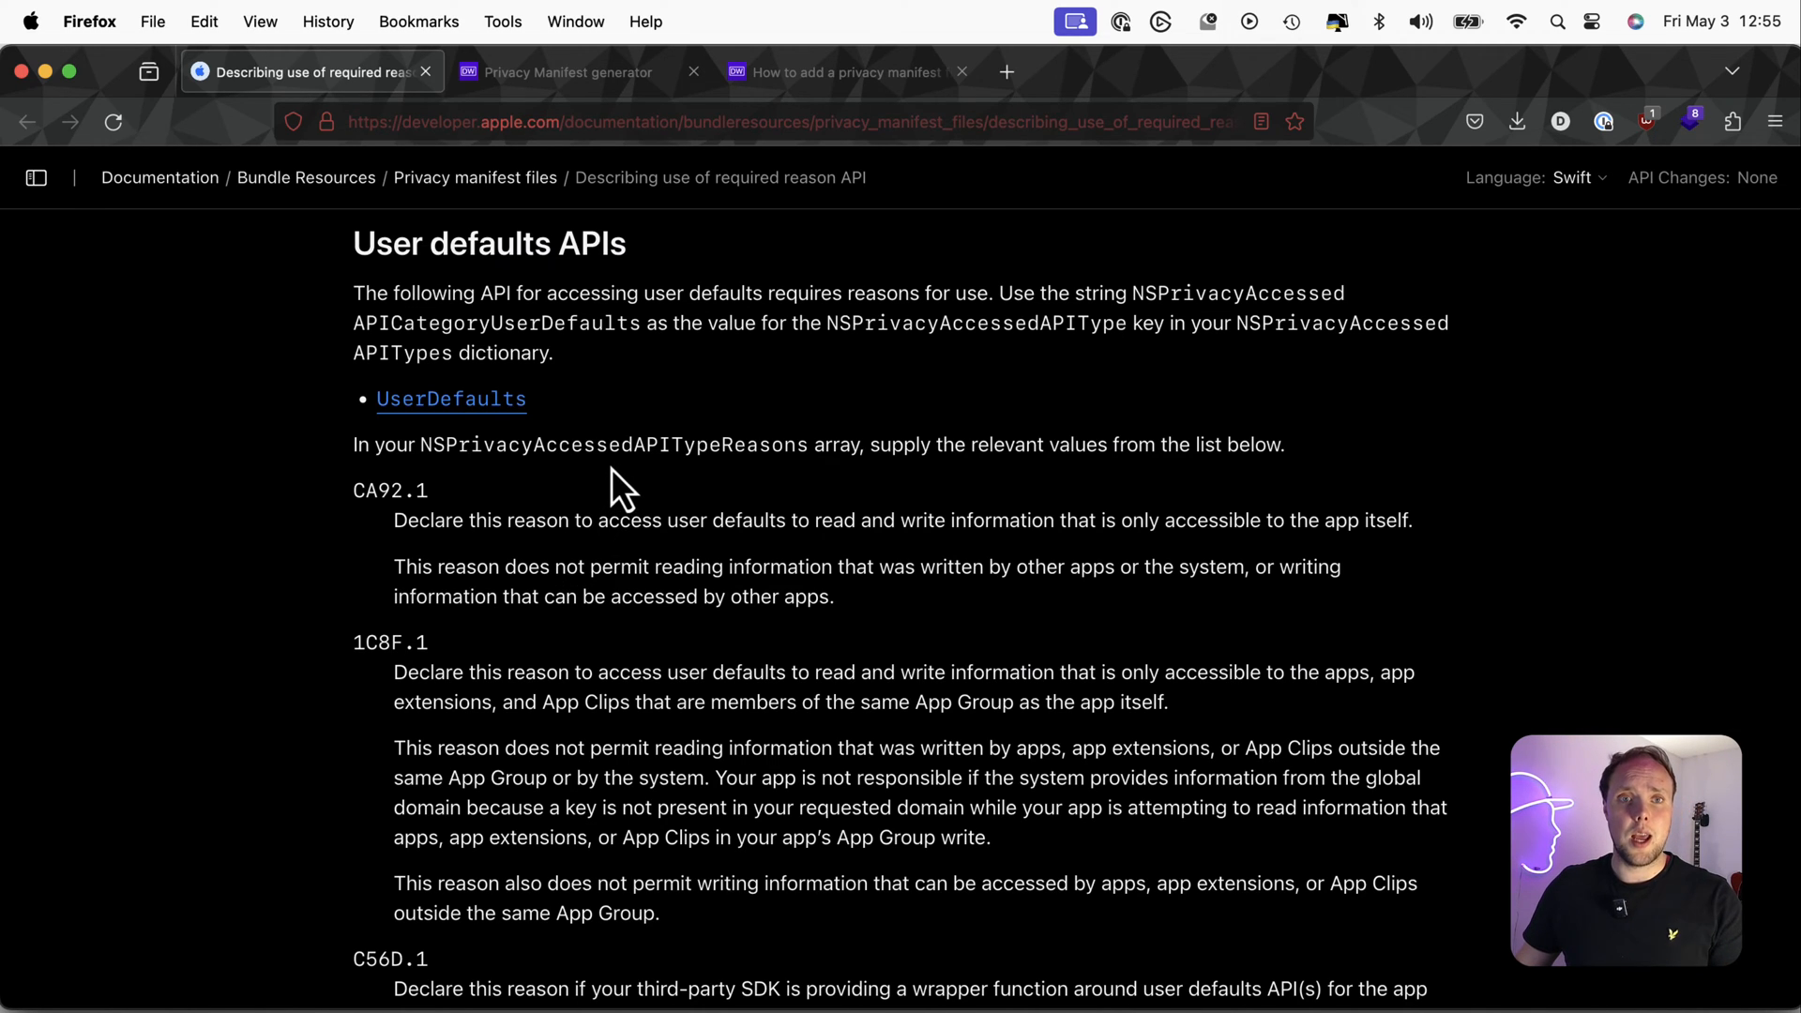
{"action": "mouse_move", "coordinate": [667, 446]}
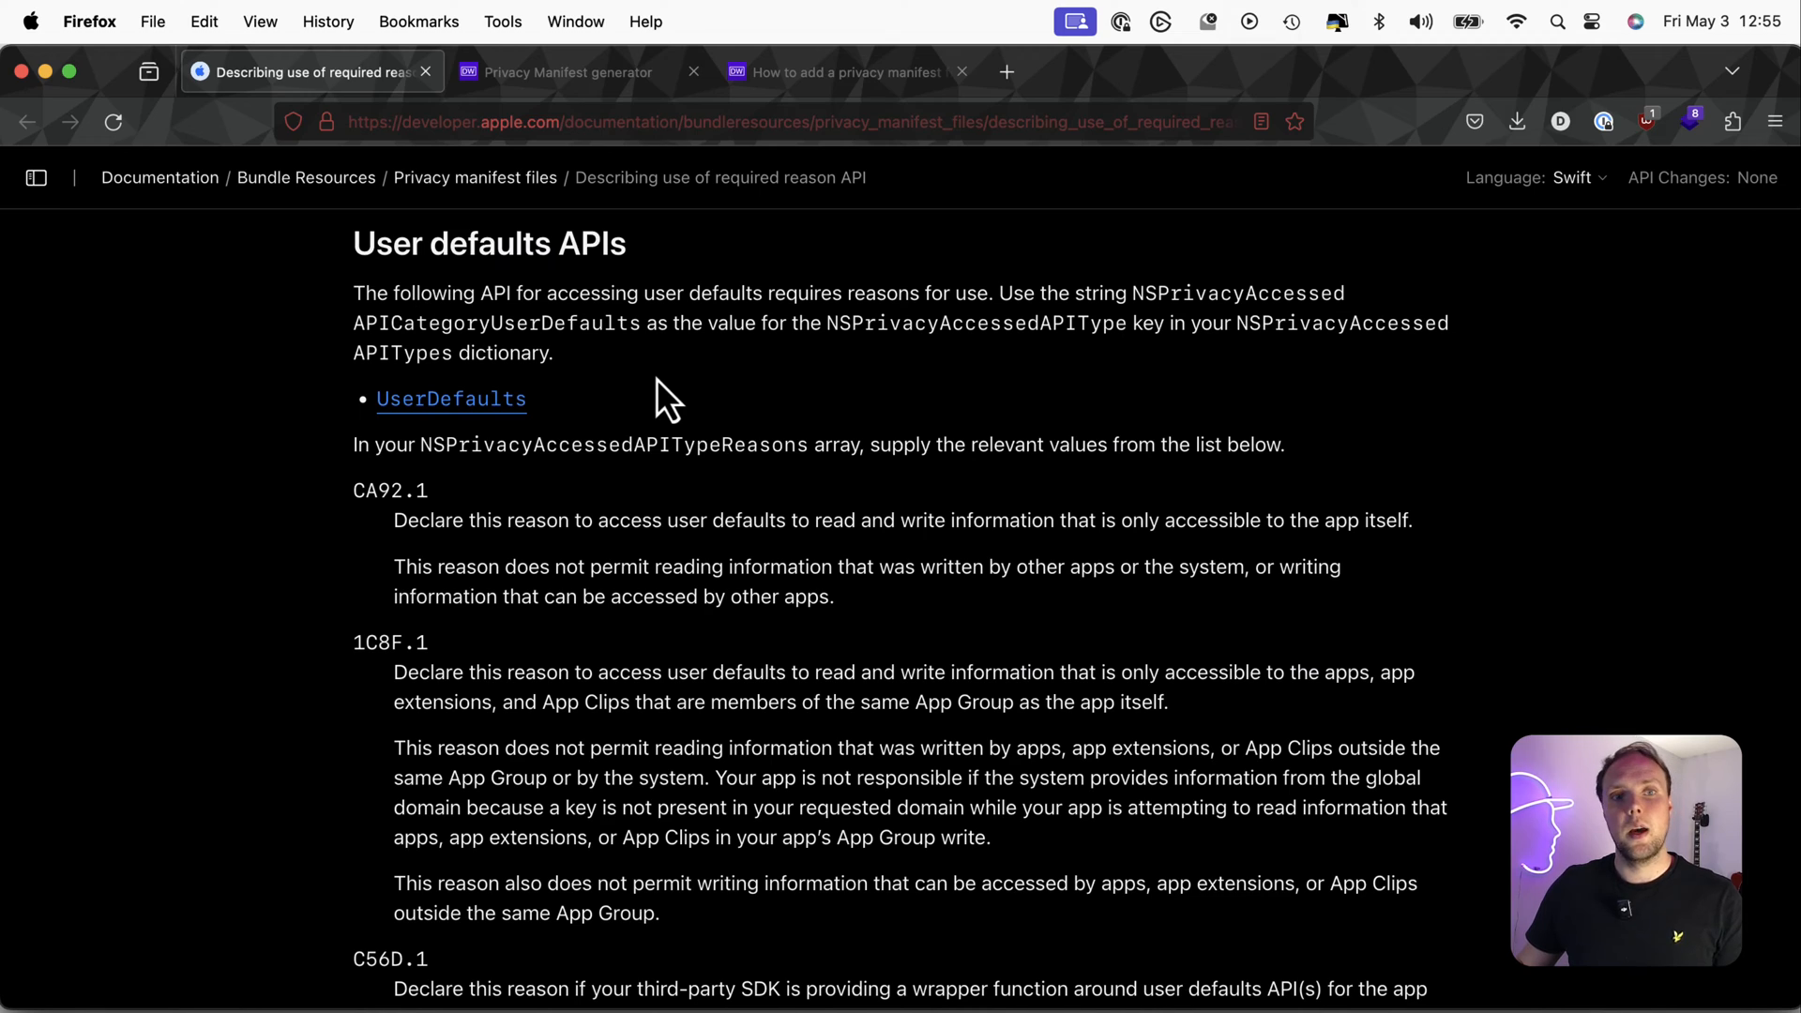
{"action": "mouse_move", "coordinate": [563, 488]}
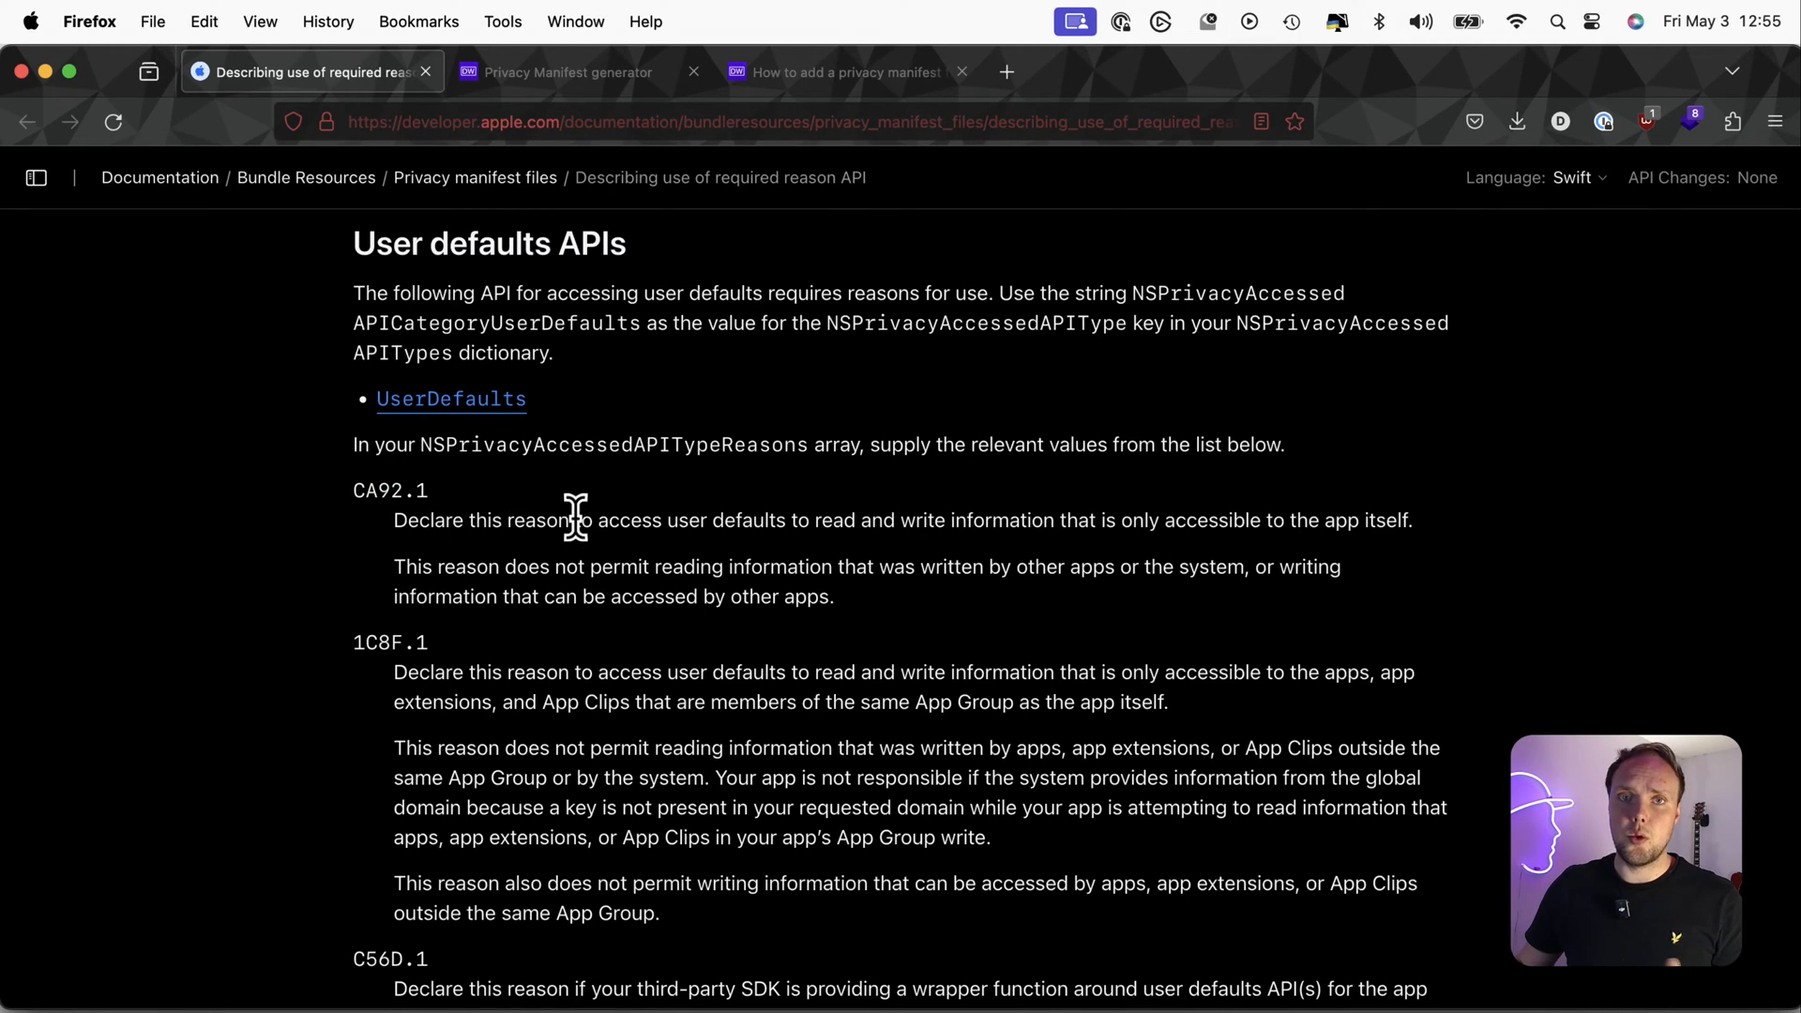
{"action": "mouse_move", "coordinate": [416, 287]}
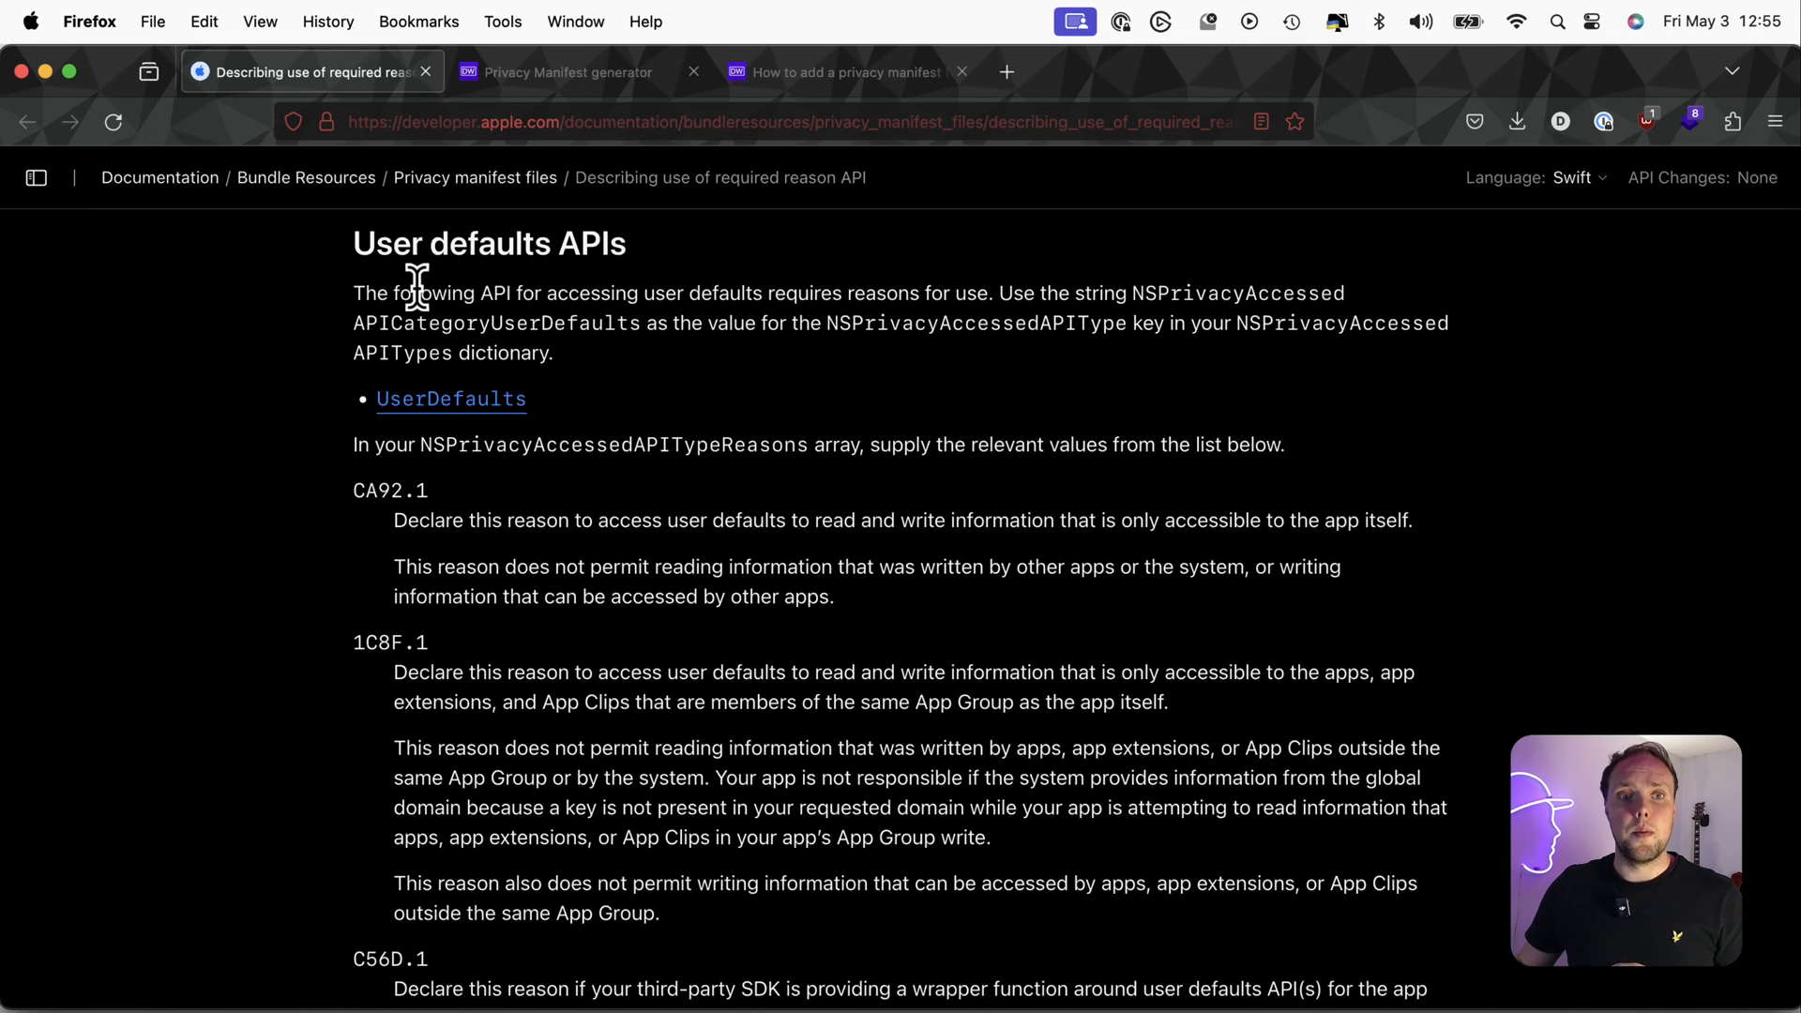
Highlight the CA92.1 reason description for reading user defaults
{"action": "left_click_drag", "start_coordinate": [687, 293], "coordinate": [884, 293]}
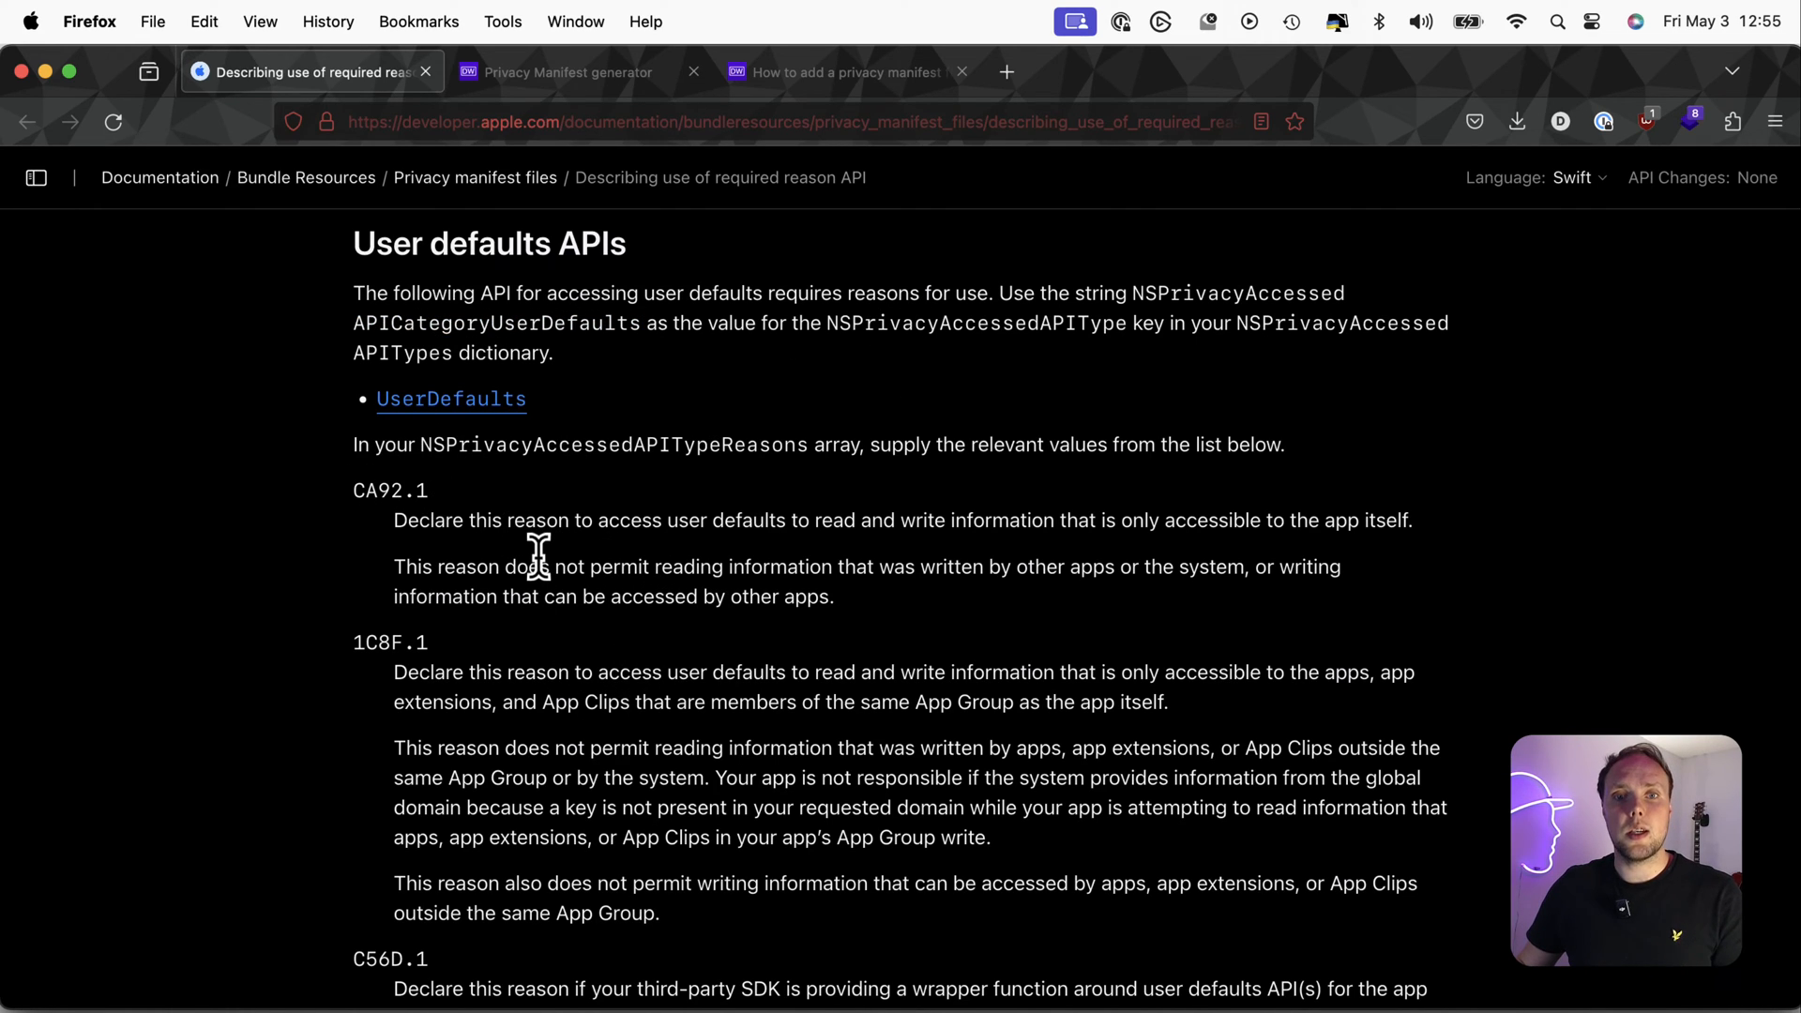
{"action": "double_click", "coordinate": [391, 490]}
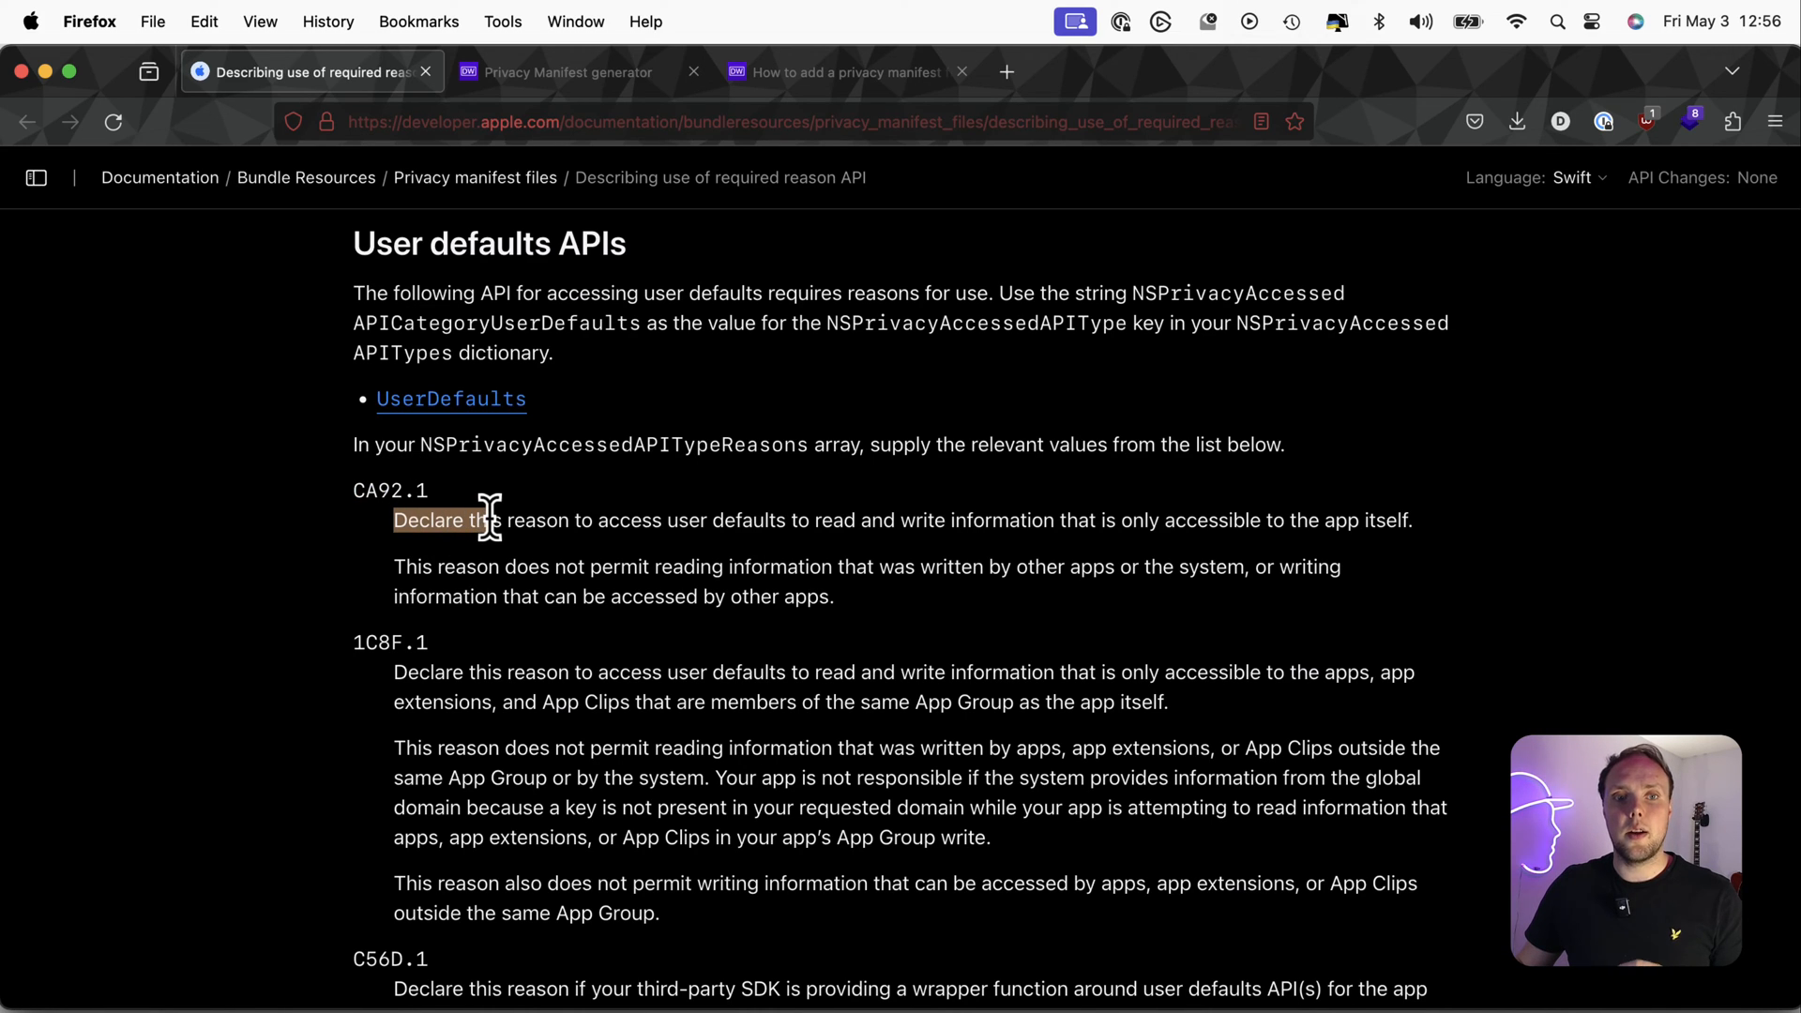
{"action": "left_click_drag", "start_coordinate": [488, 519], "coordinate": [730, 520]}
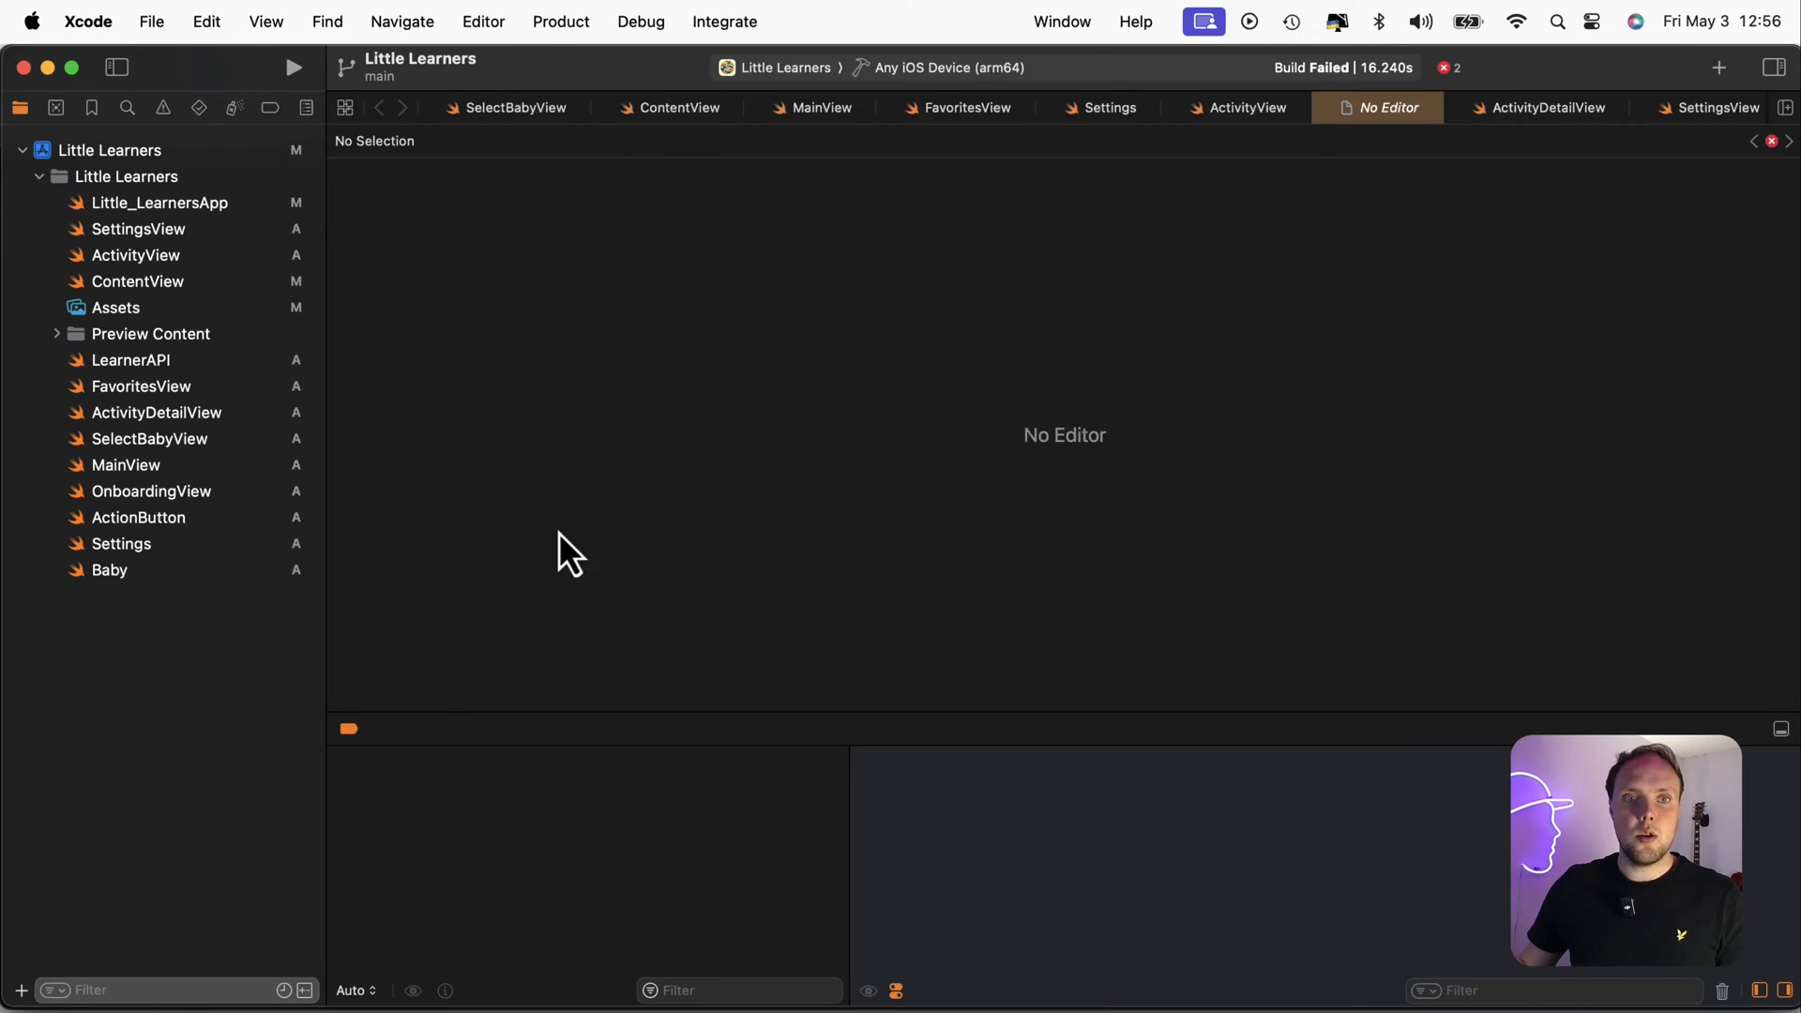
Create a new file in the Little Learners group from the App Privacy template, filtering for 'privac'
{"action": "left_click", "coordinate": [150, 21]}
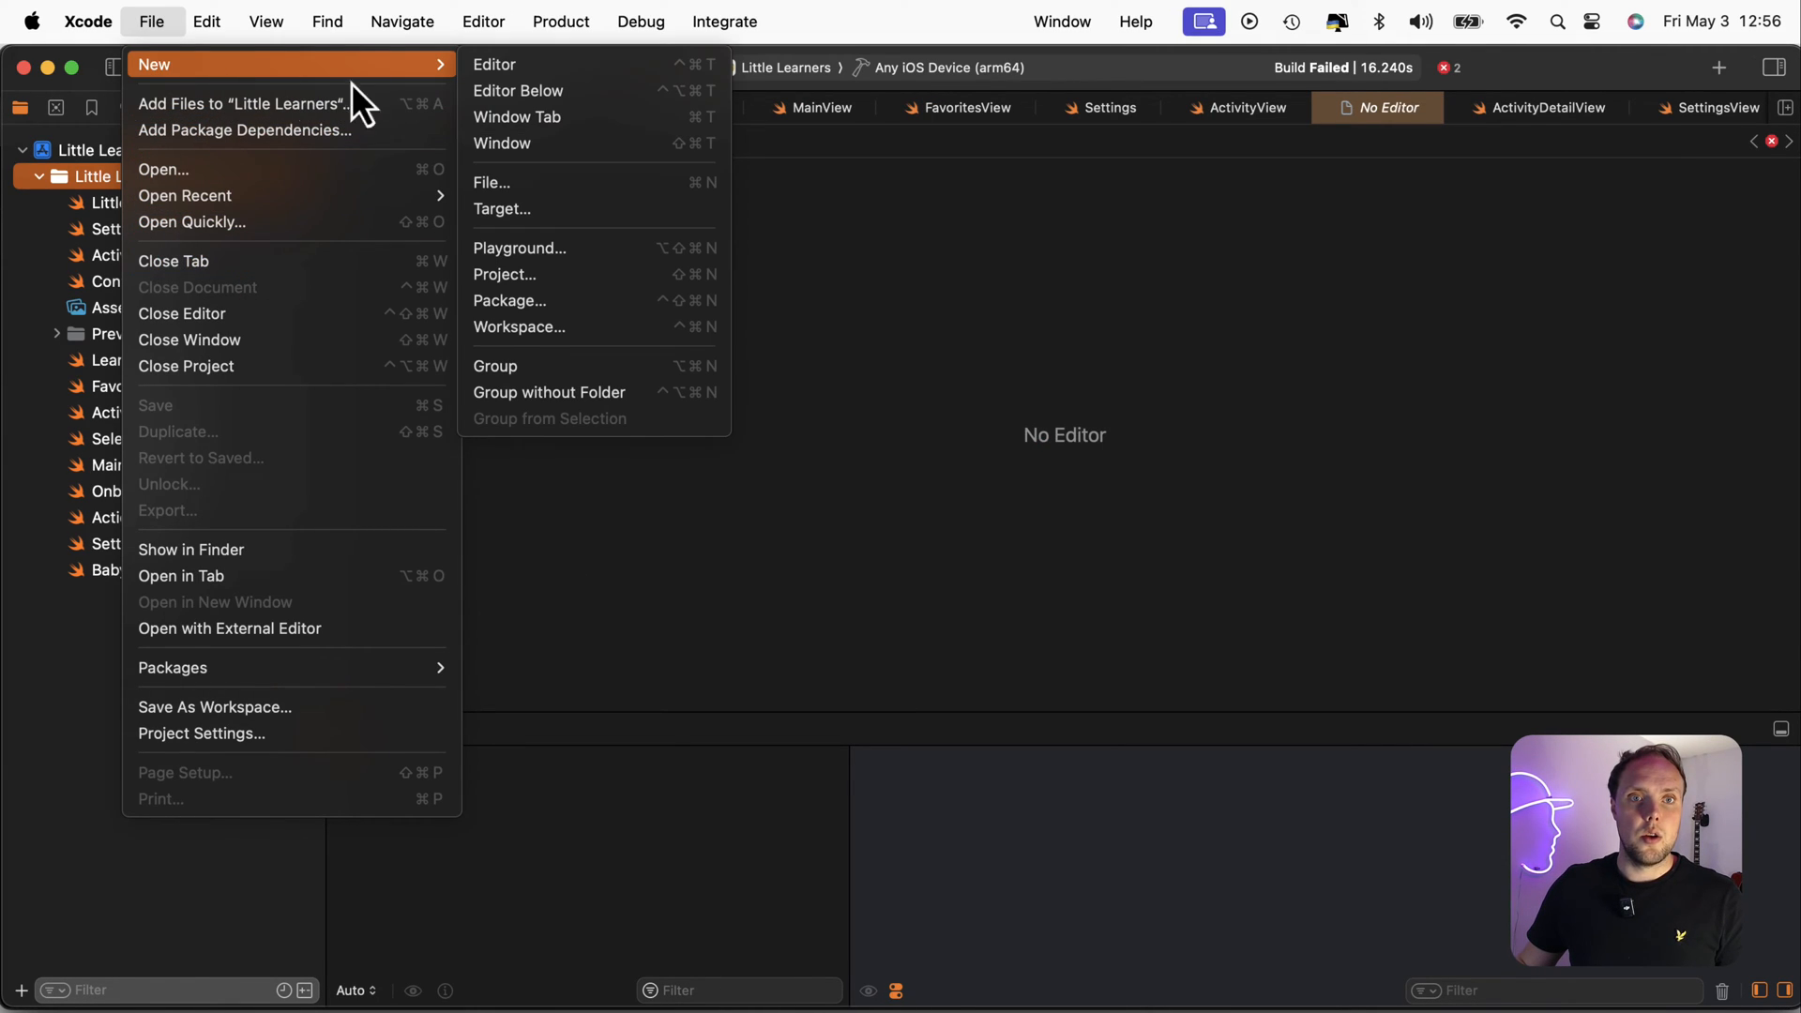
{"action": "left_click", "coordinate": [492, 182]}
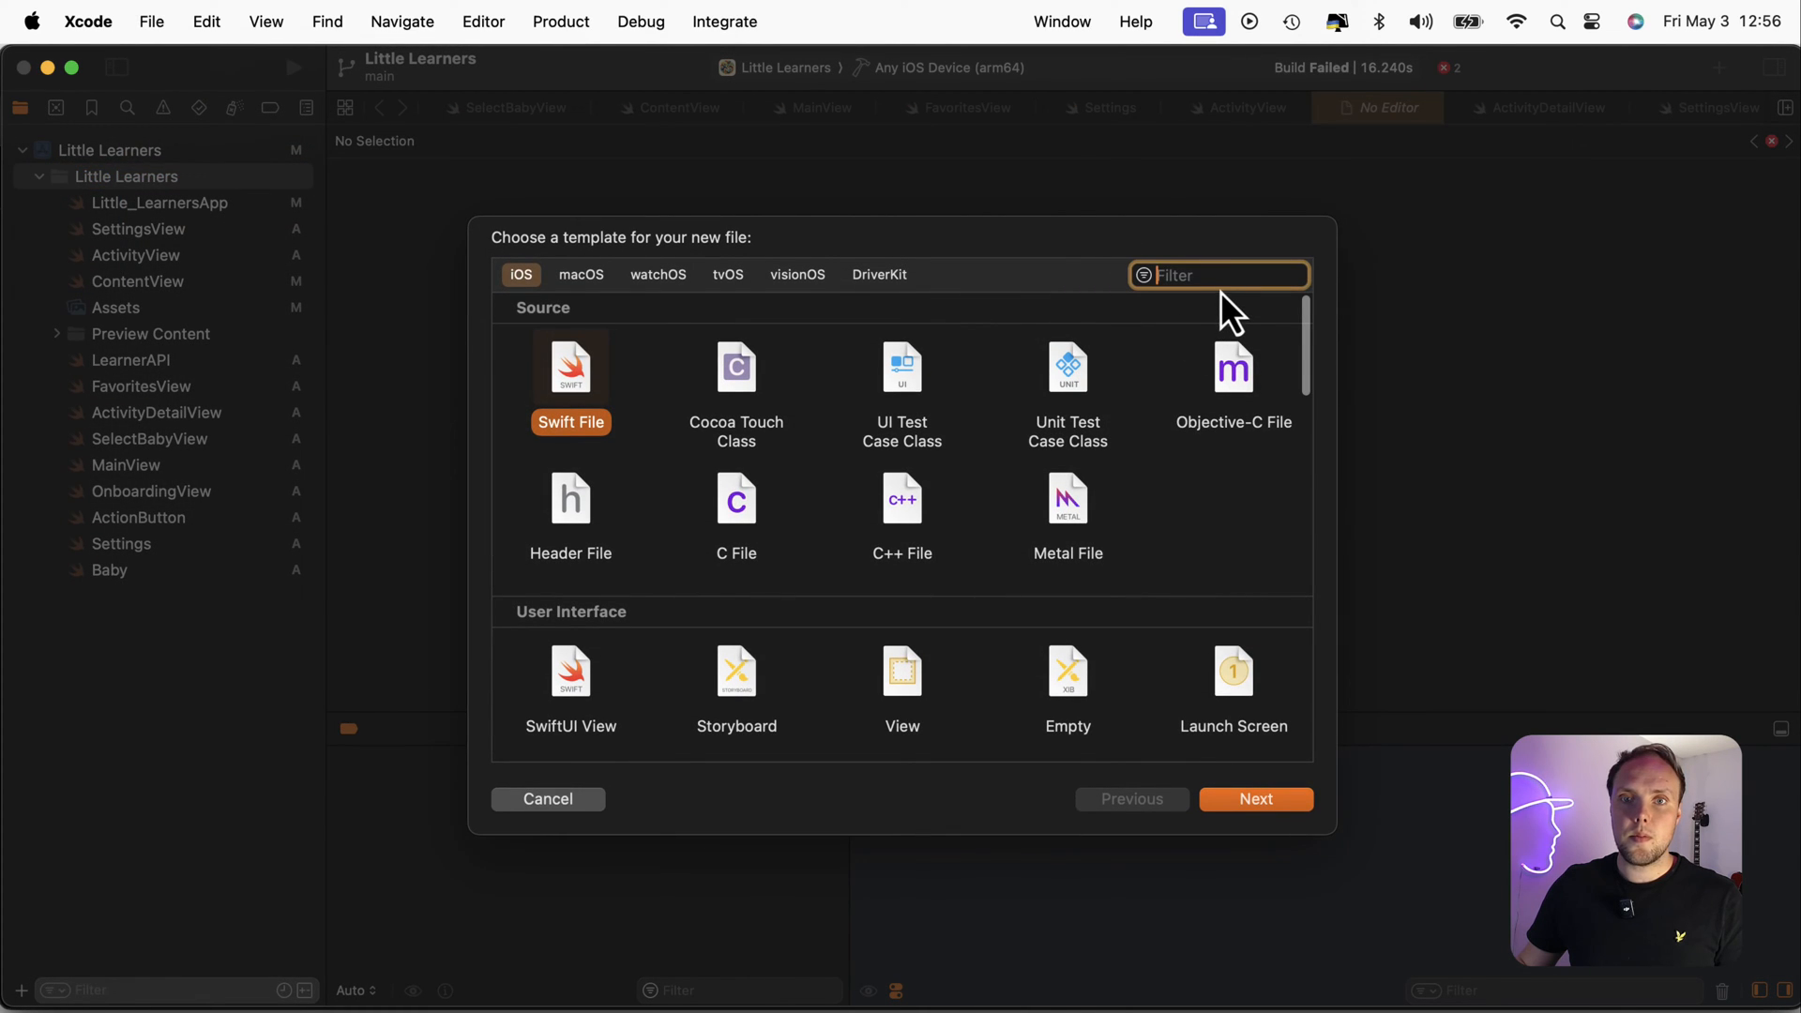
{"action": "type", "text": "privac"}
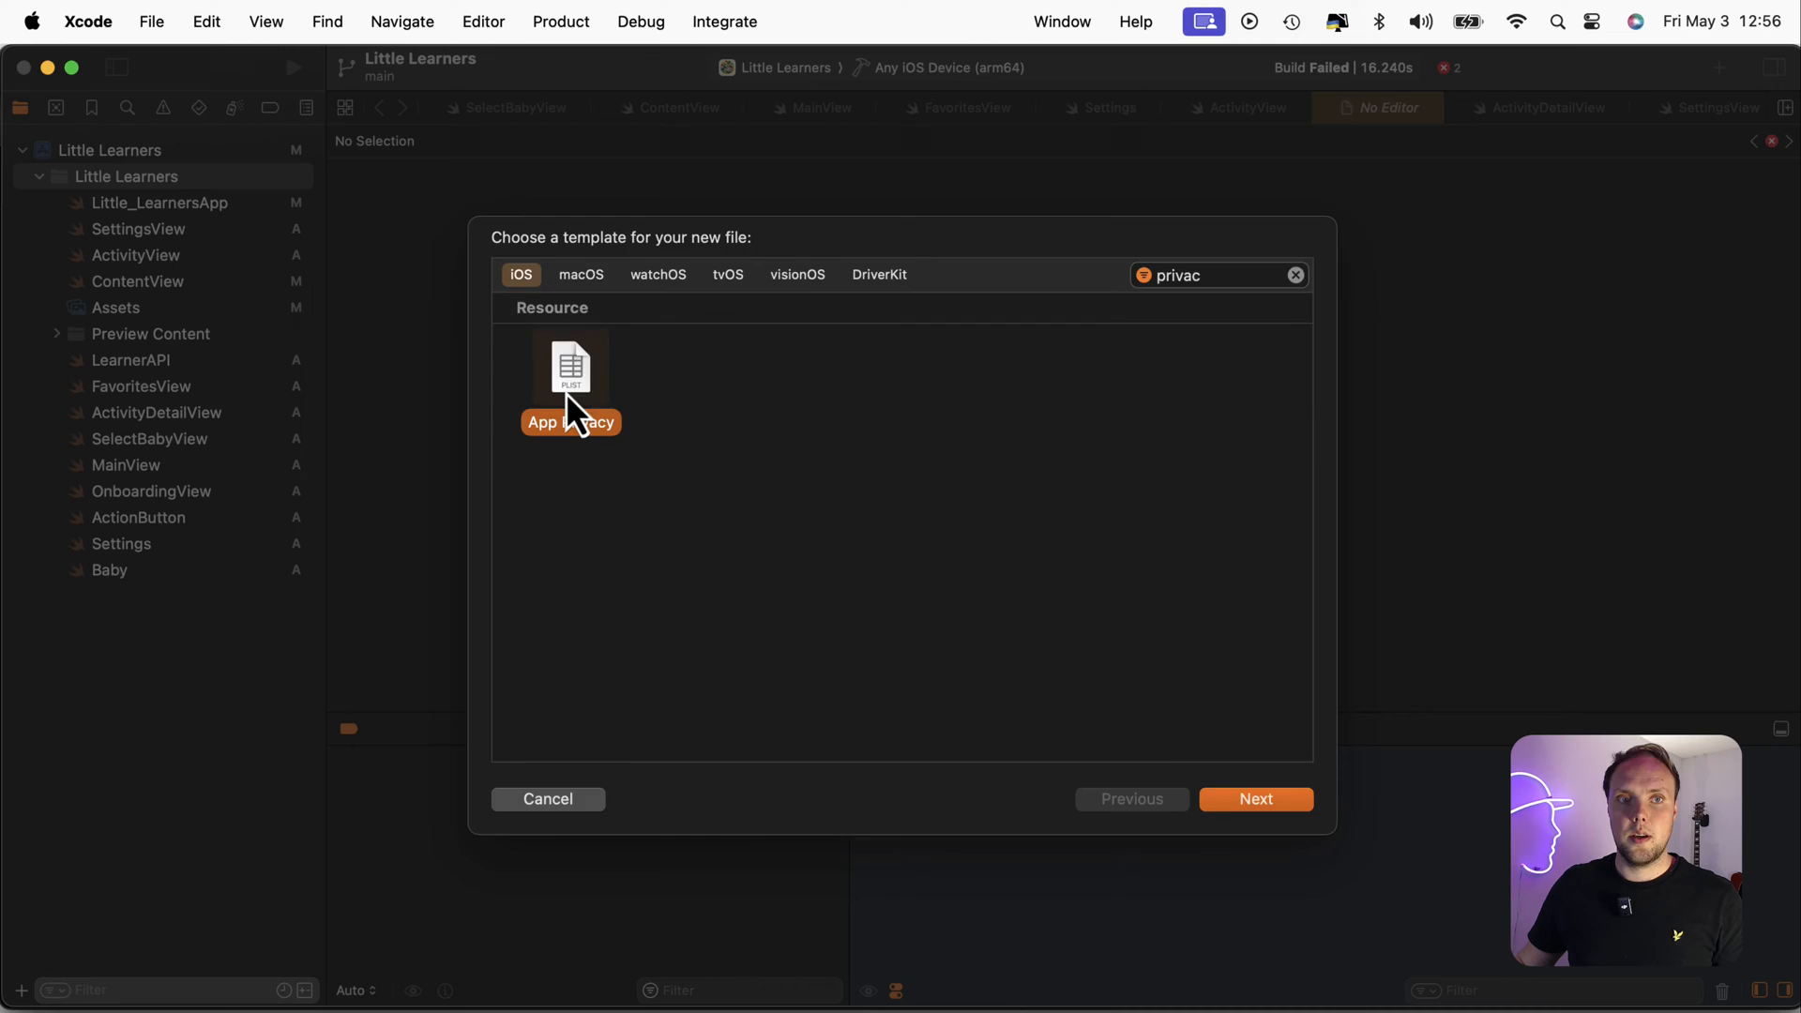
{"action": "left_click", "coordinate": [1255, 799]}
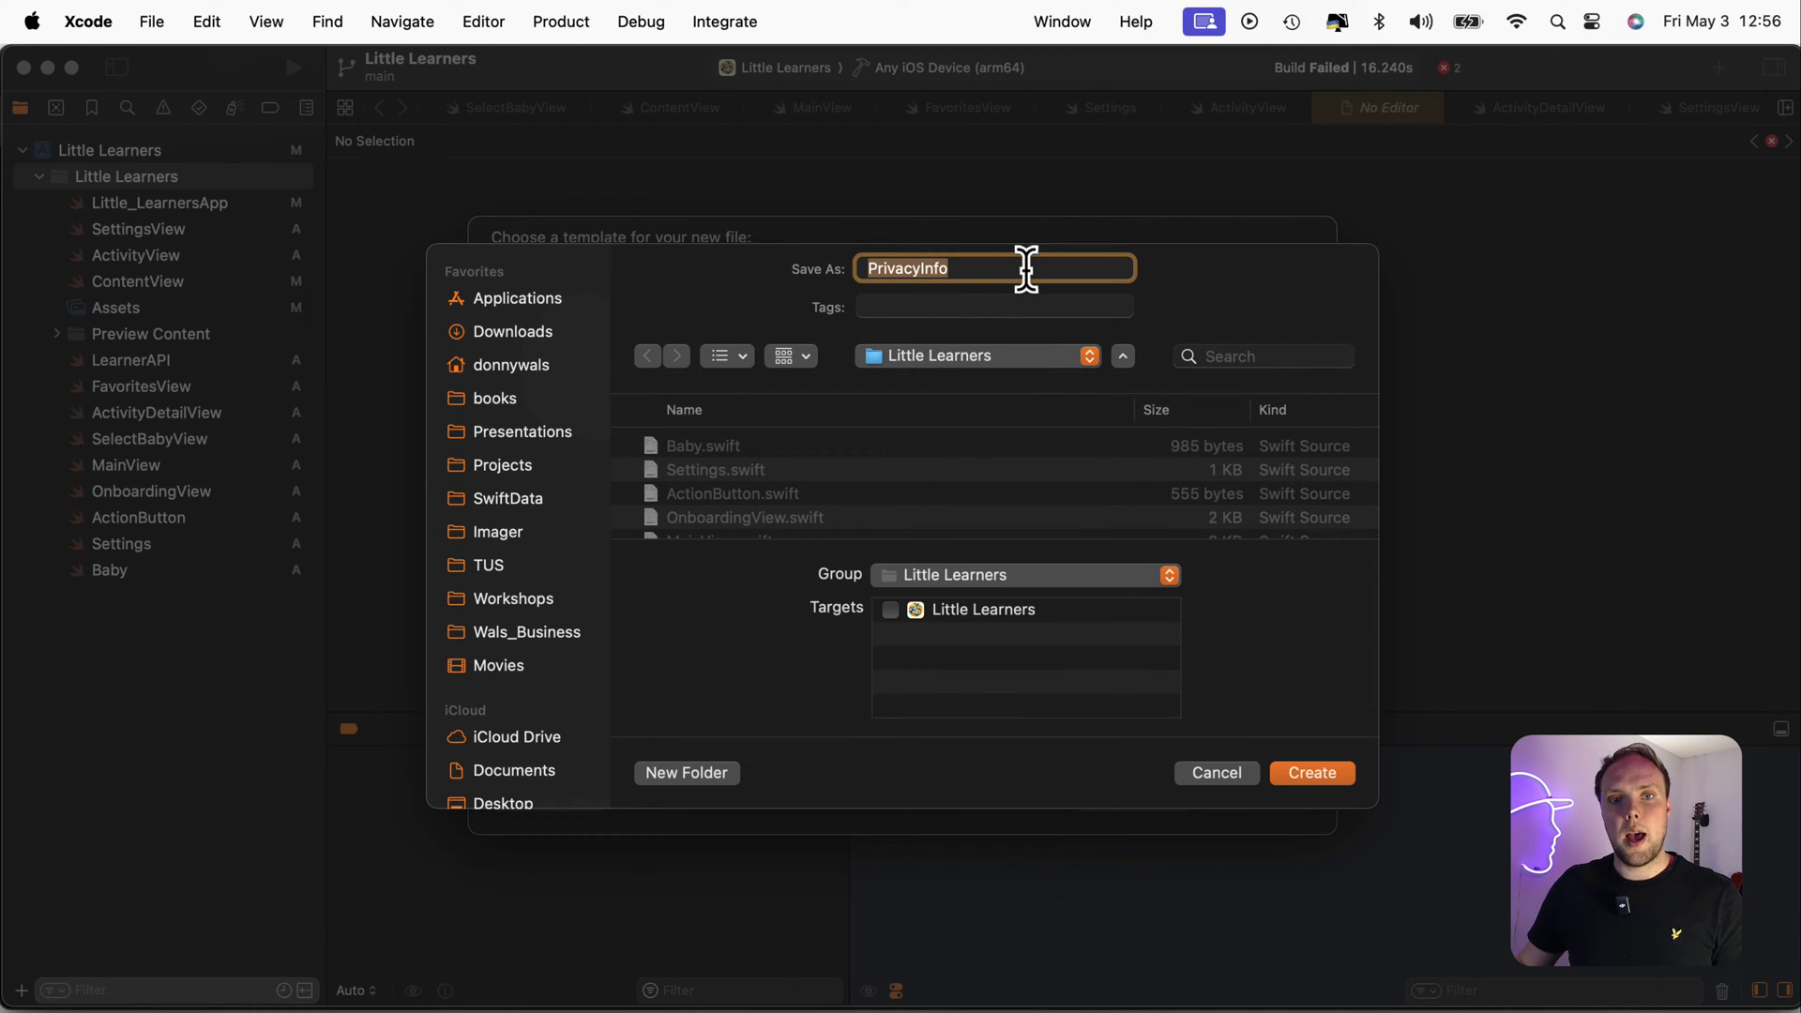
{"action": "mouse_move", "coordinate": [882, 267]}
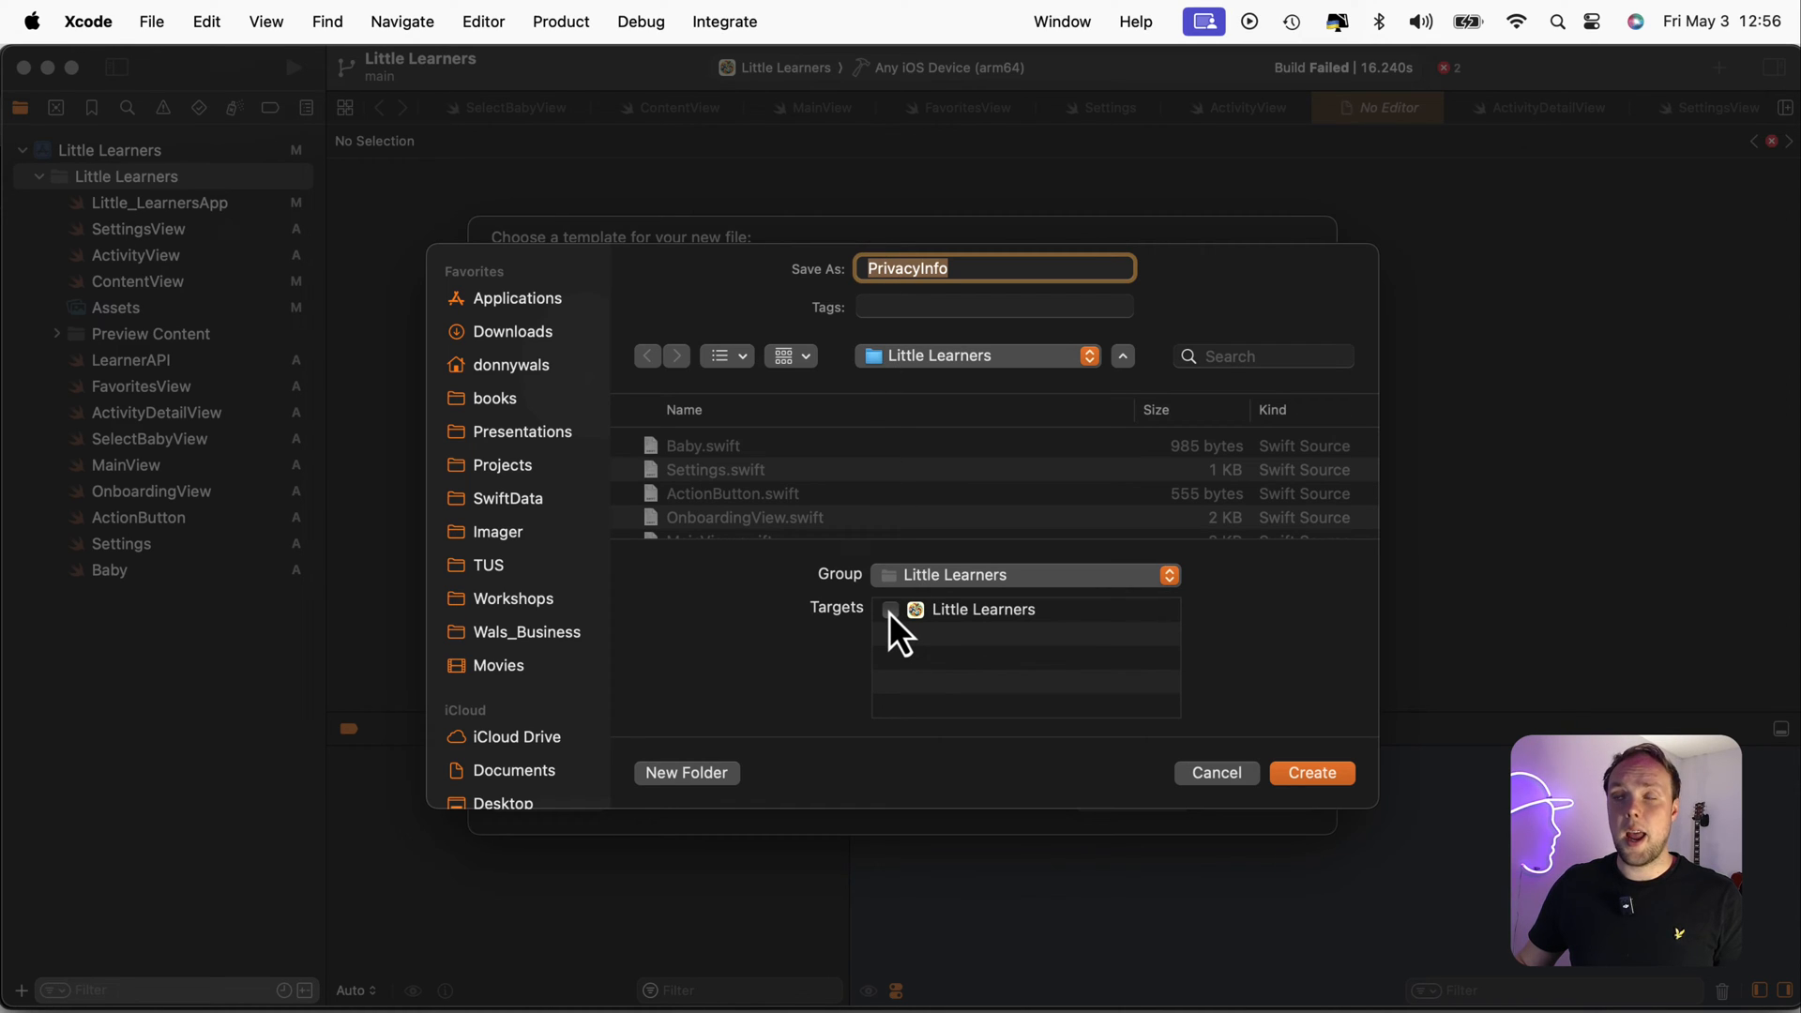
Create PrivacyInfo with the Little Learners target membership ticked
{"action": "left_click", "coordinate": [890, 609]}
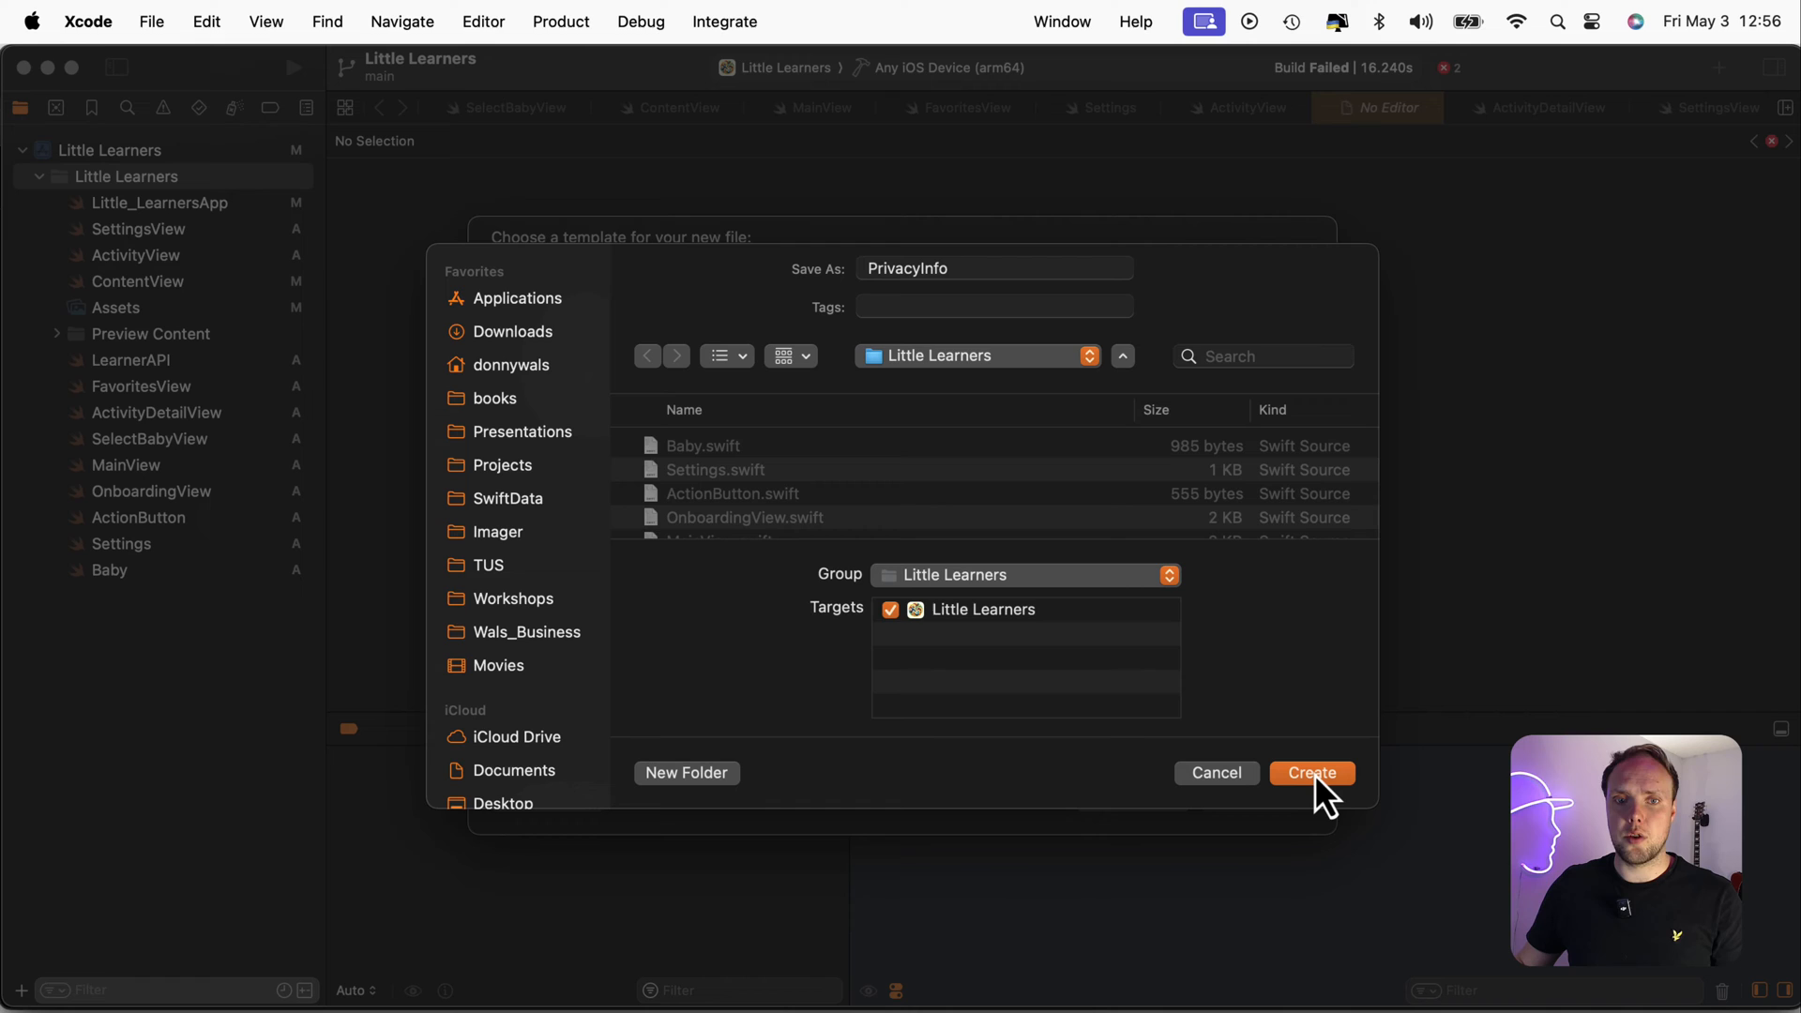
{"action": "left_click", "coordinate": [1311, 773]}
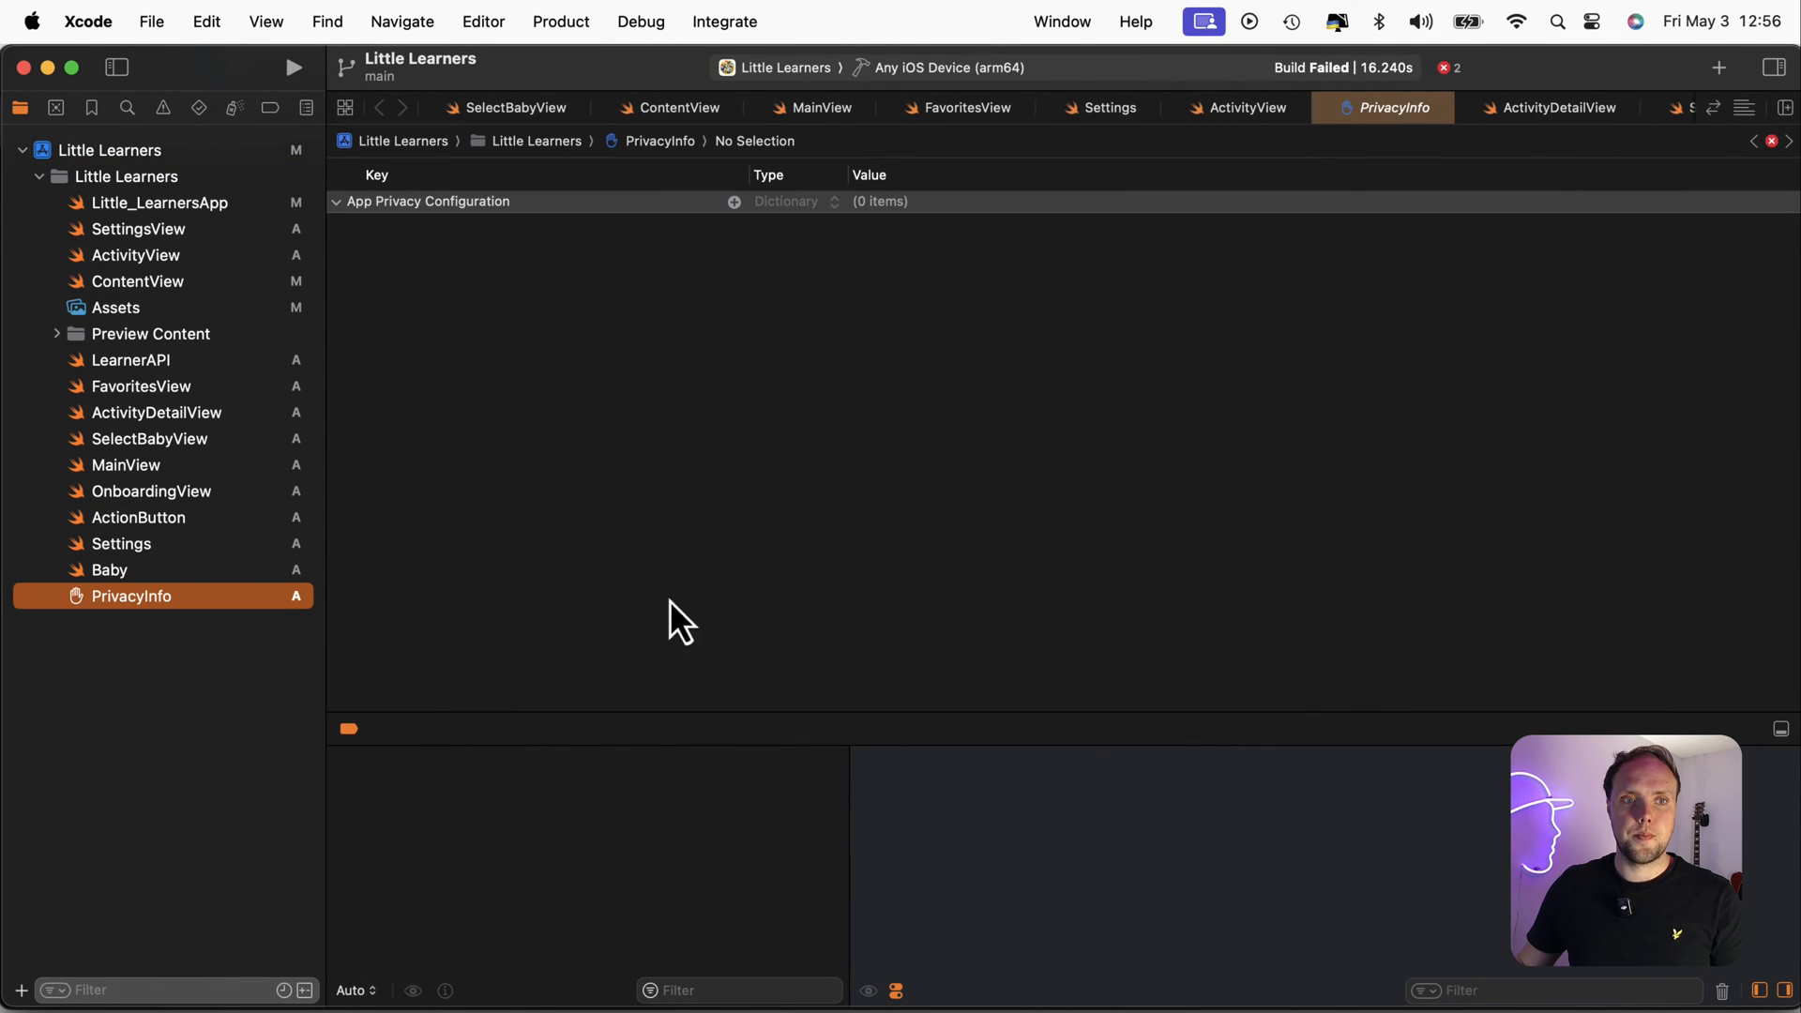
{"action": "mouse_move", "coordinate": [92, 621]}
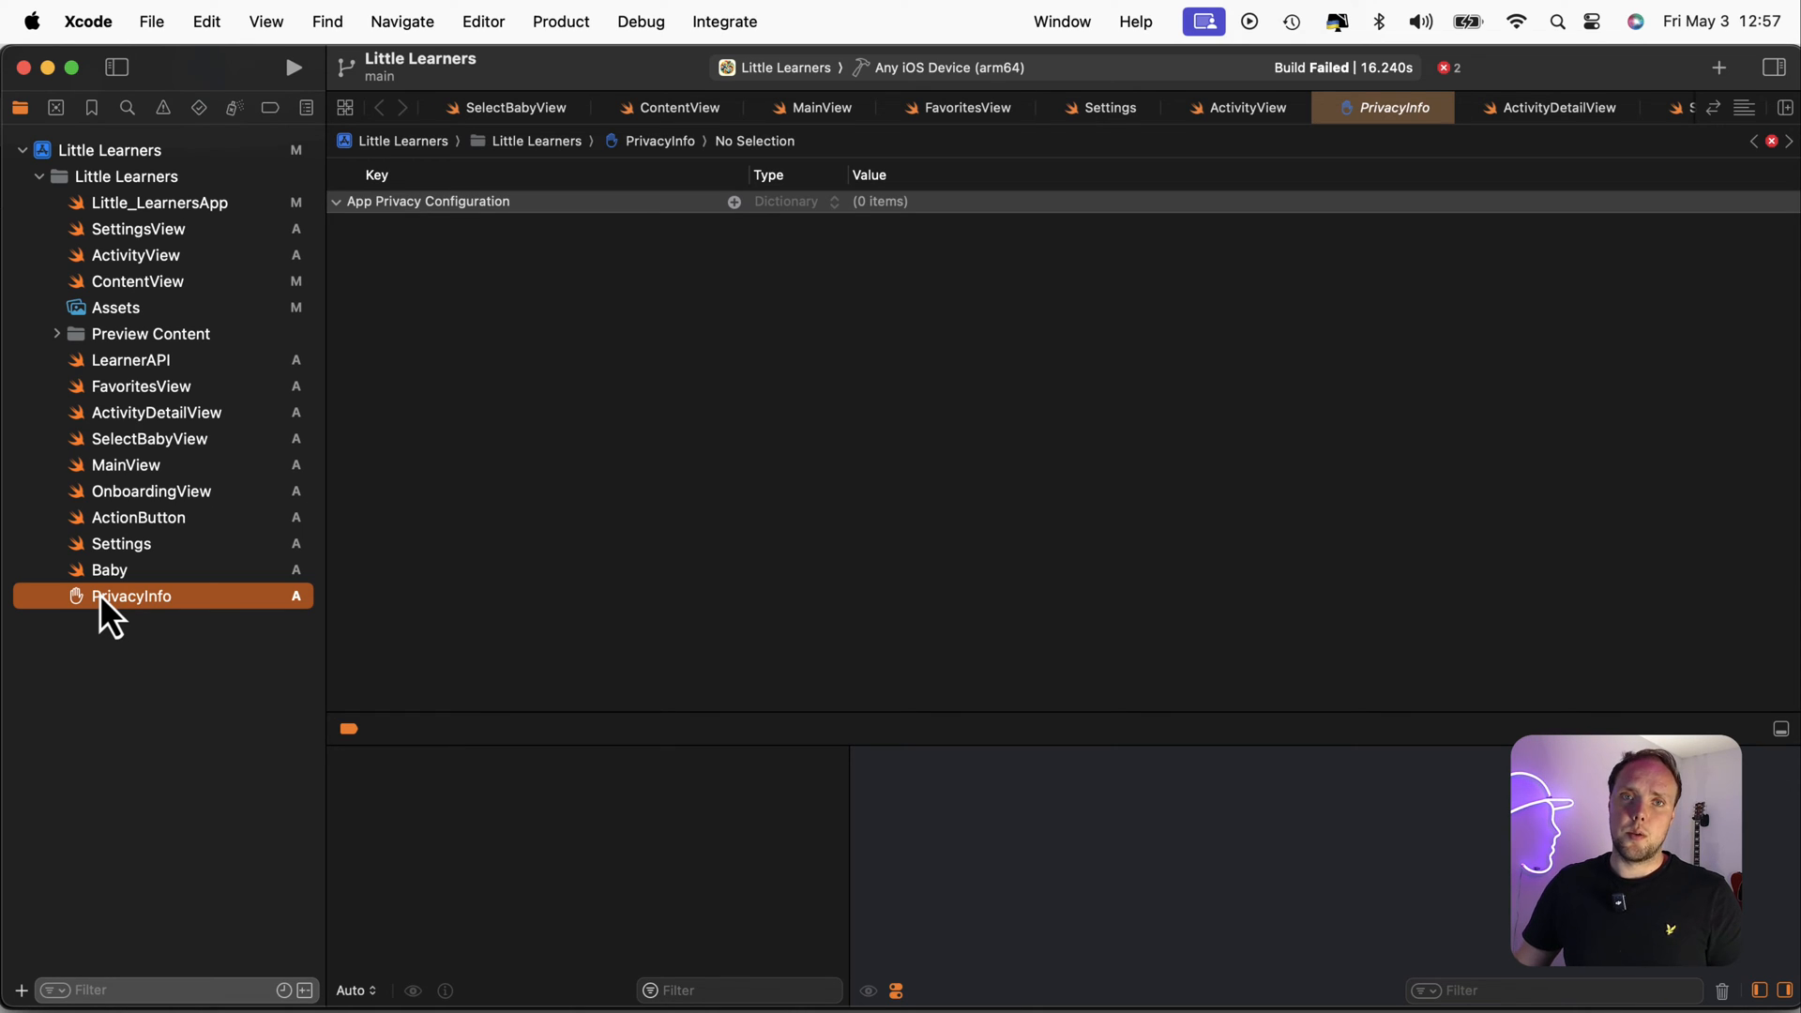
{"action": "mouse_move", "coordinate": [162, 510]}
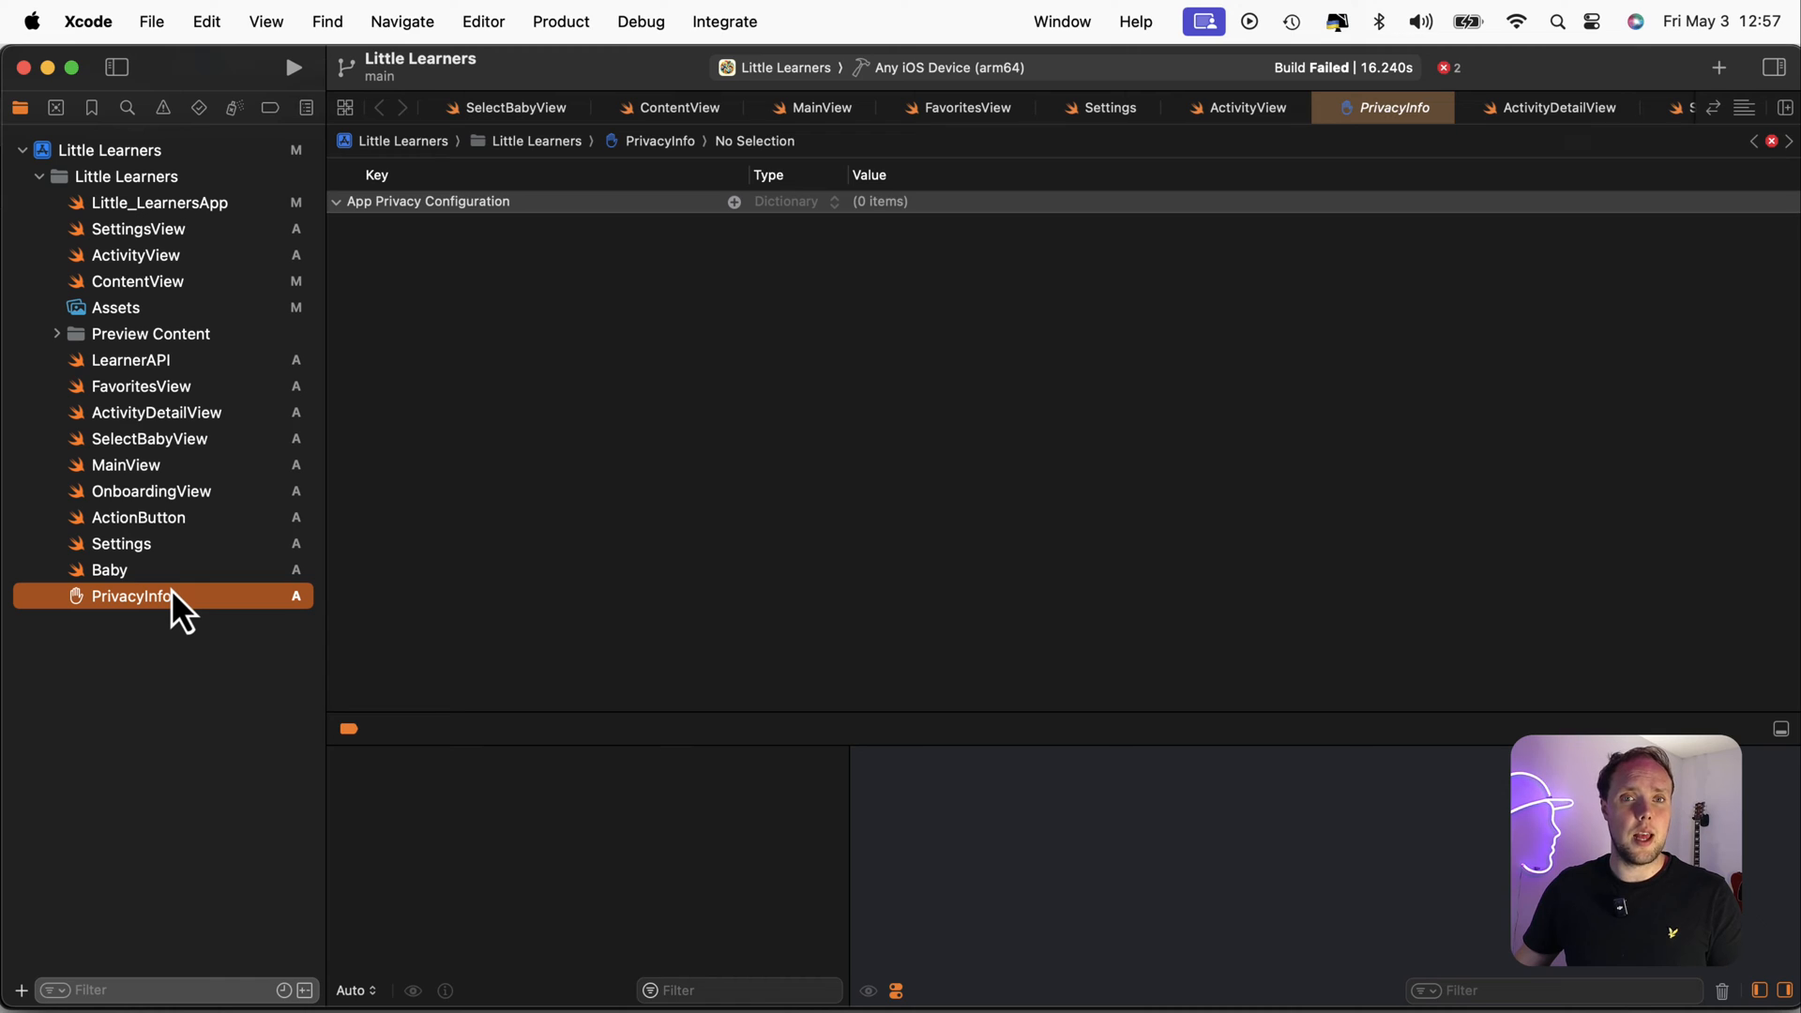
{"action": "mouse_move", "coordinate": [432, 396]}
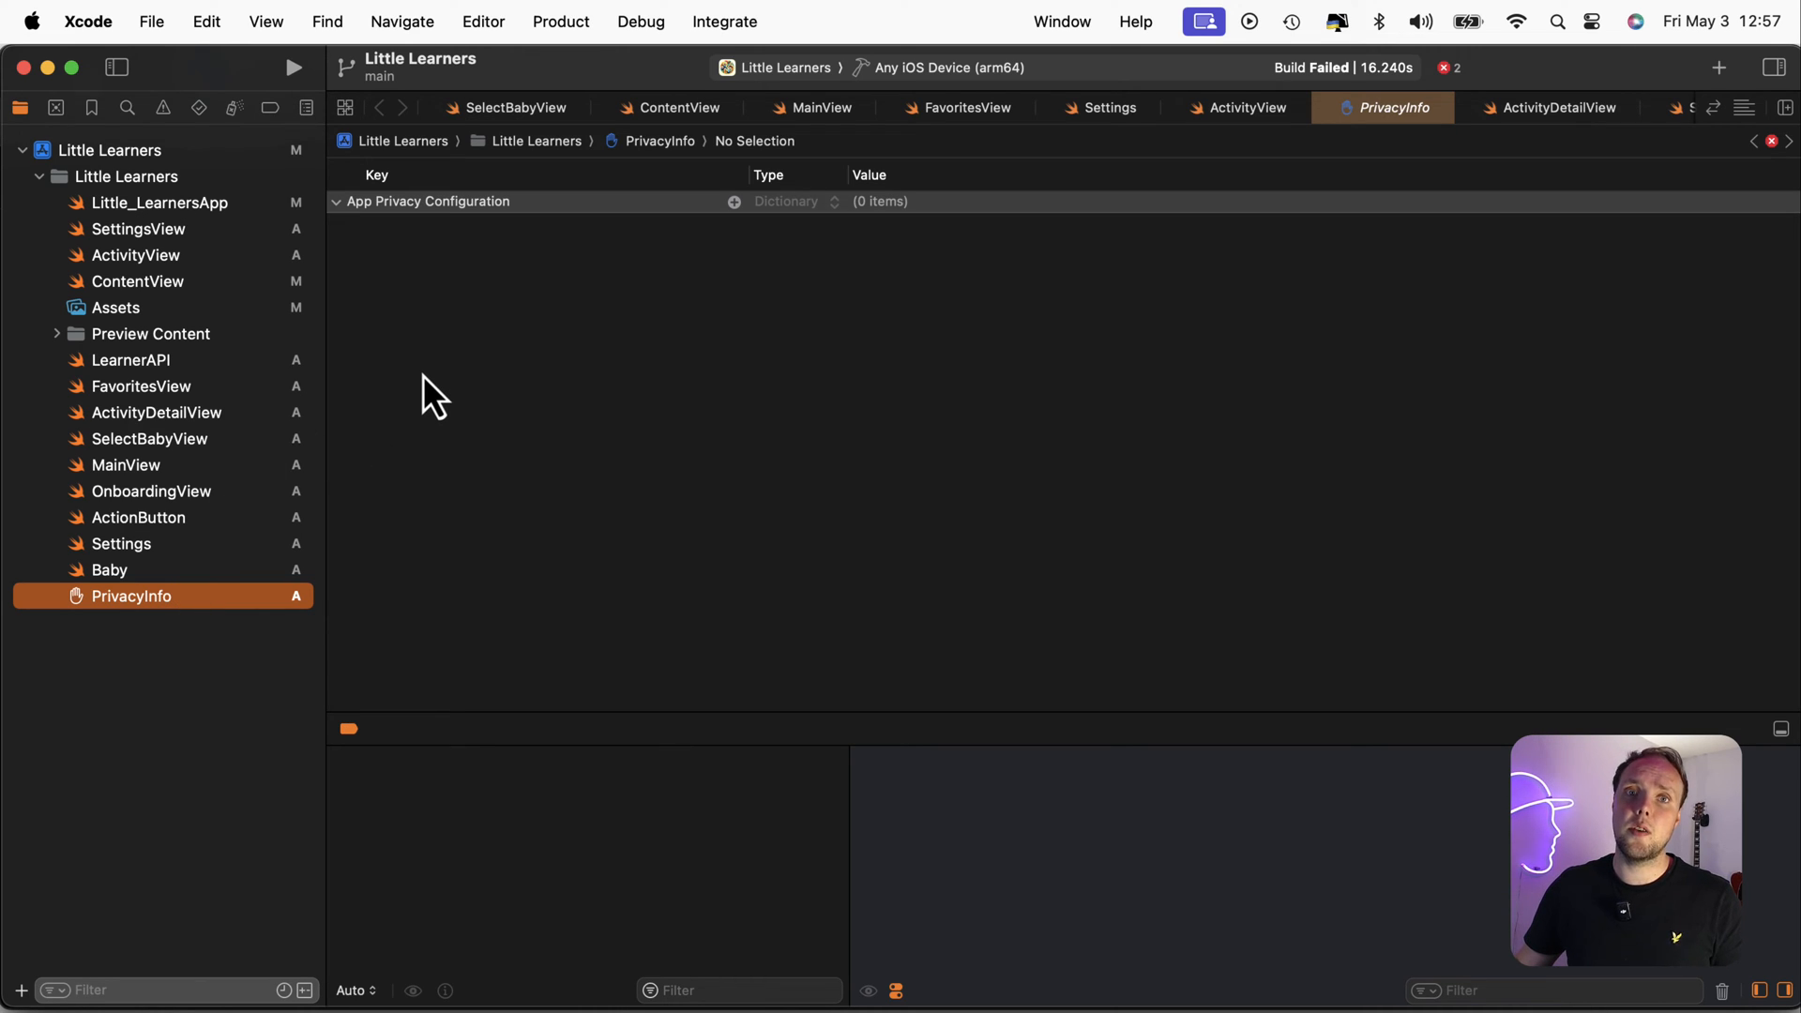
{"action": "mouse_move", "coordinate": [664, 237]}
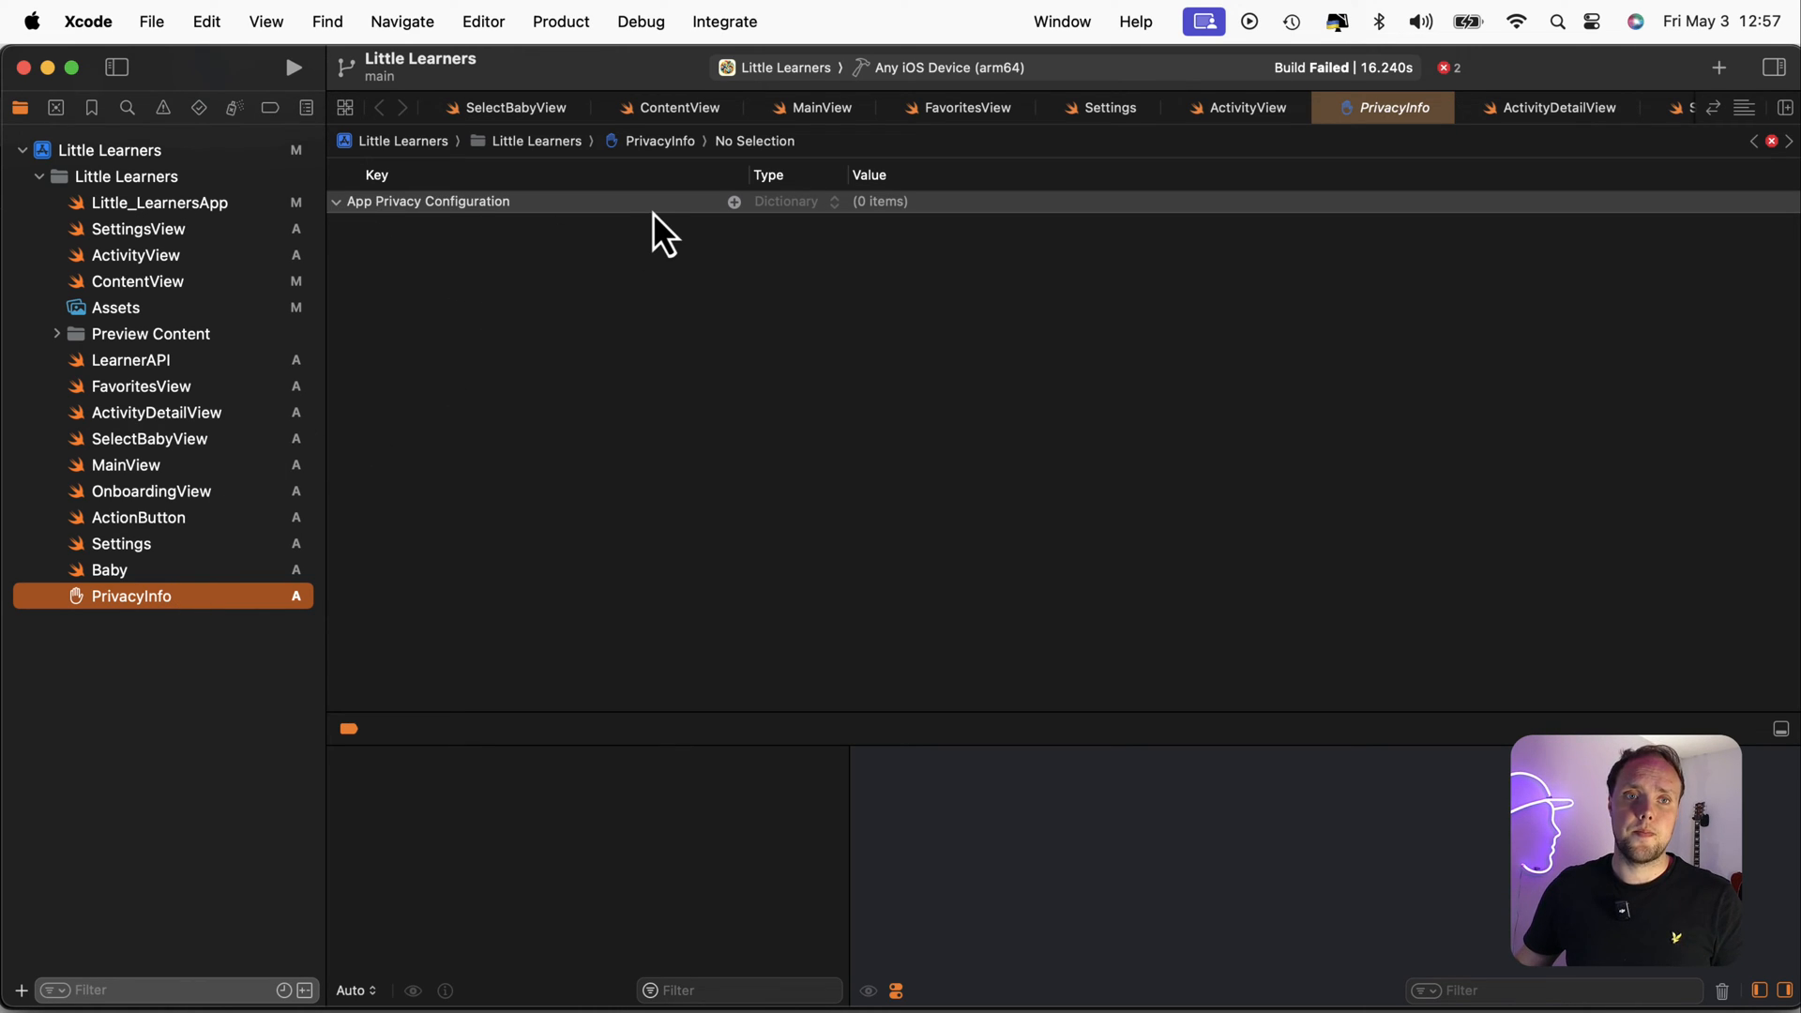
{"action": "mouse_move", "coordinate": [563, 212]}
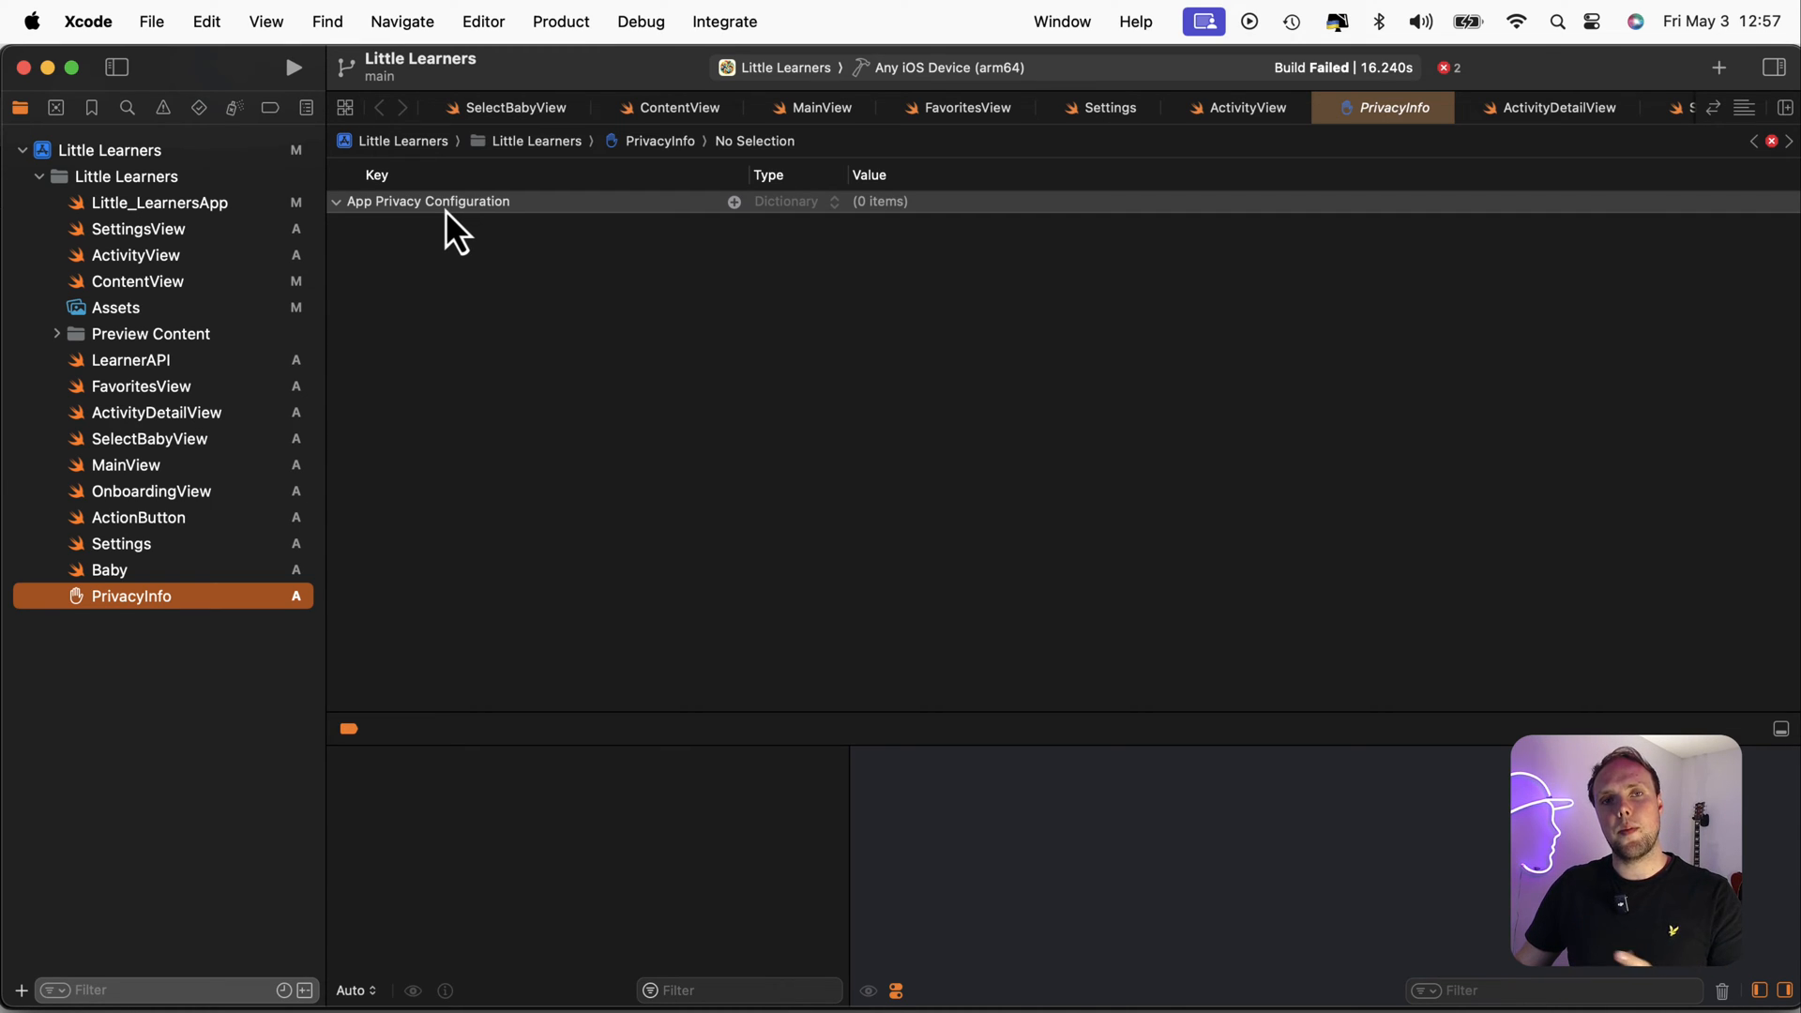
{"action": "mouse_move", "coordinate": [753, 223]}
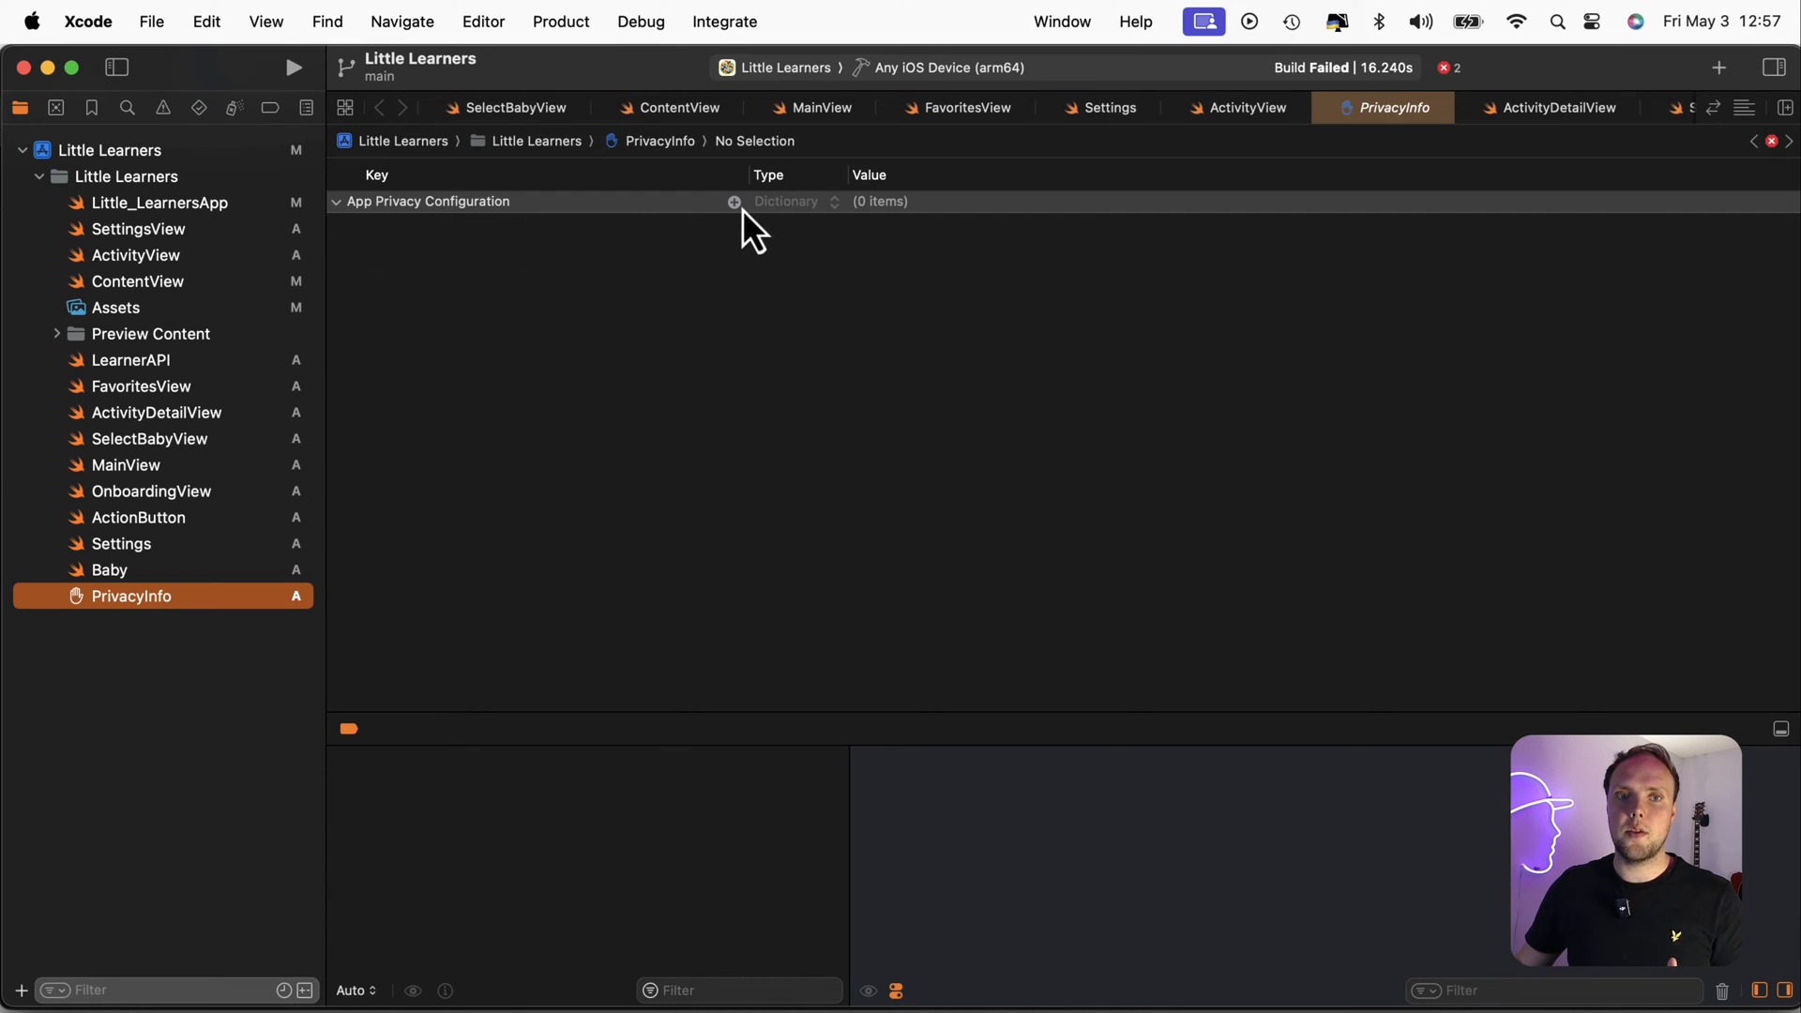
Add a Privacy Accessed API Types array entry and adjust its items with the +/- buttons
{"action": "left_click", "coordinate": [733, 201]}
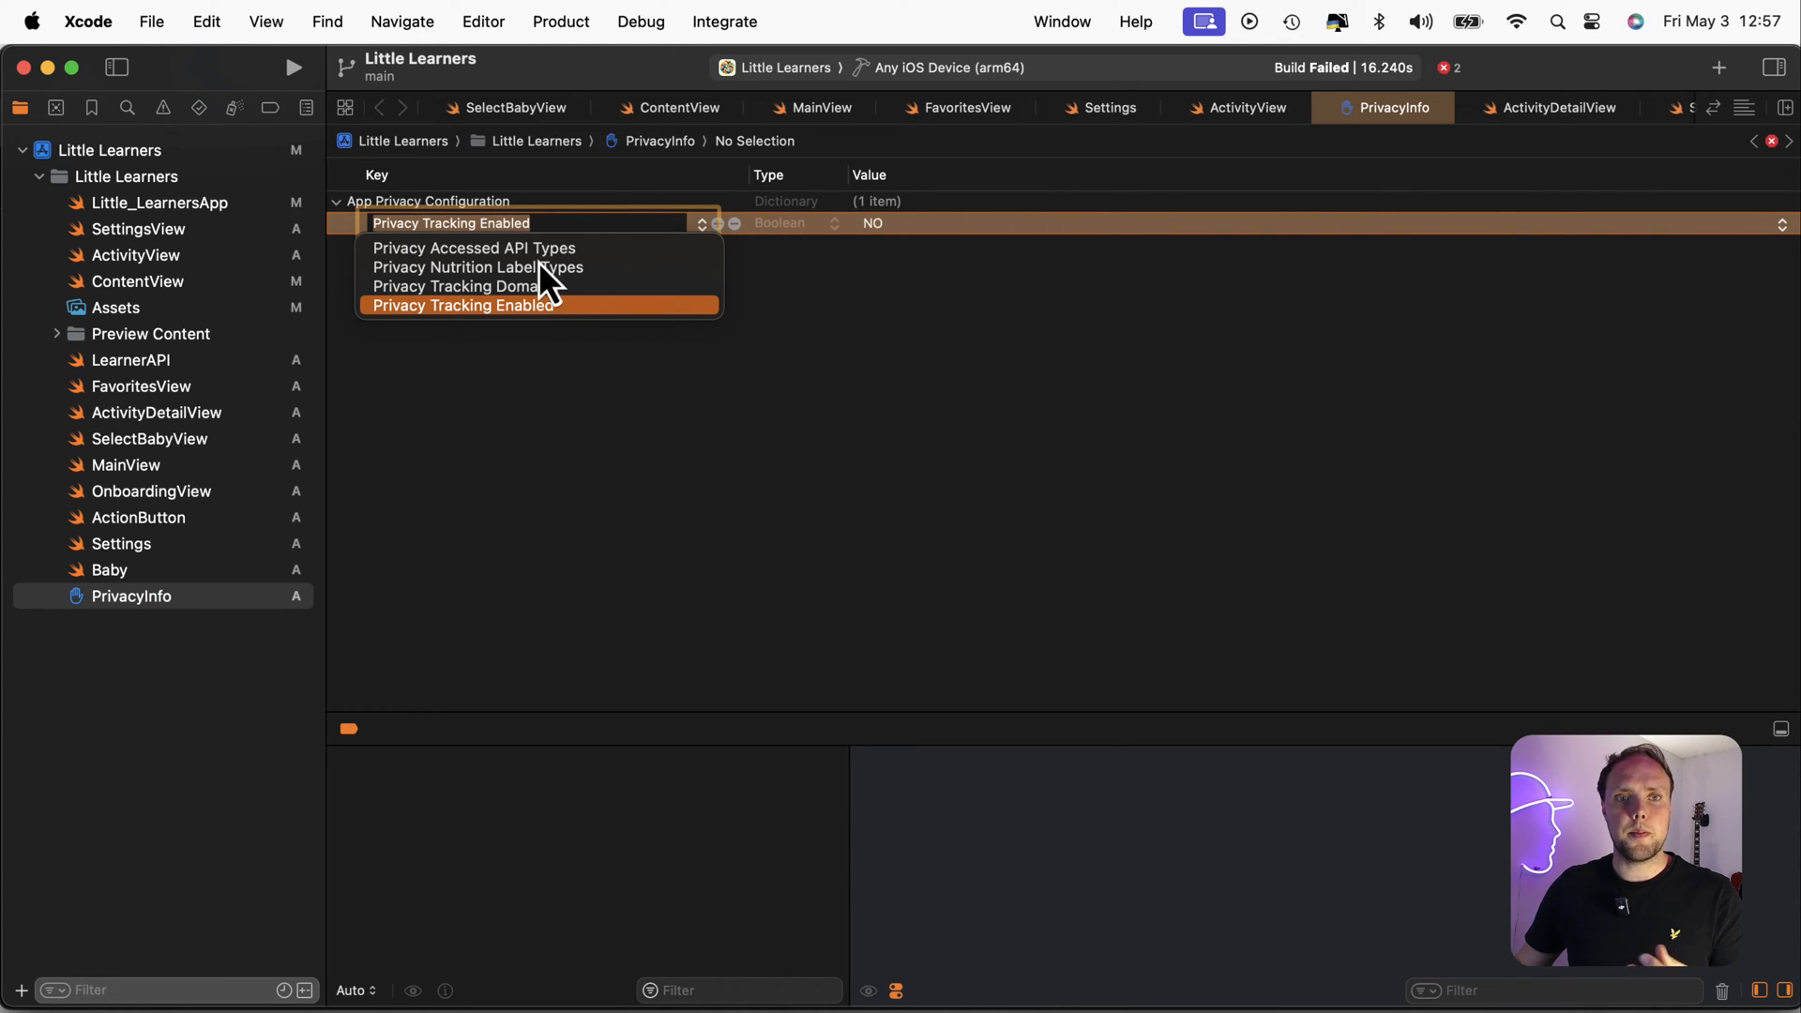
{"action": "left_click", "coordinate": [473, 247]}
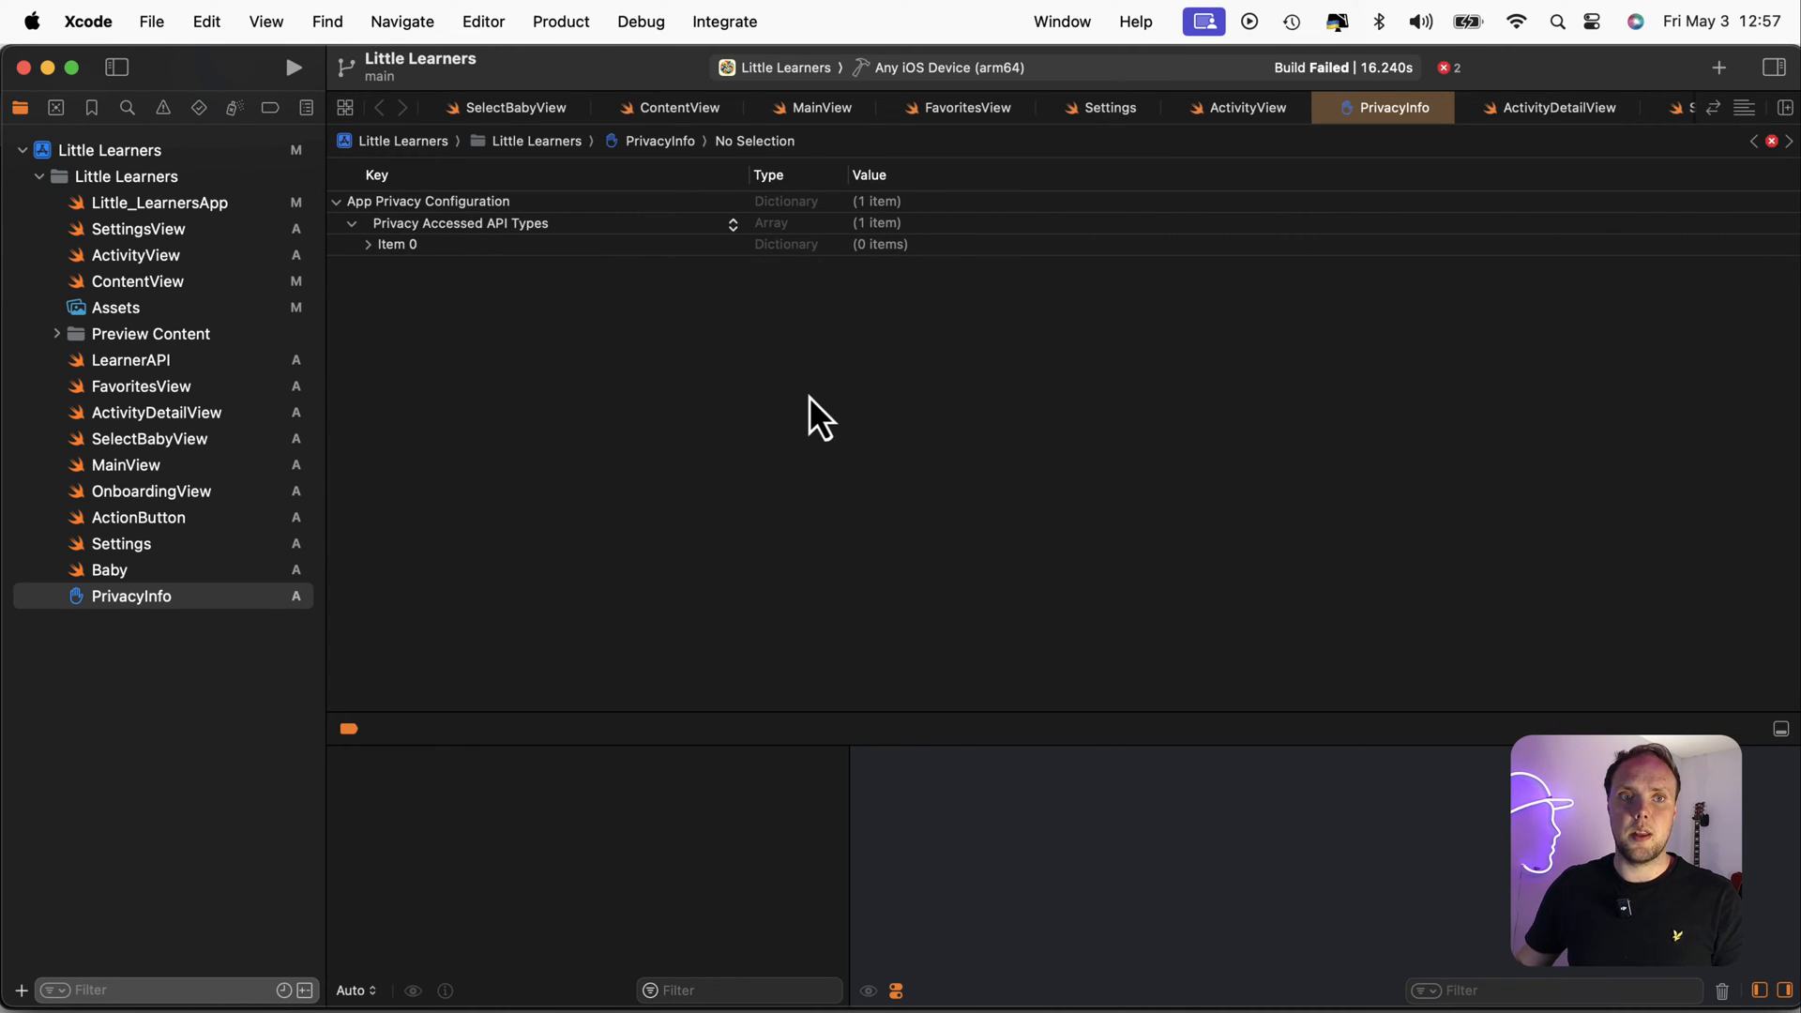
{"action": "left_click", "coordinate": [719, 244]}
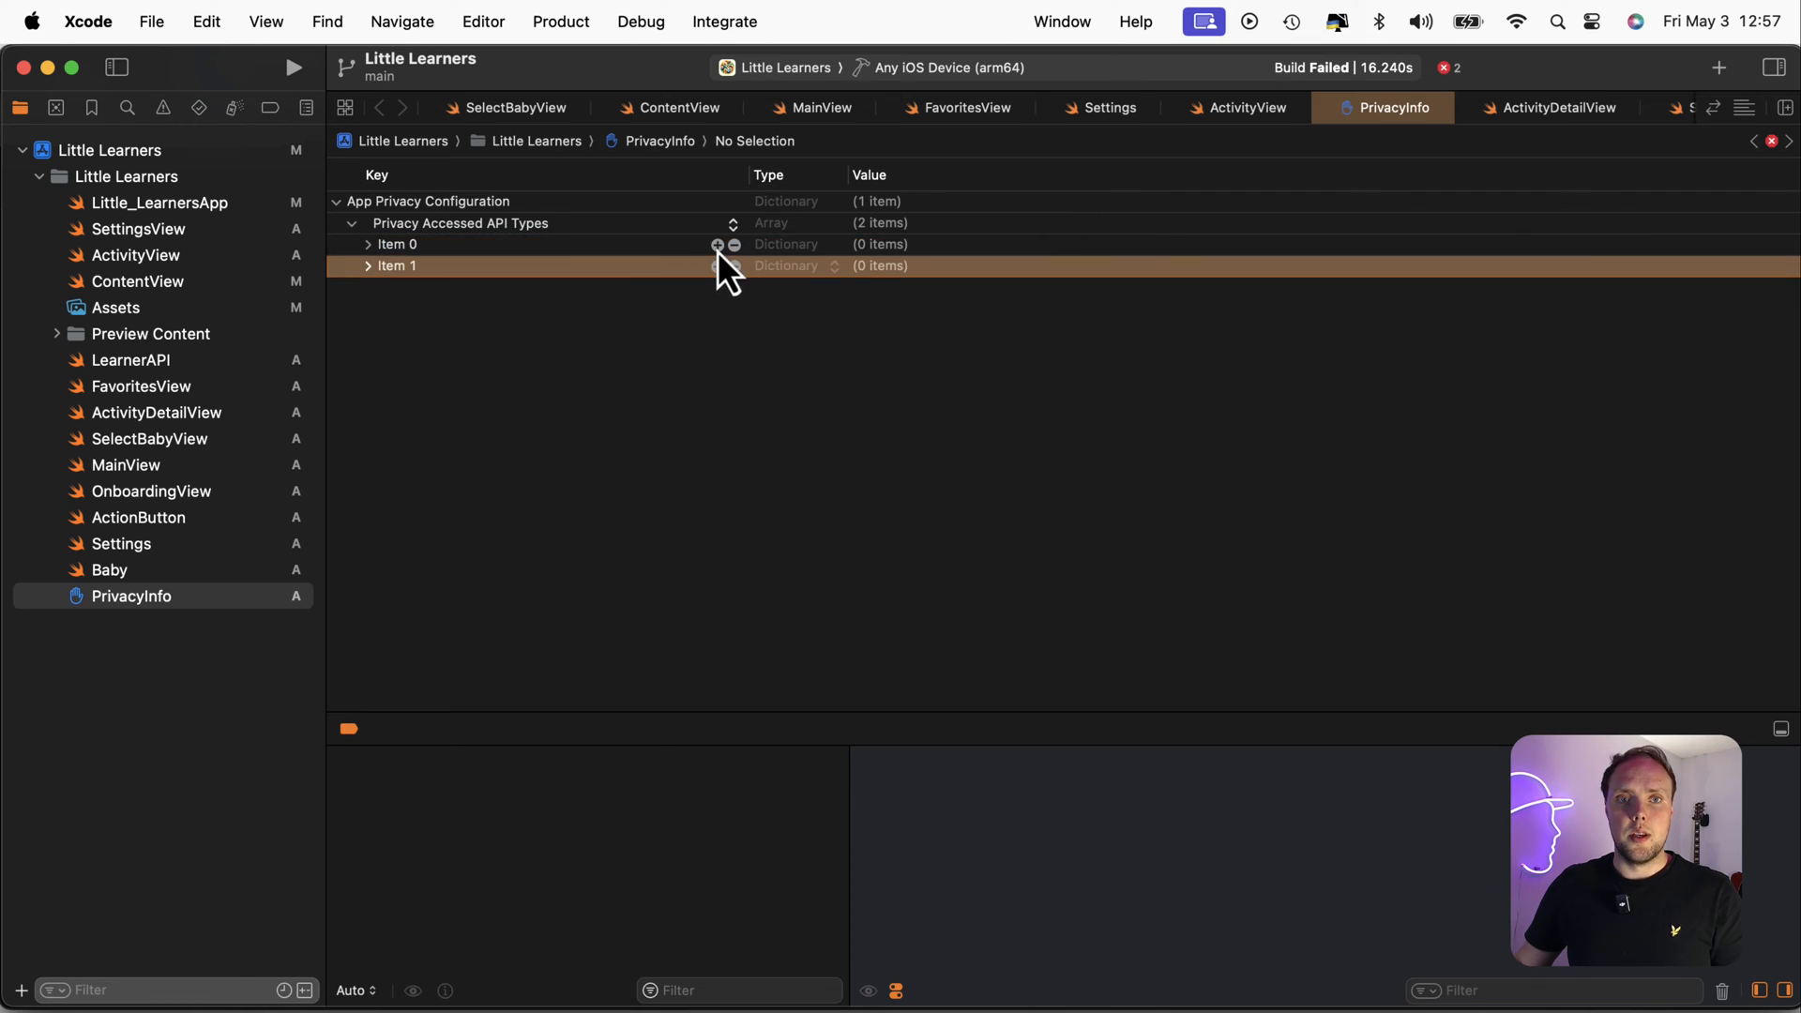
{"action": "left_click", "coordinate": [733, 264]}
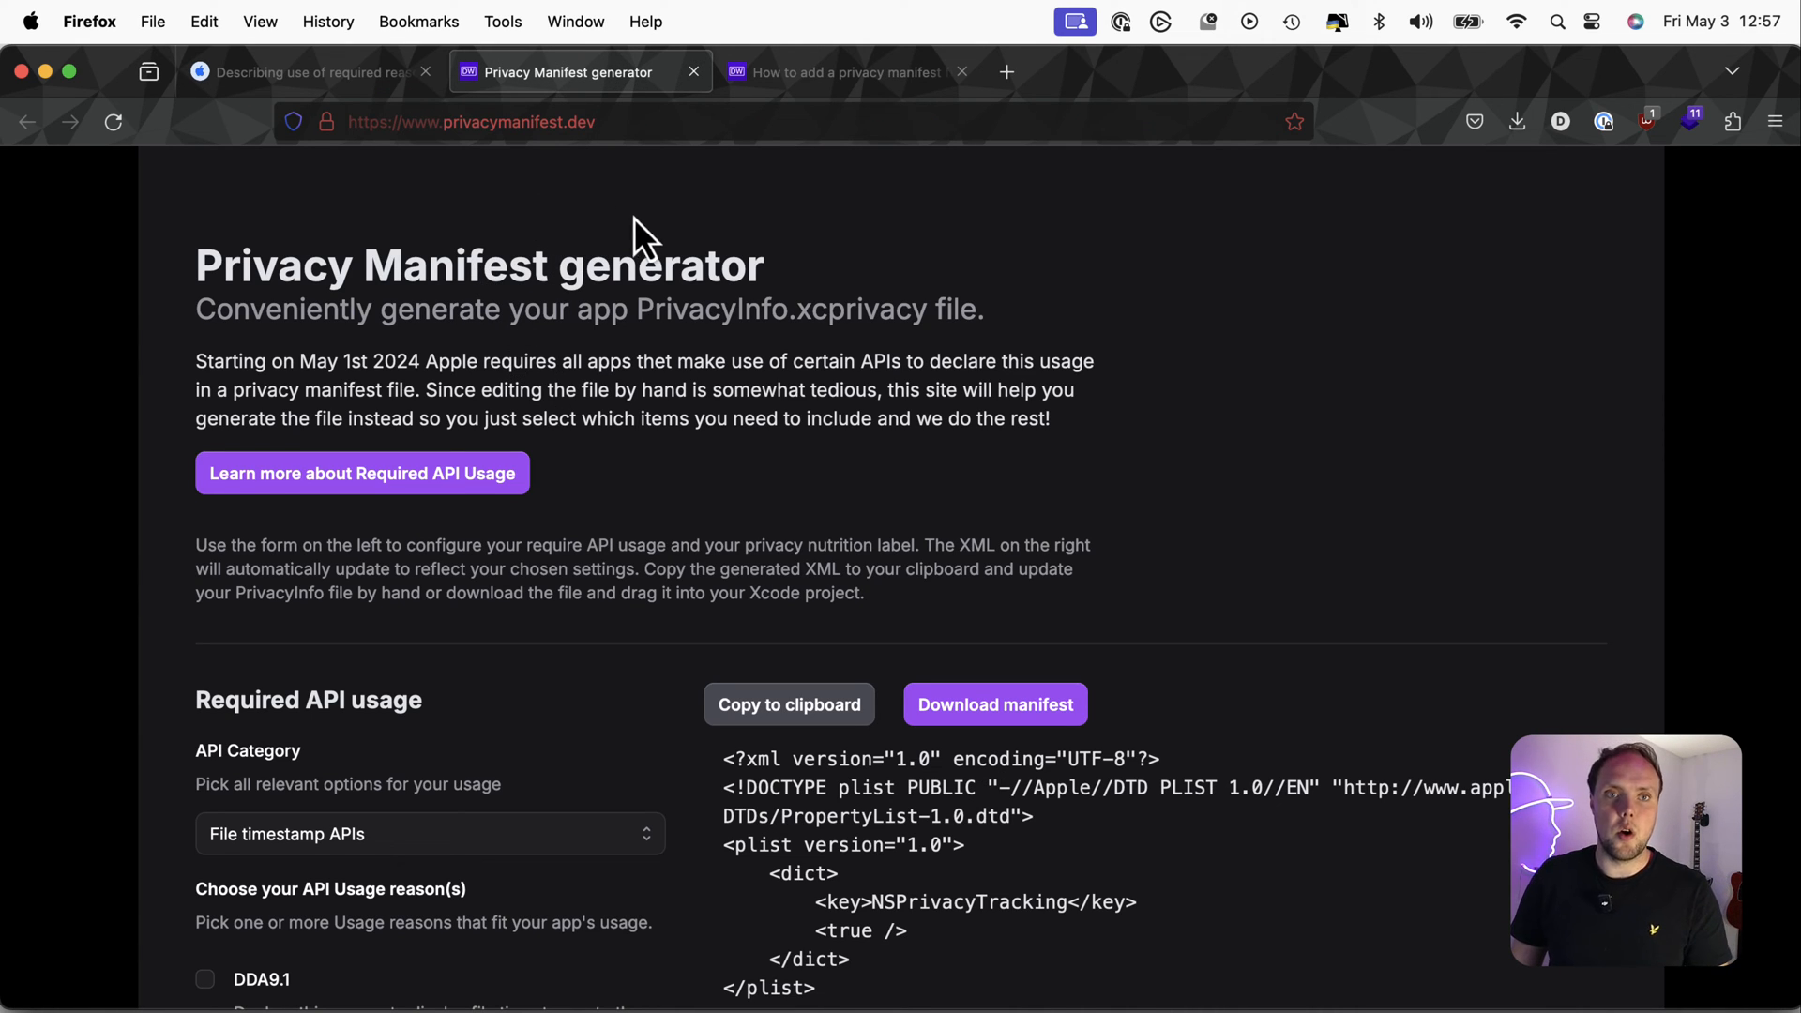
{"action": "mouse_move", "coordinate": [799, 544]}
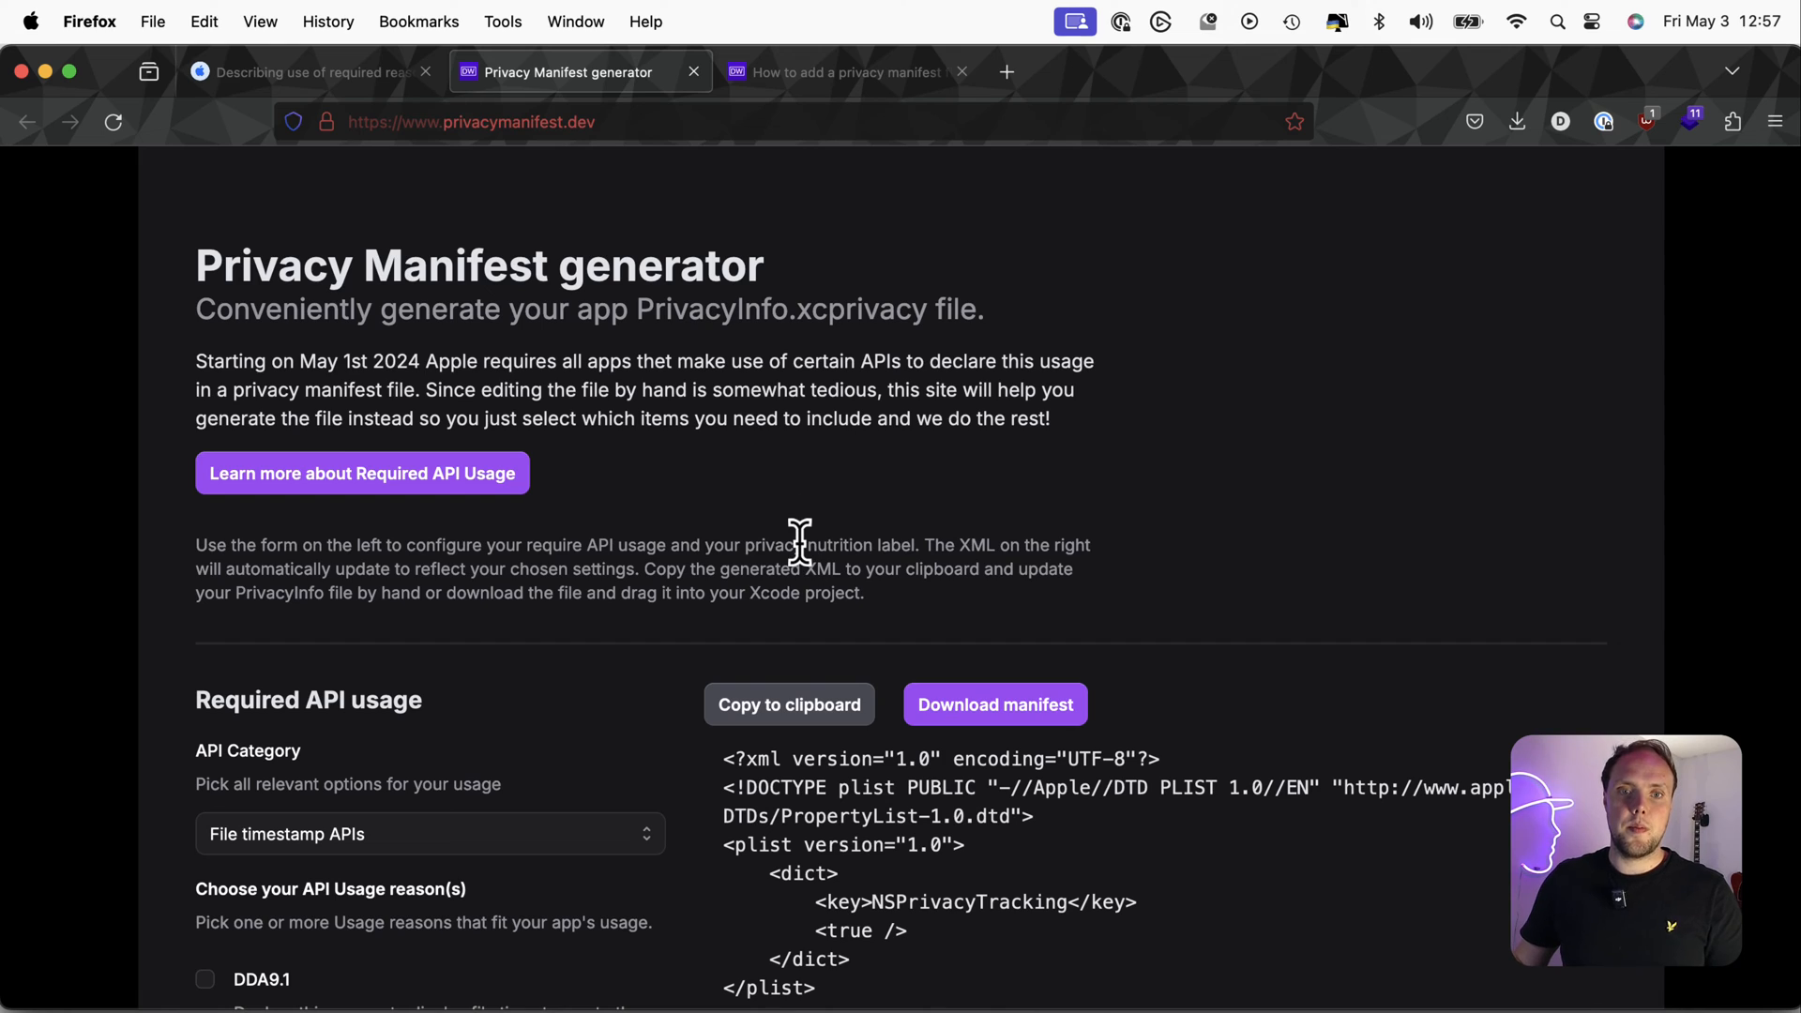
Choose User Defaults APIs as the API category and untick Include NSPrivacyTracking
{"action": "scroll", "scroll_direction": "down", "scroll_amount": 3}
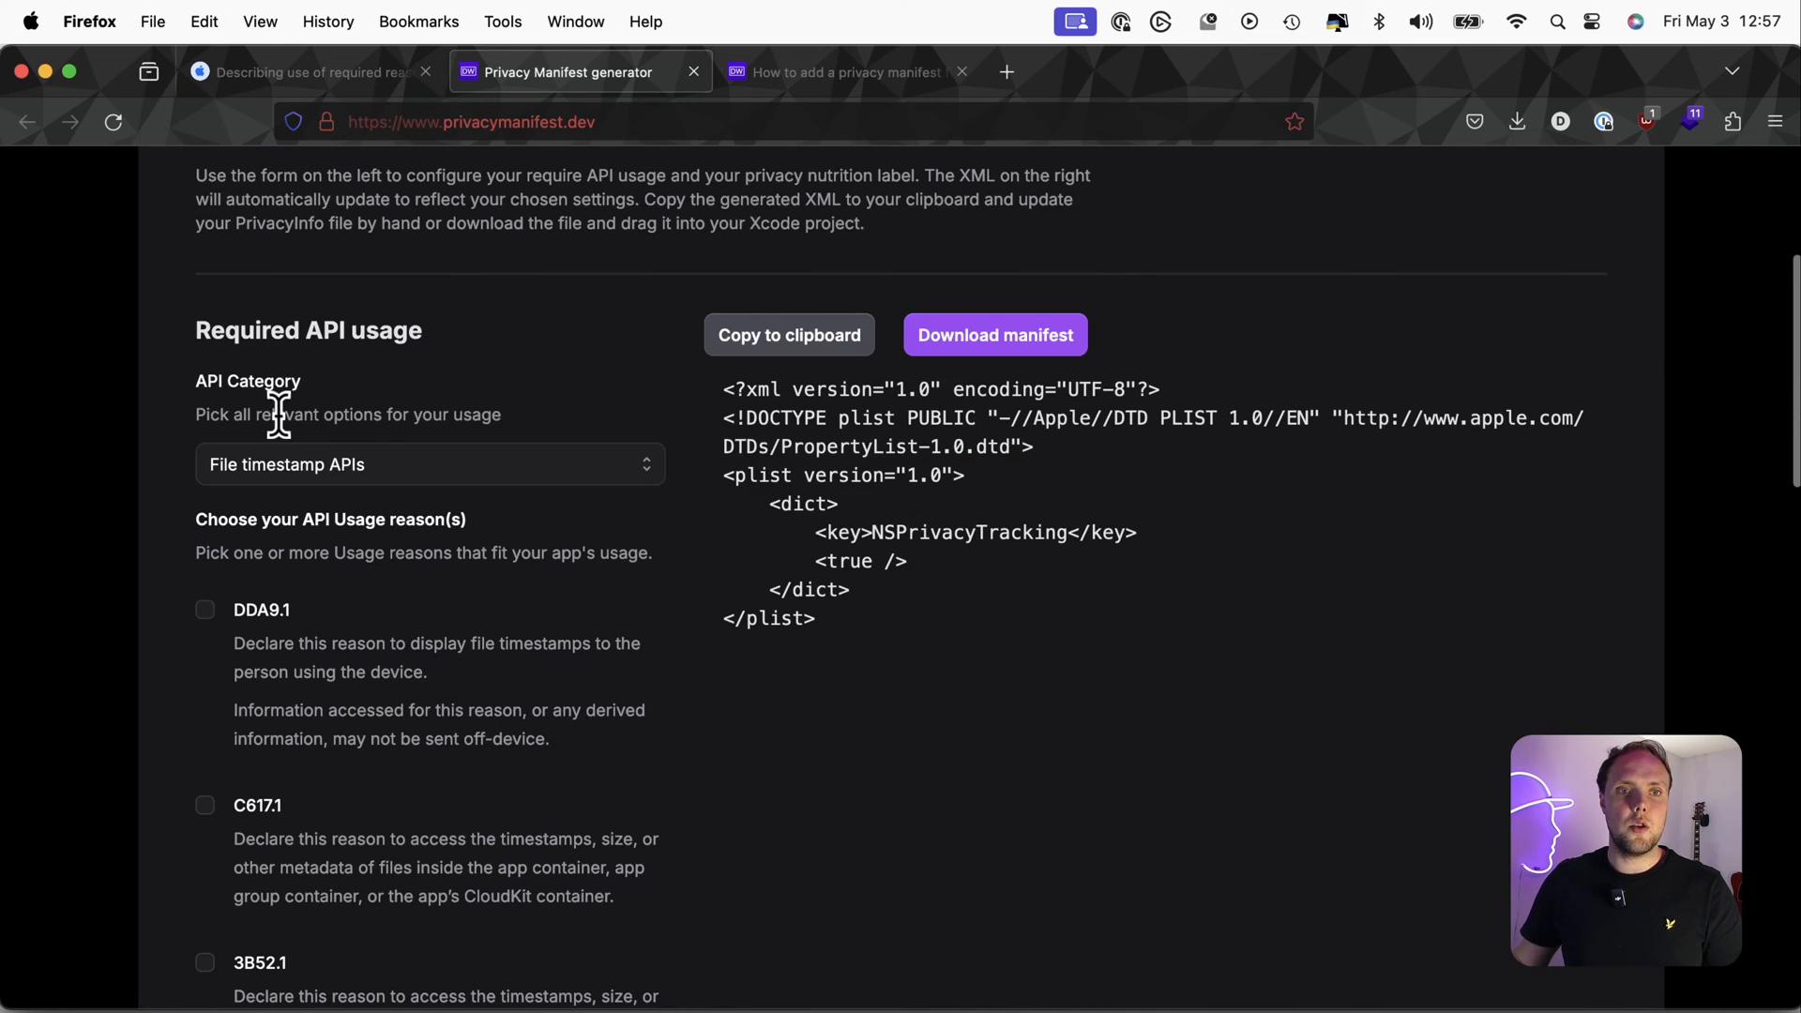
{"action": "mouse_move", "coordinate": [578, 391]}
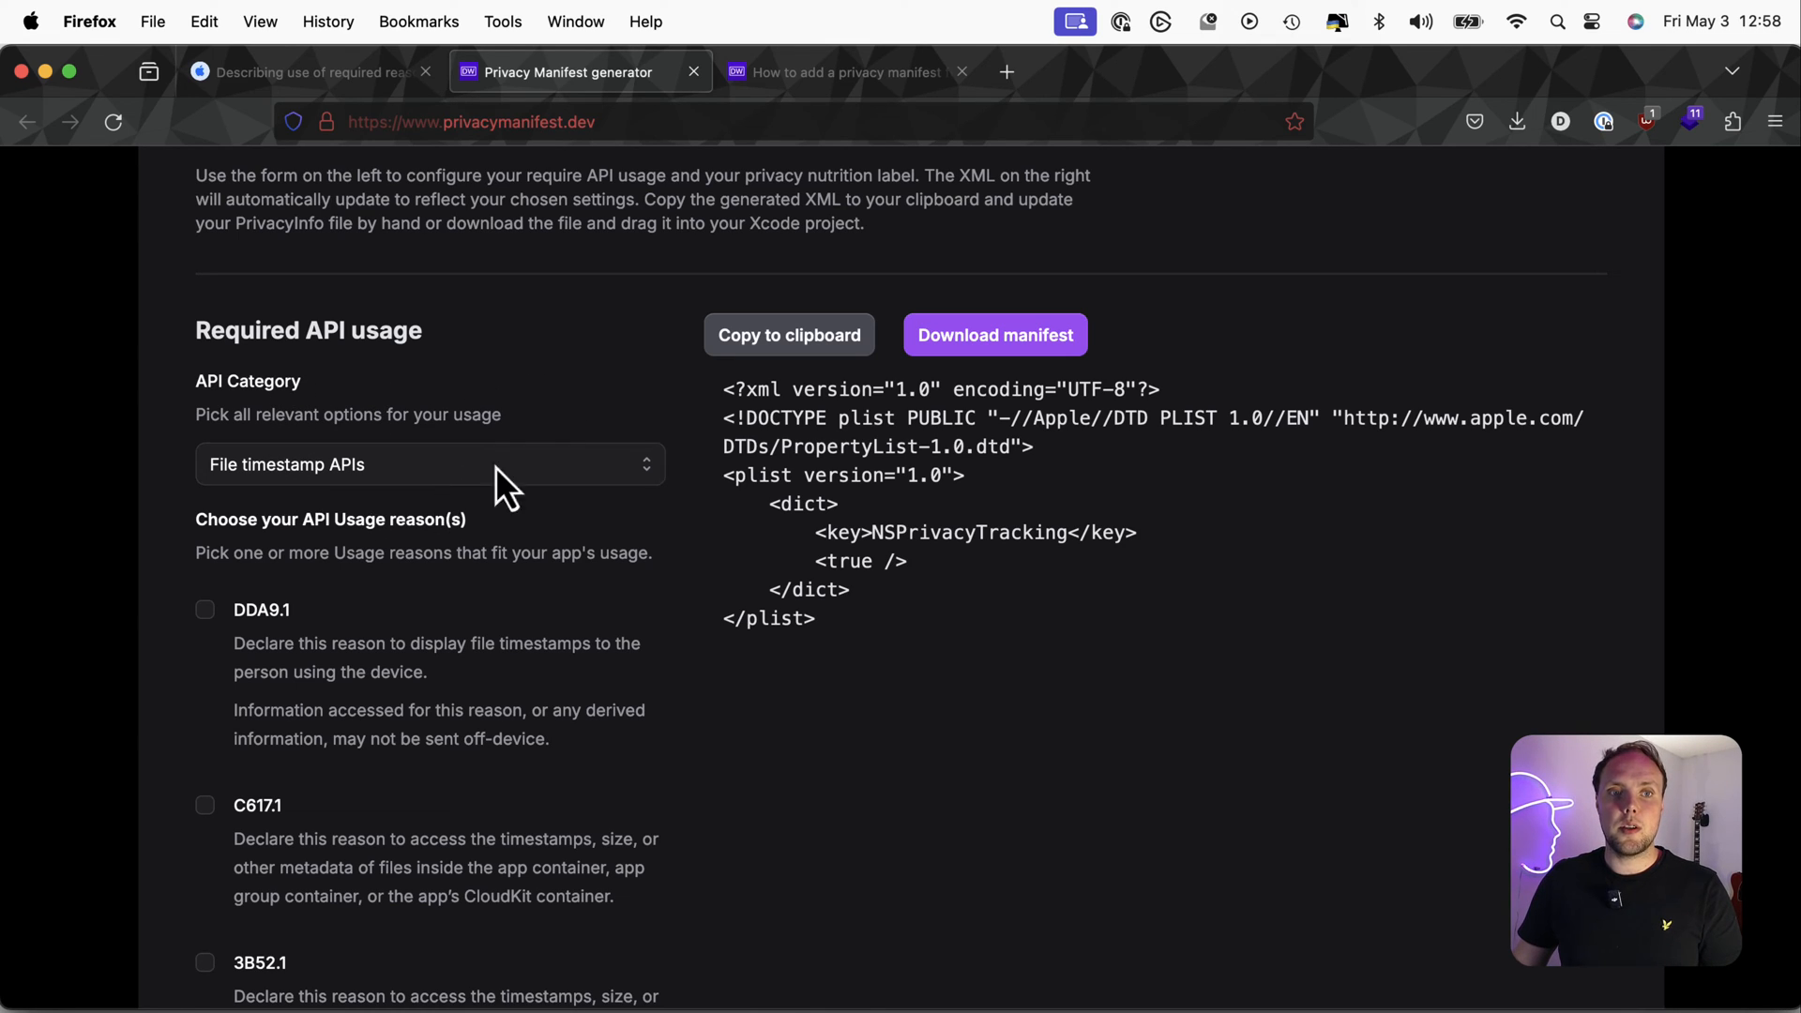
{"action": "left_click", "coordinate": [431, 463]}
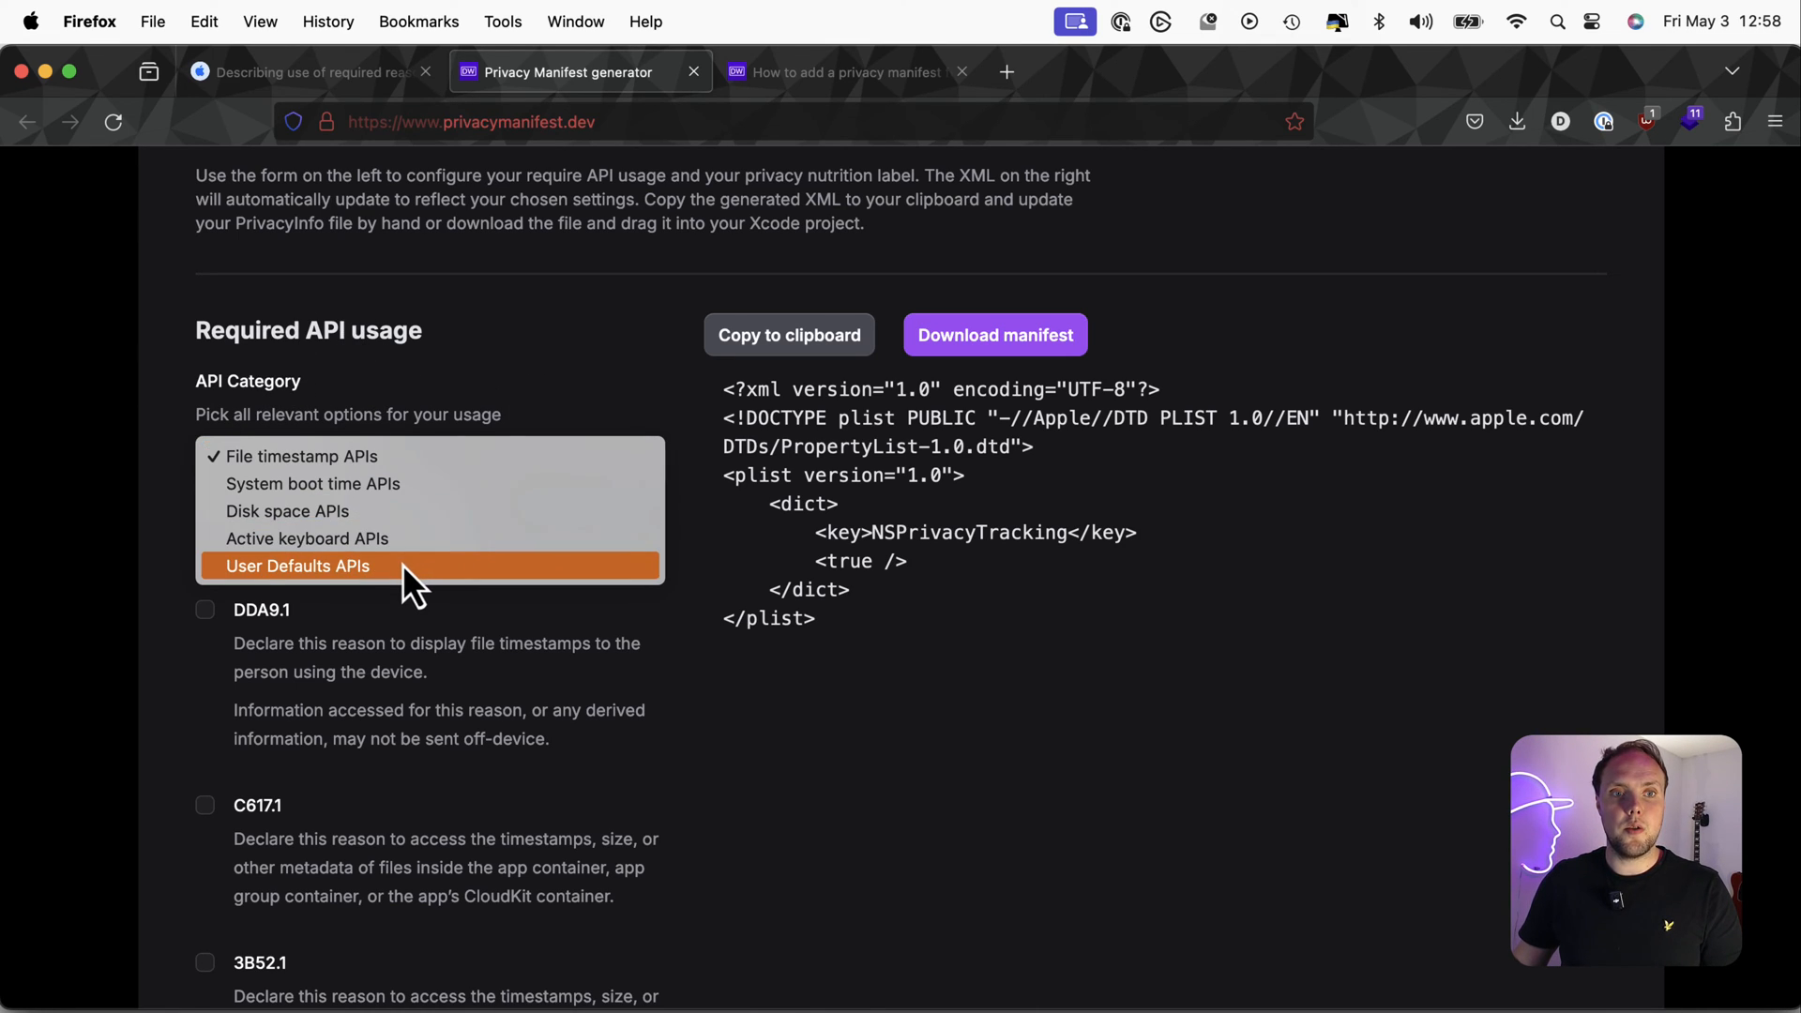
{"action": "left_click", "coordinate": [298, 564]}
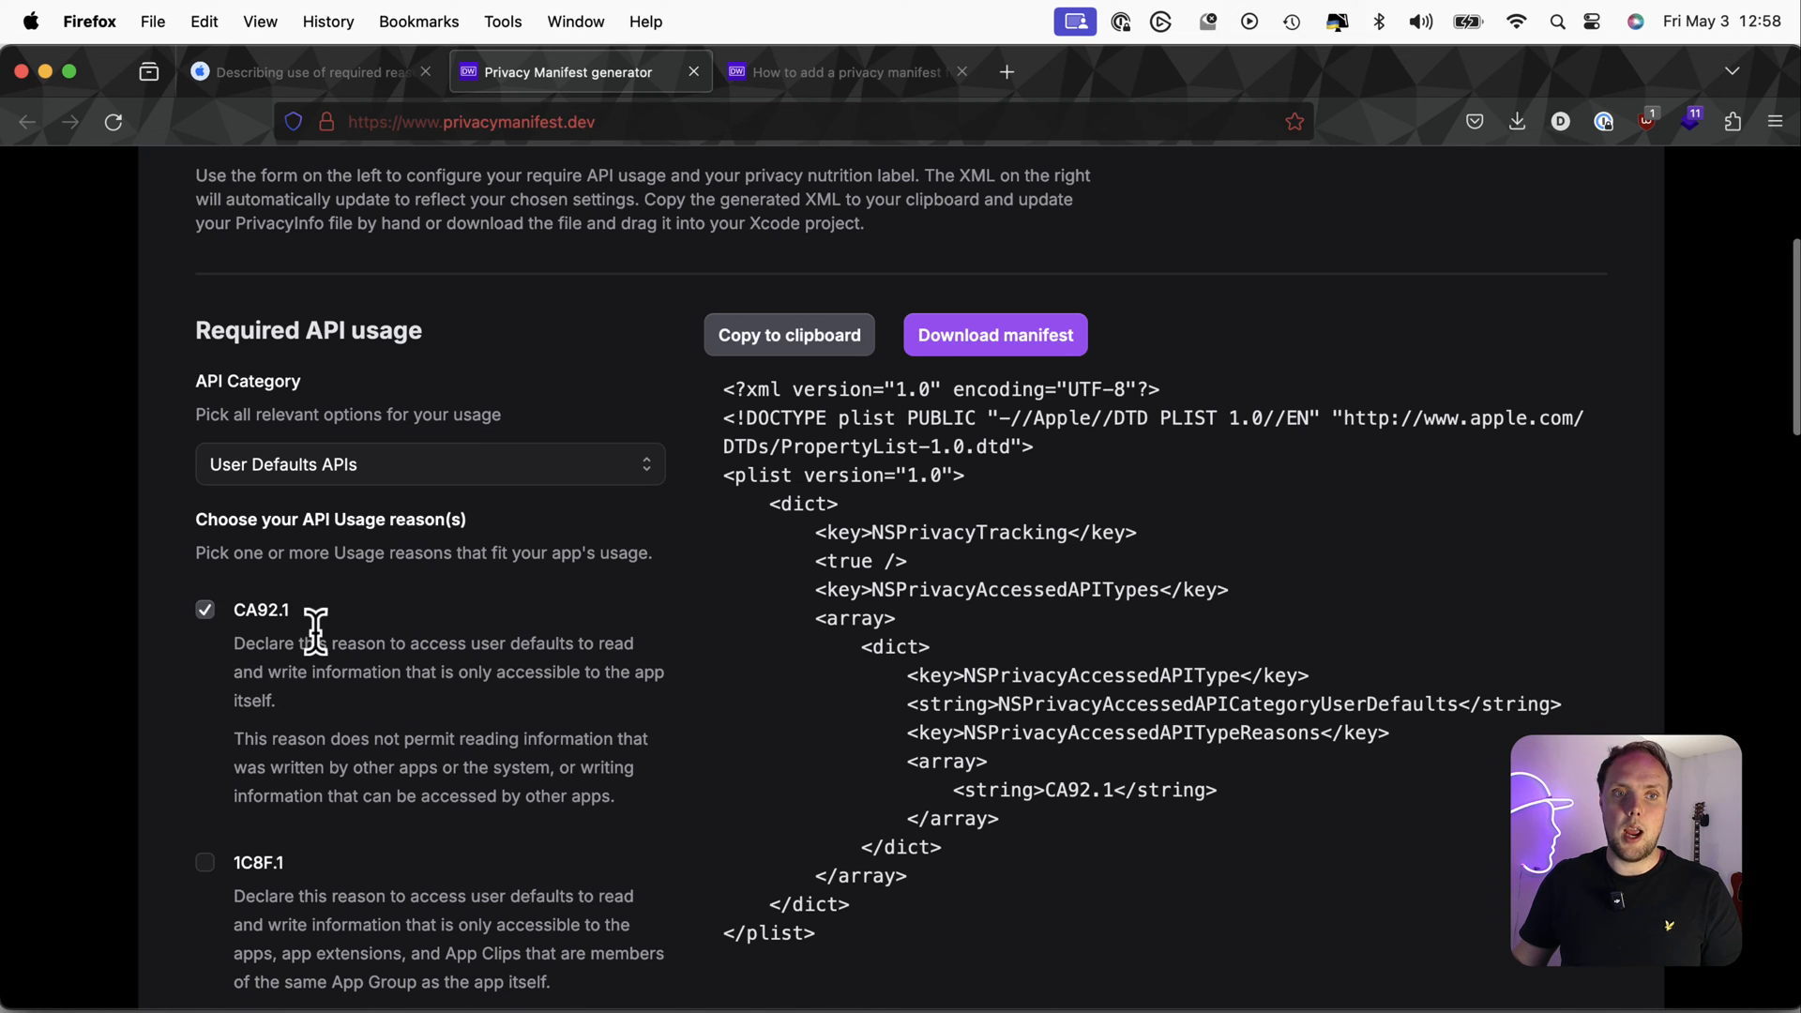
{"action": "mouse_move", "coordinate": [322, 730]}
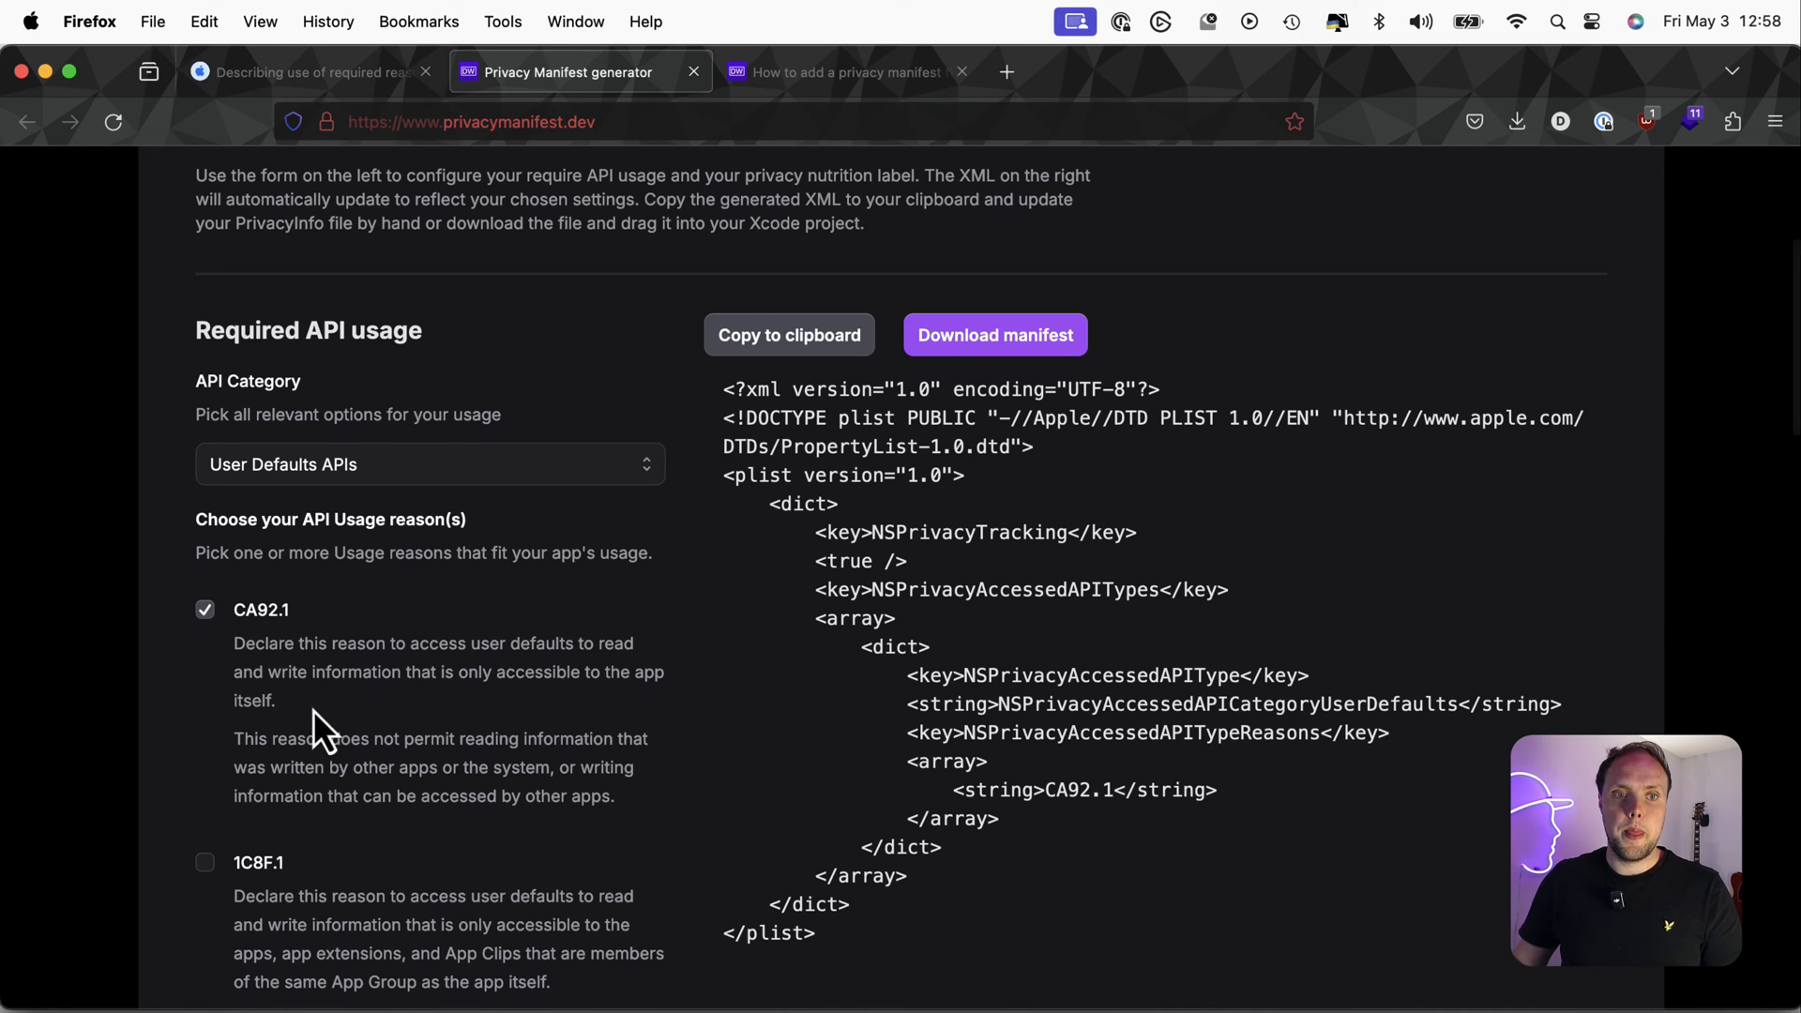
{"action": "scroll", "scroll_direction": "down", "scroll_amount": 3}
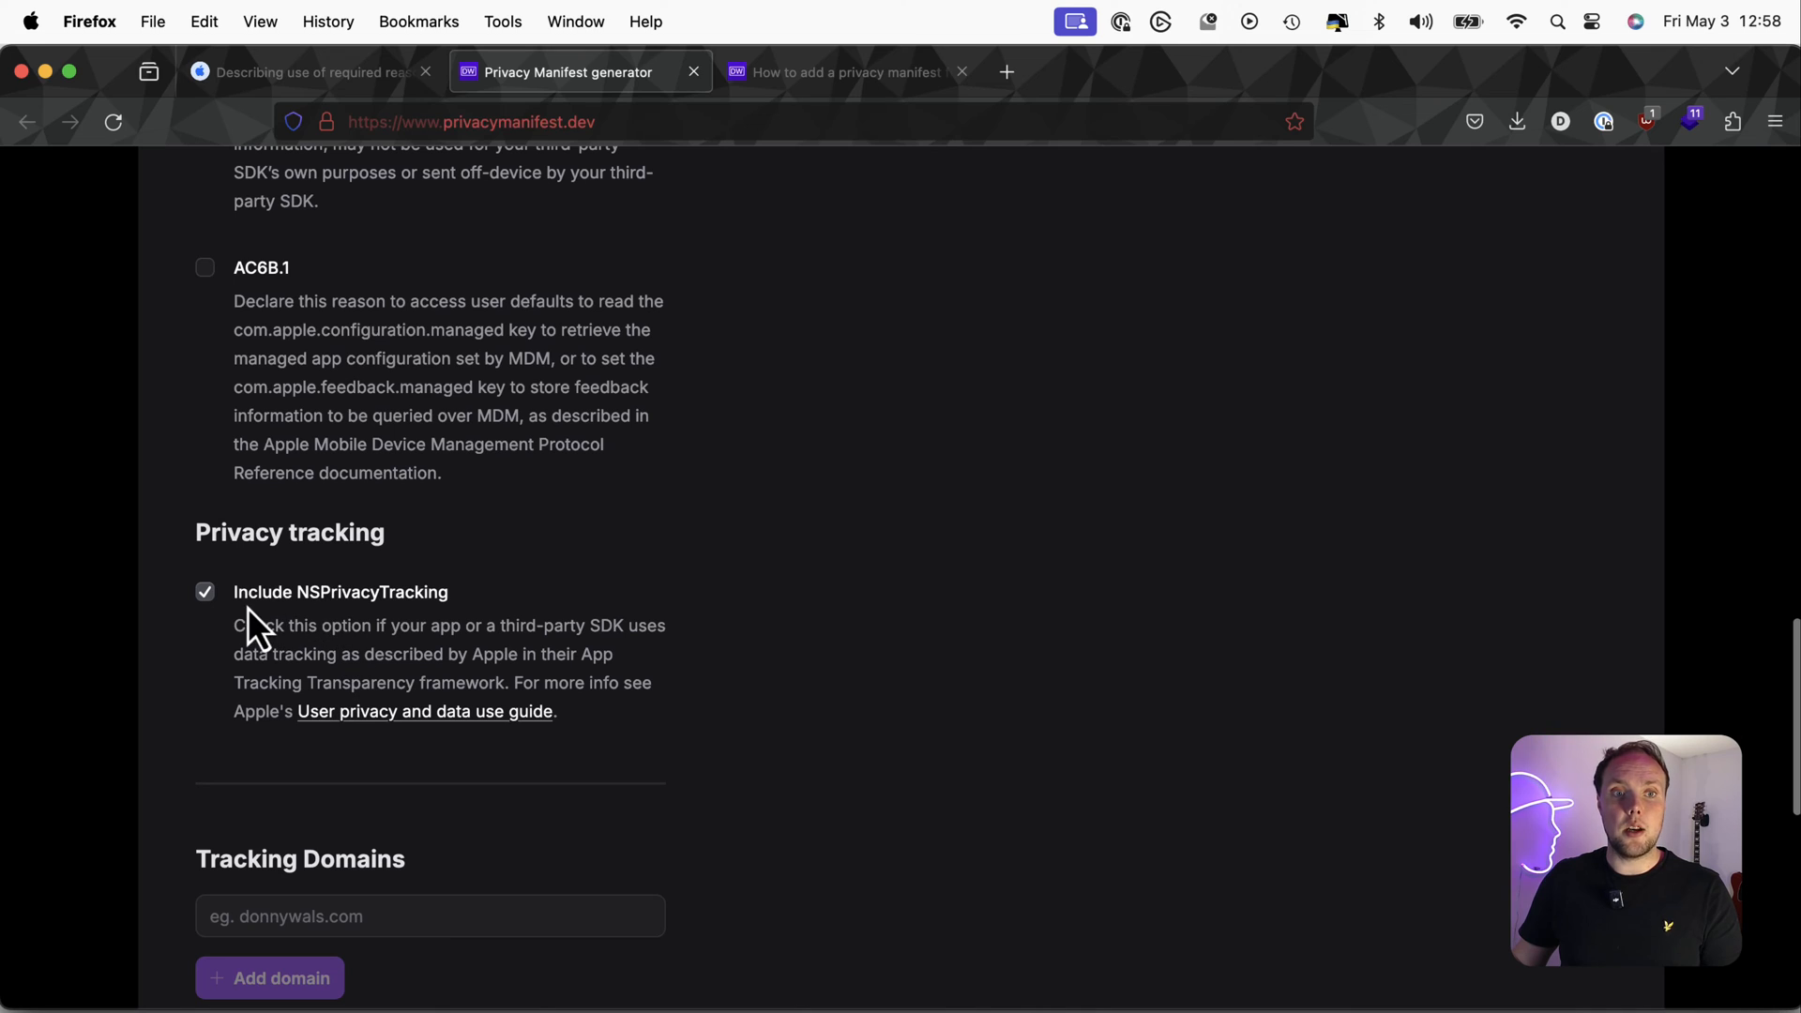
{"action": "left_click", "coordinate": [205, 592]}
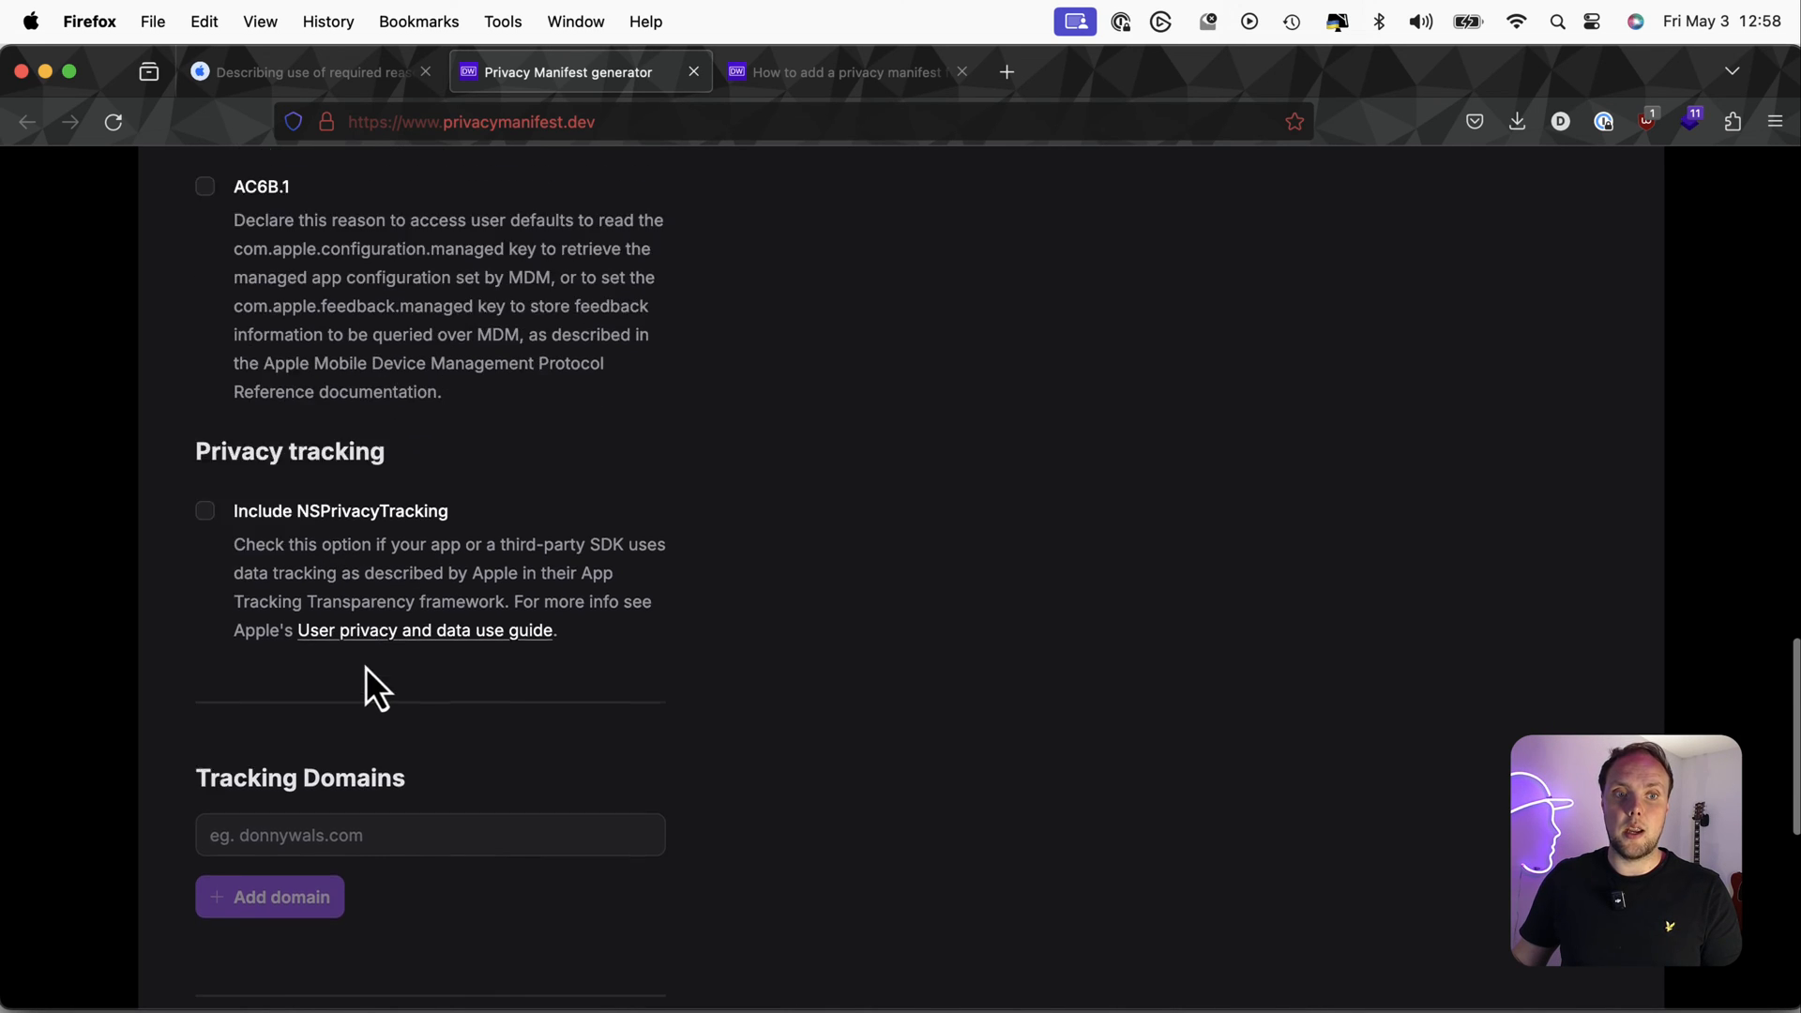
Try a Name collected-data entry linked to identity, then remove the tracked data entry
{"action": "left_click", "coordinate": [426, 755]}
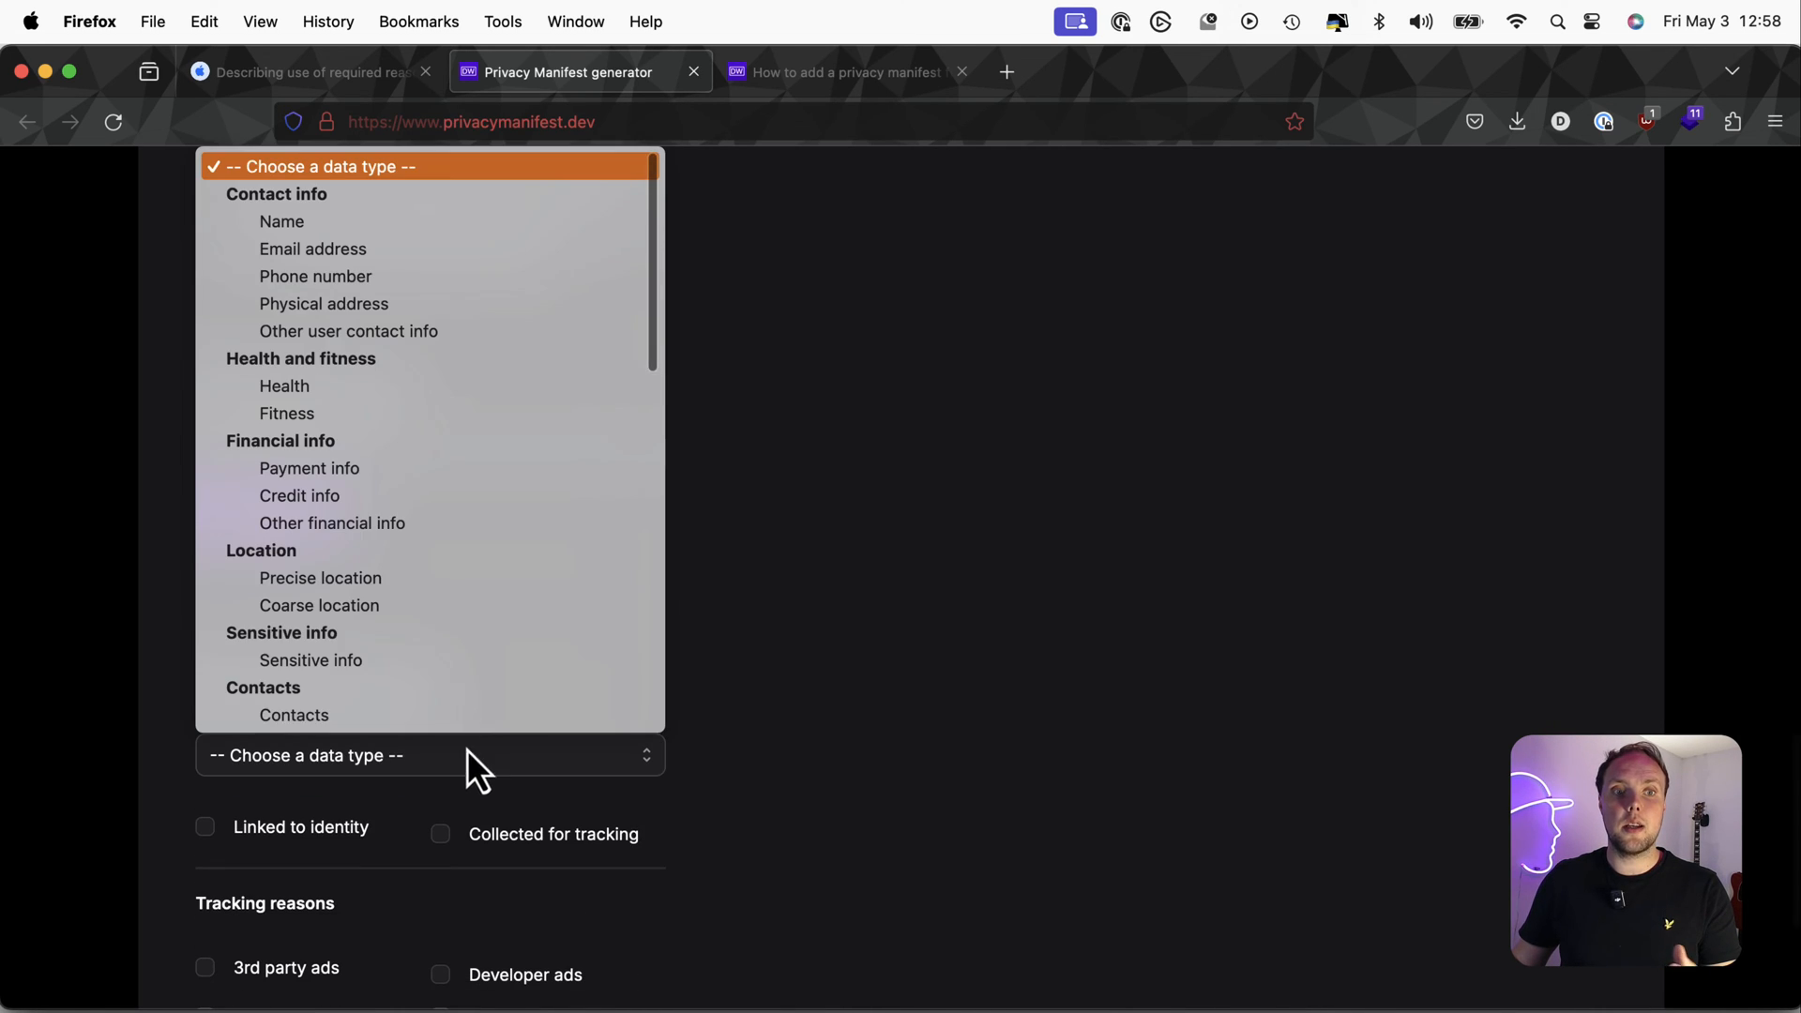
{"action": "left_click", "coordinate": [282, 222]}
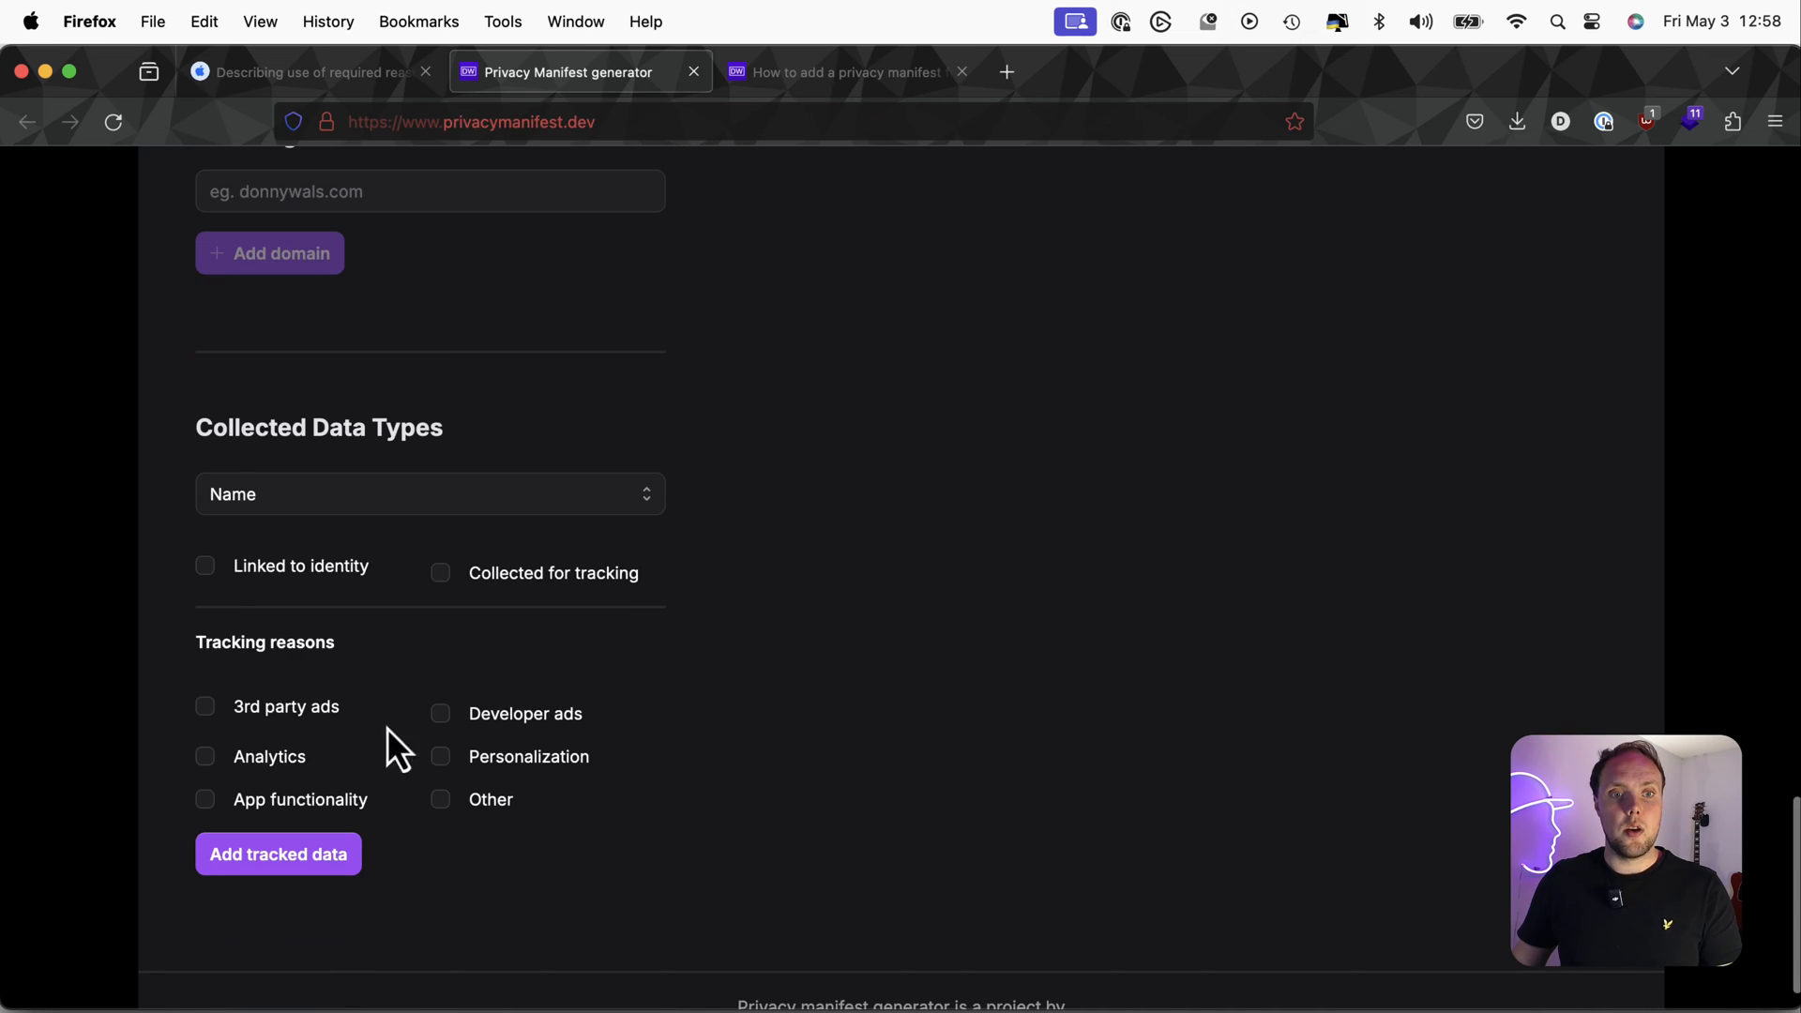
{"action": "left_click", "coordinate": [205, 565]}
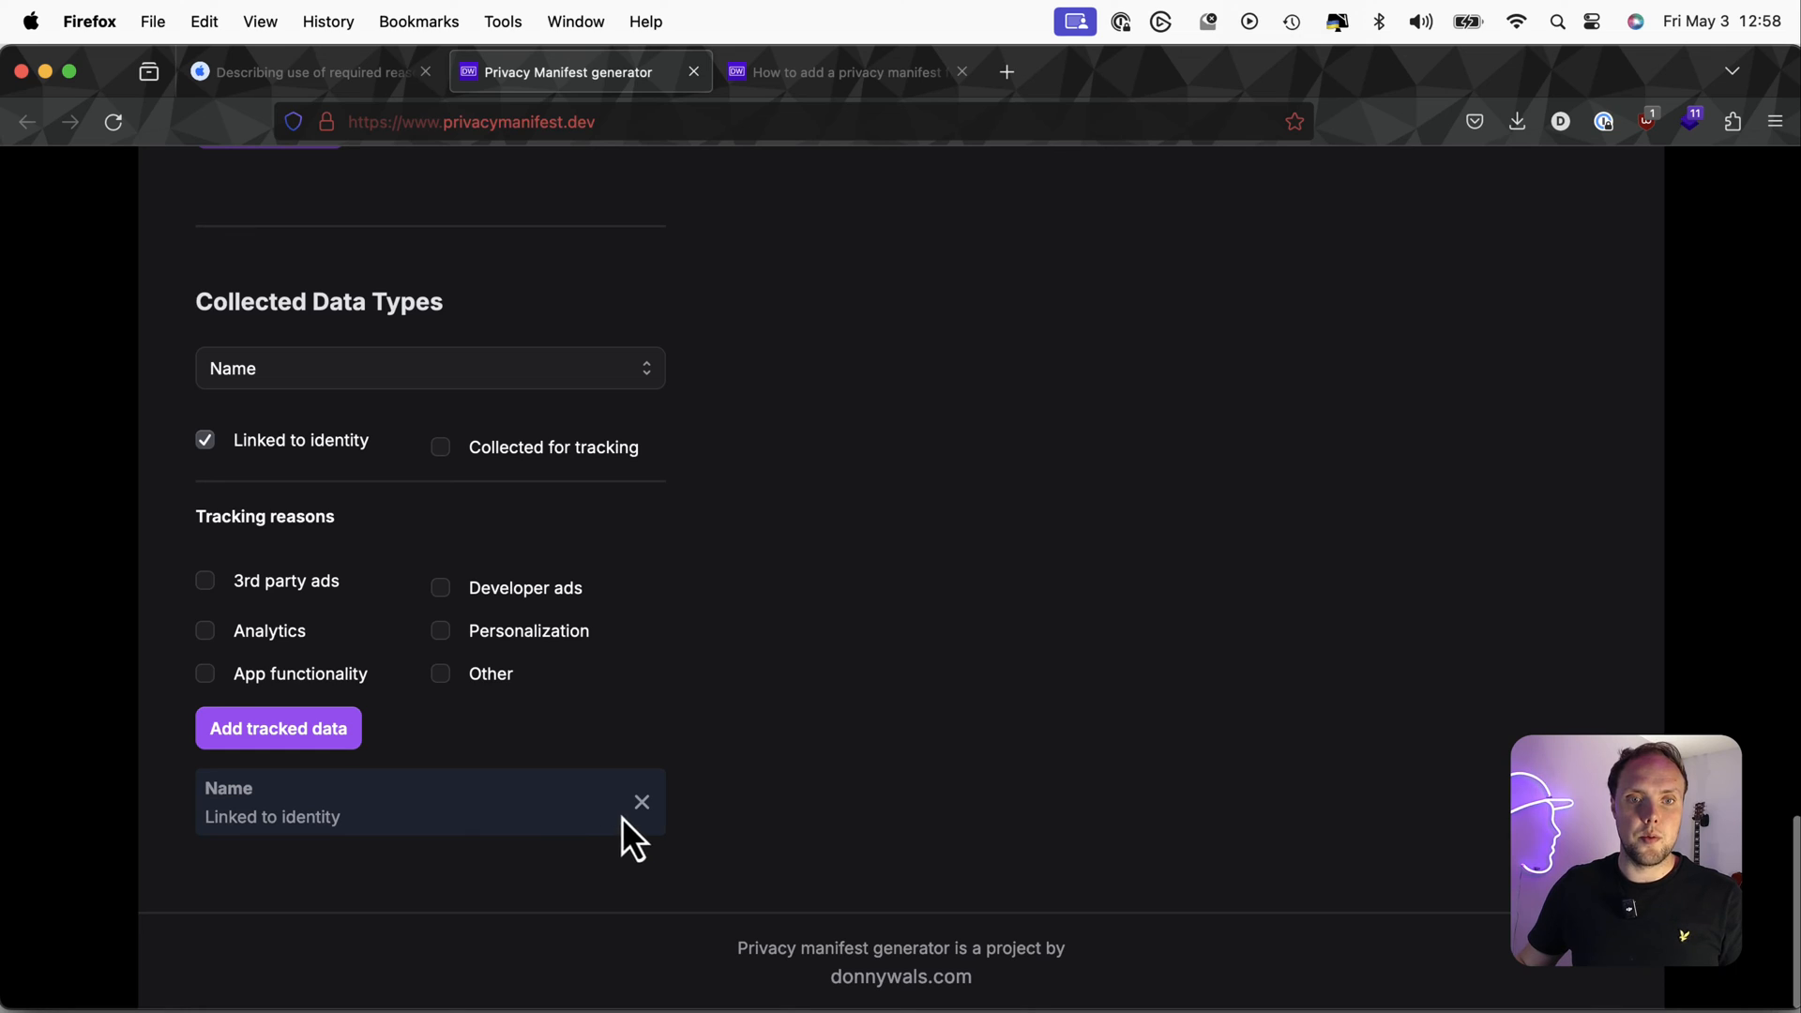
{"action": "left_click", "coordinate": [642, 801]}
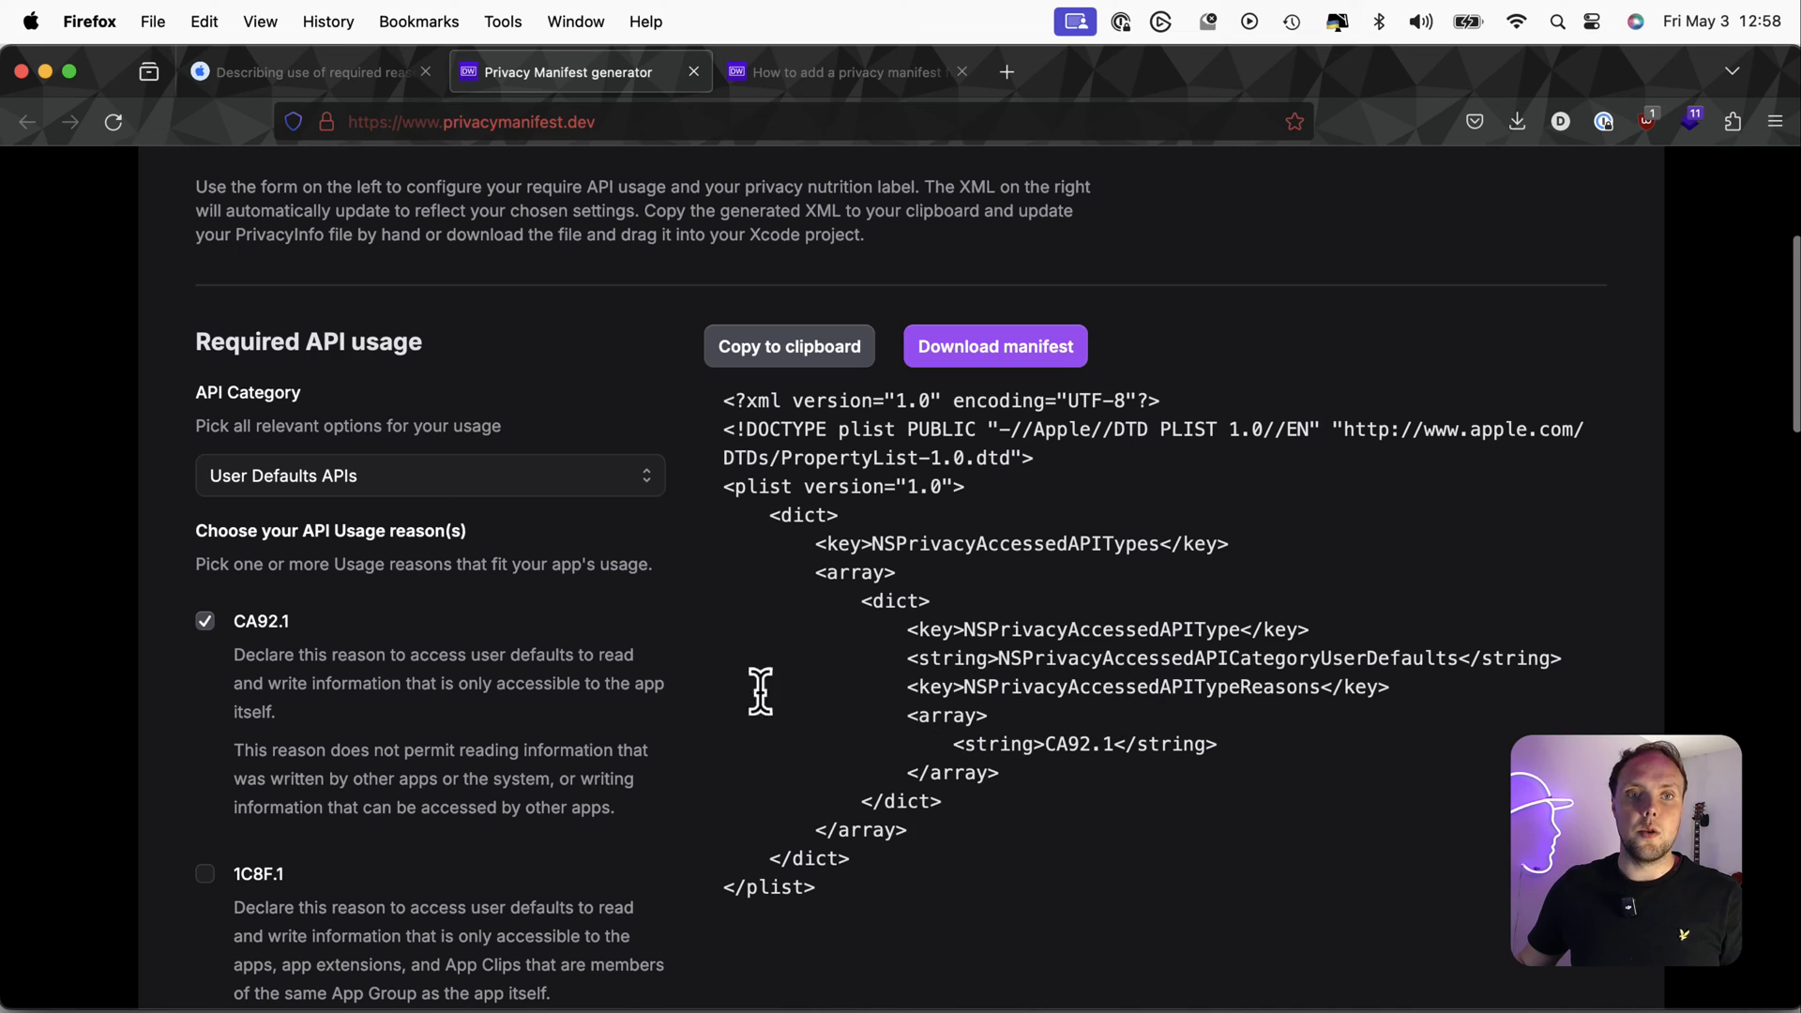
{"action": "mouse_move", "coordinate": [345, 499]}
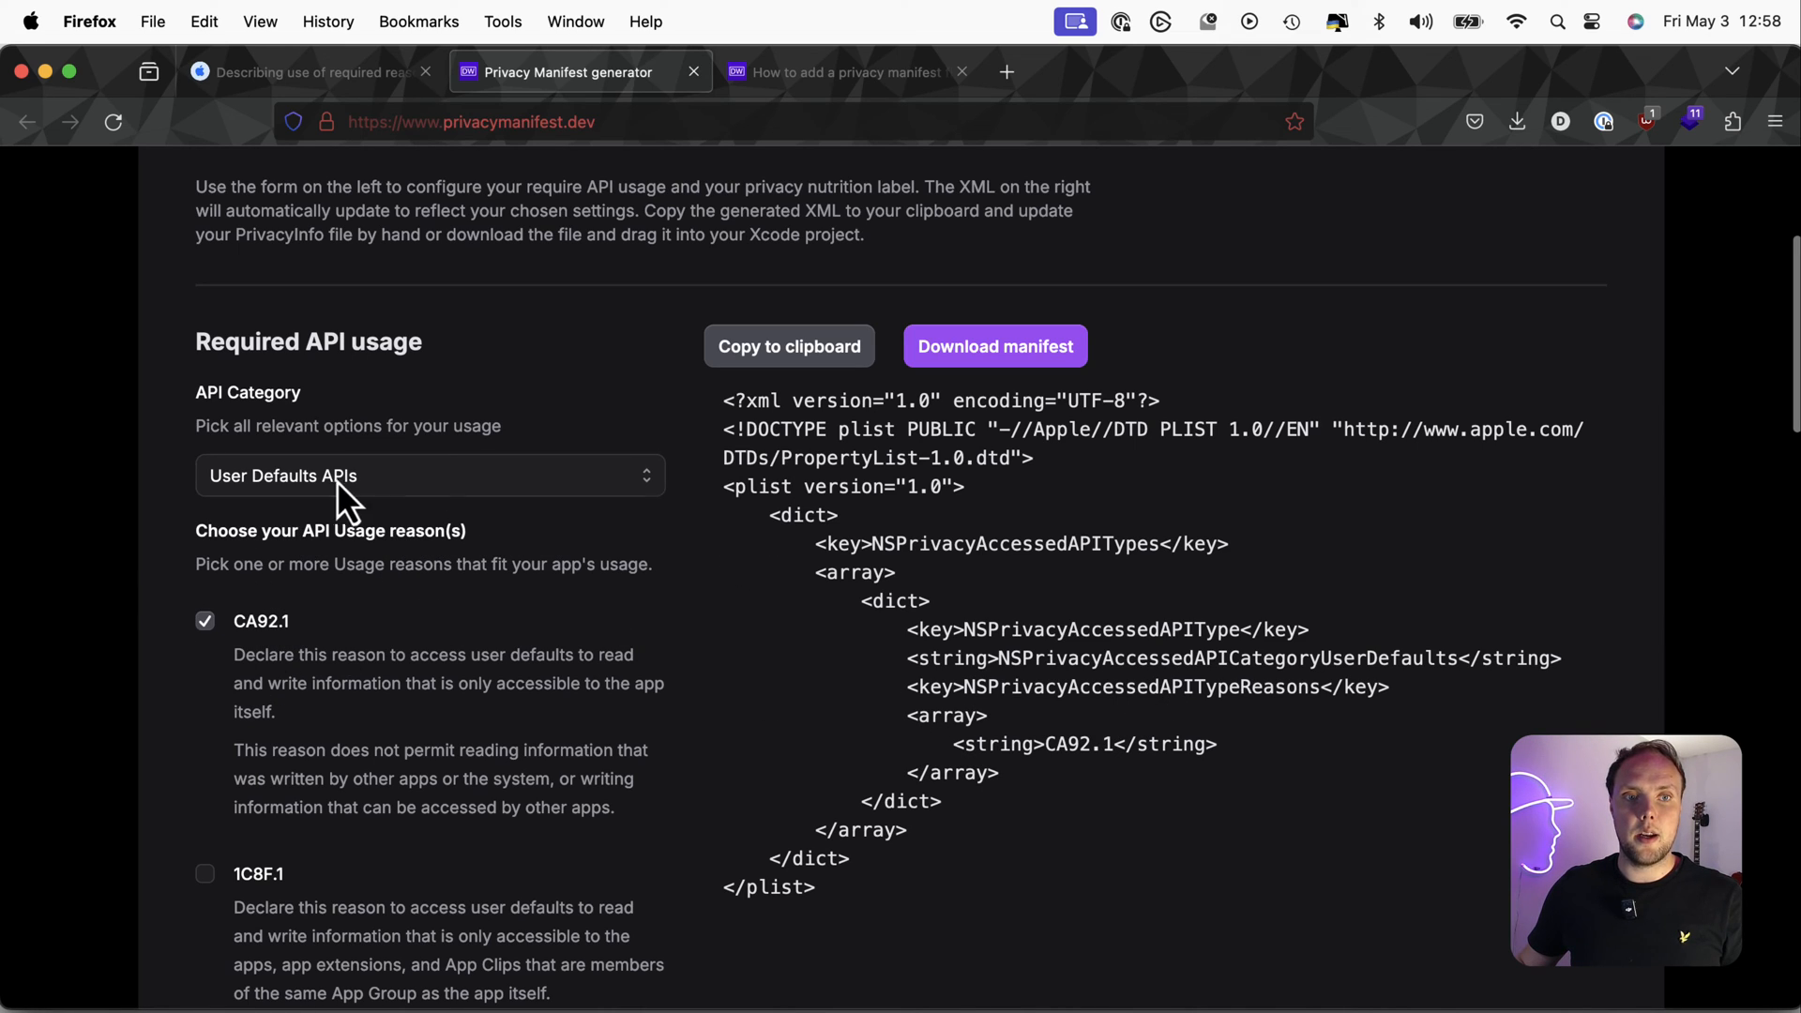
{"action": "mouse_move", "coordinate": [991, 745]}
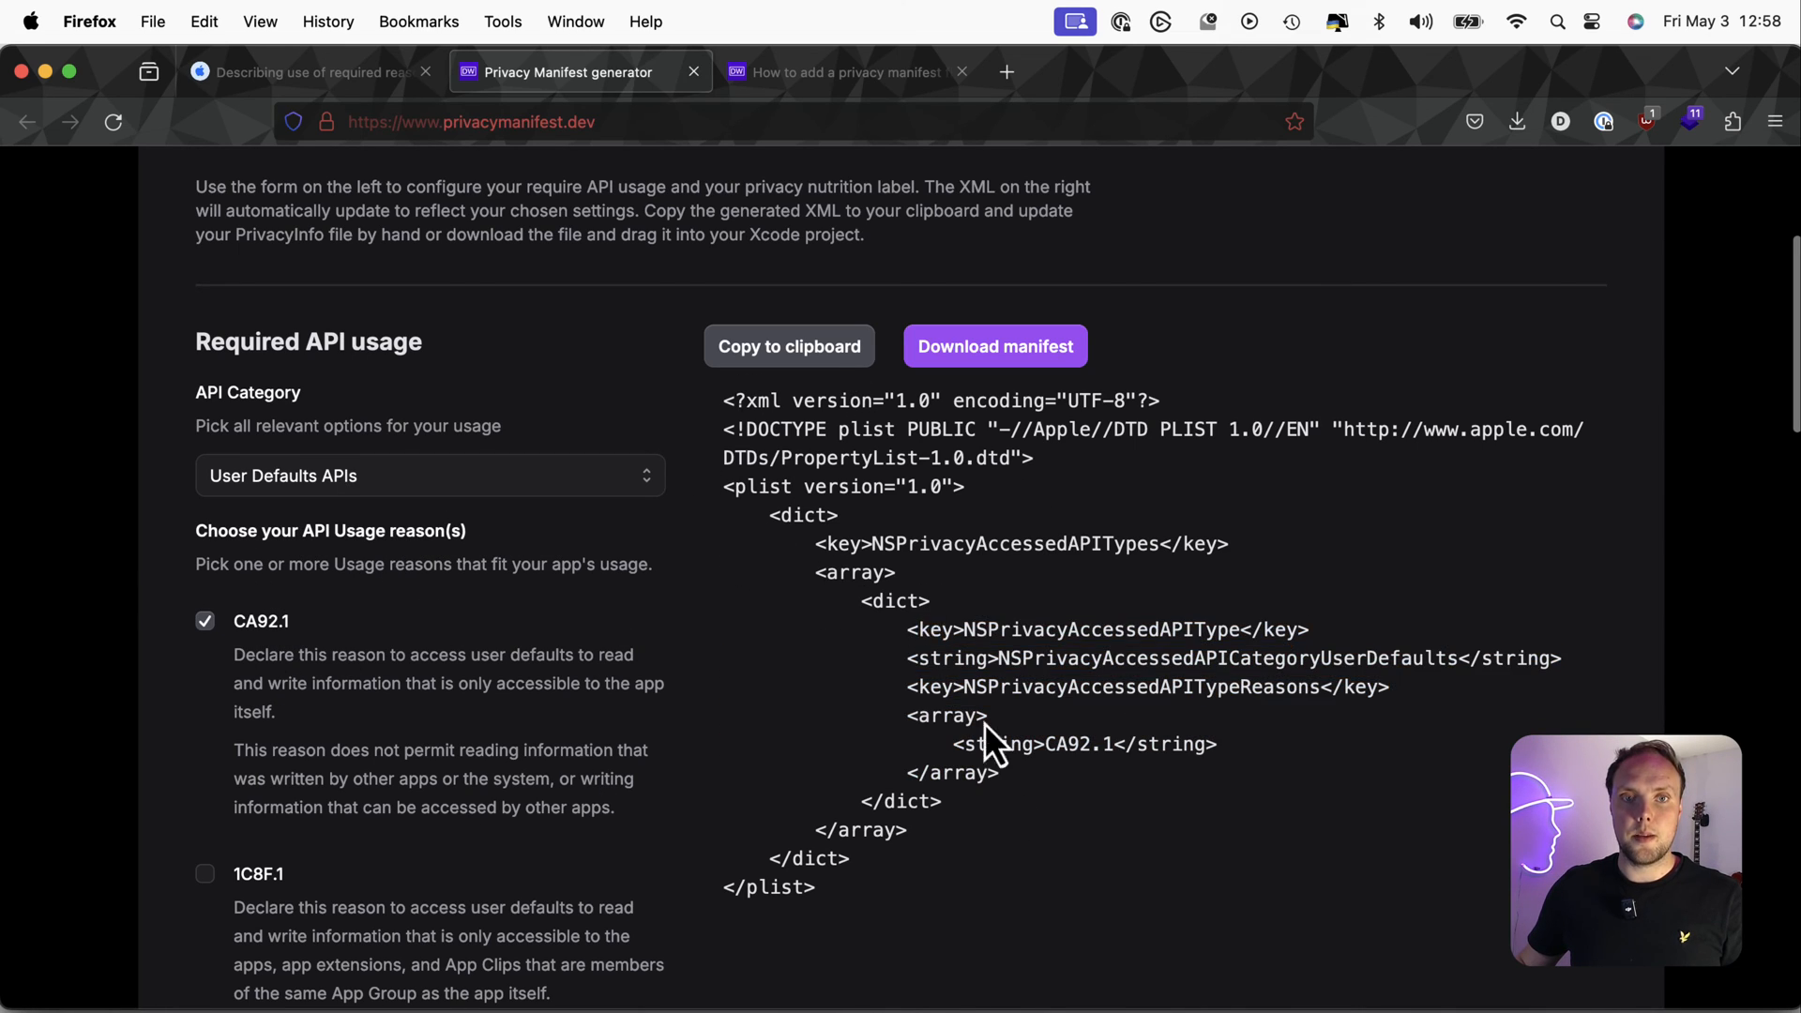
{"action": "mouse_move", "coordinate": [1074, 654]}
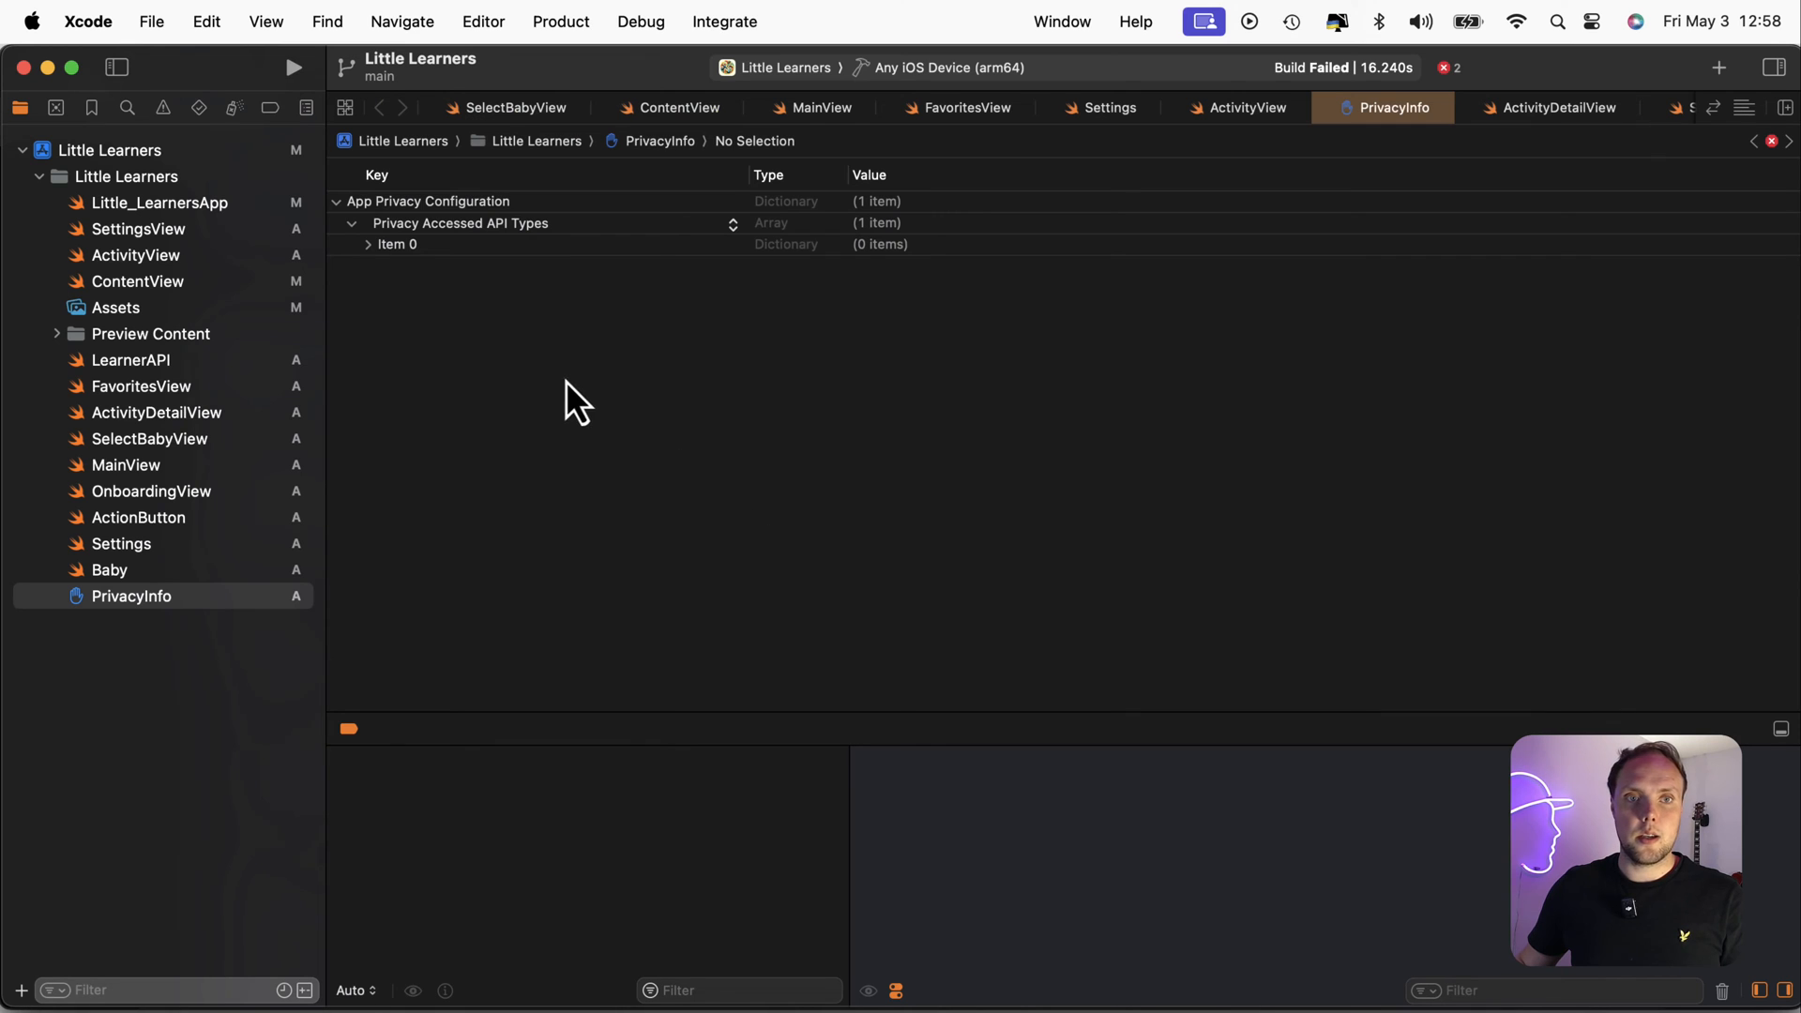
View PrivacyInfo as source code so the generated XML can be pasted in
{"action": "right_click", "coordinate": [132, 595]}
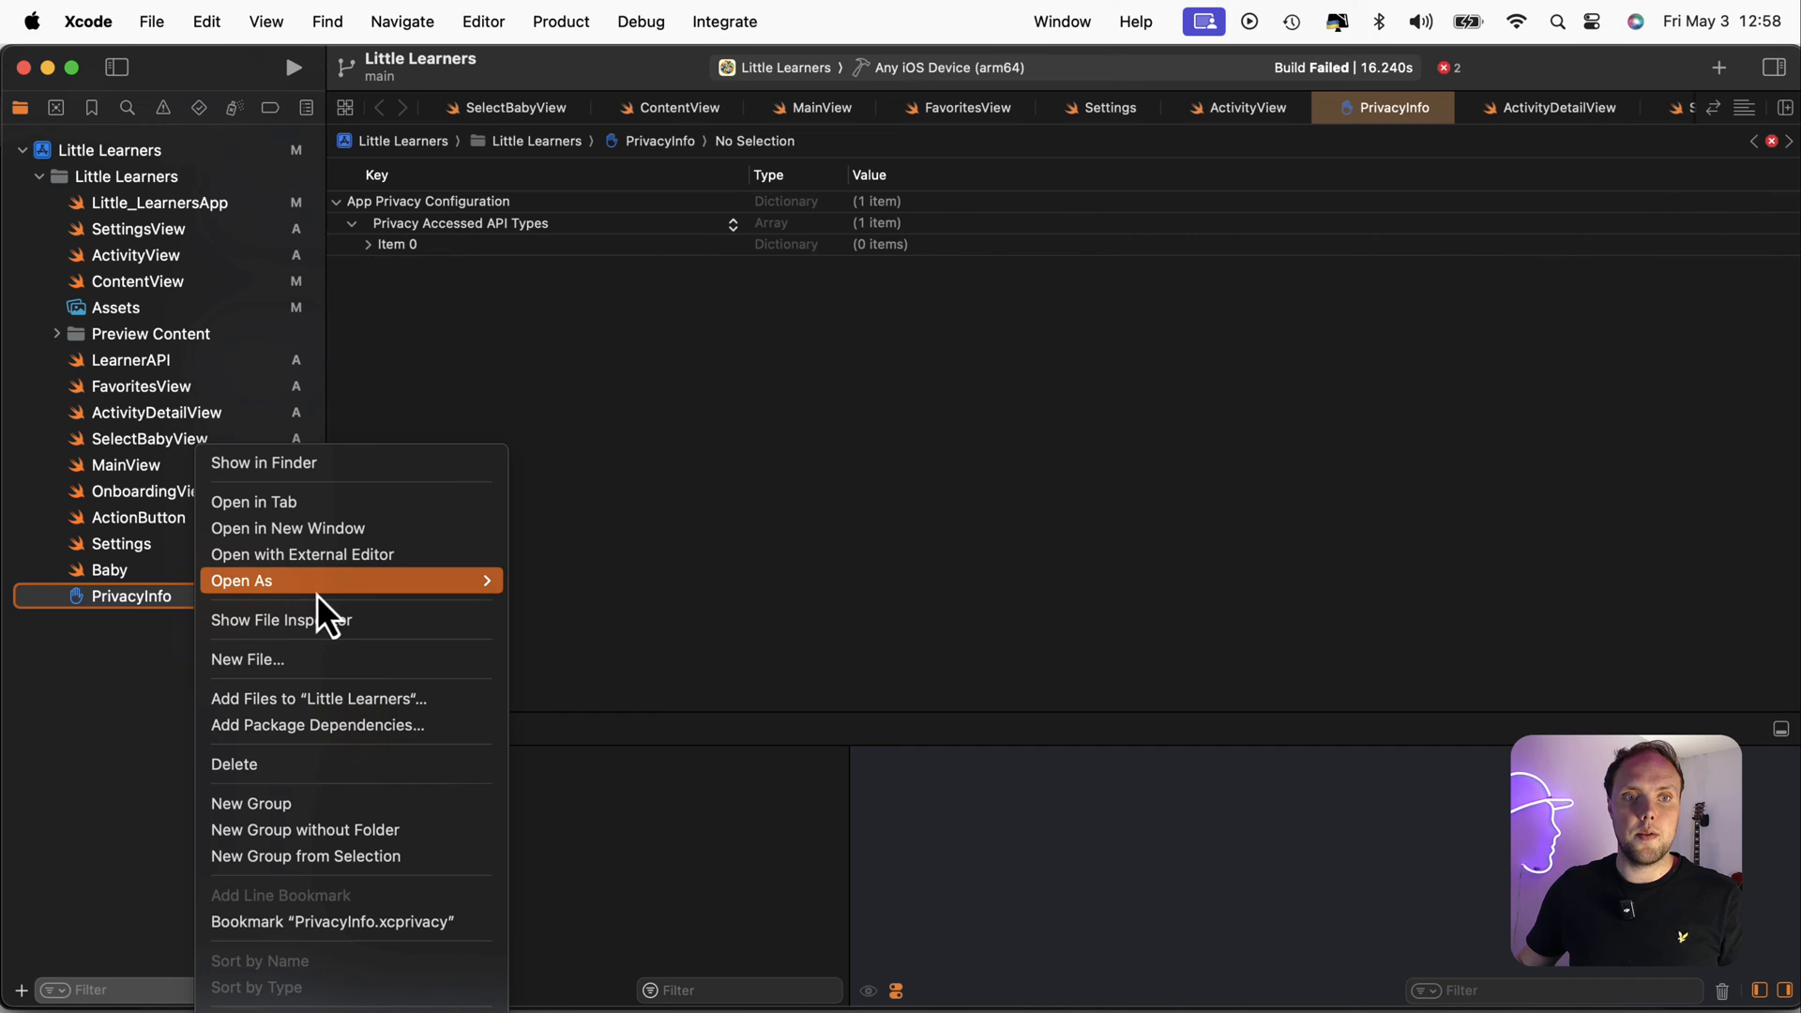
{"action": "mouse_move", "coordinate": [242, 580]}
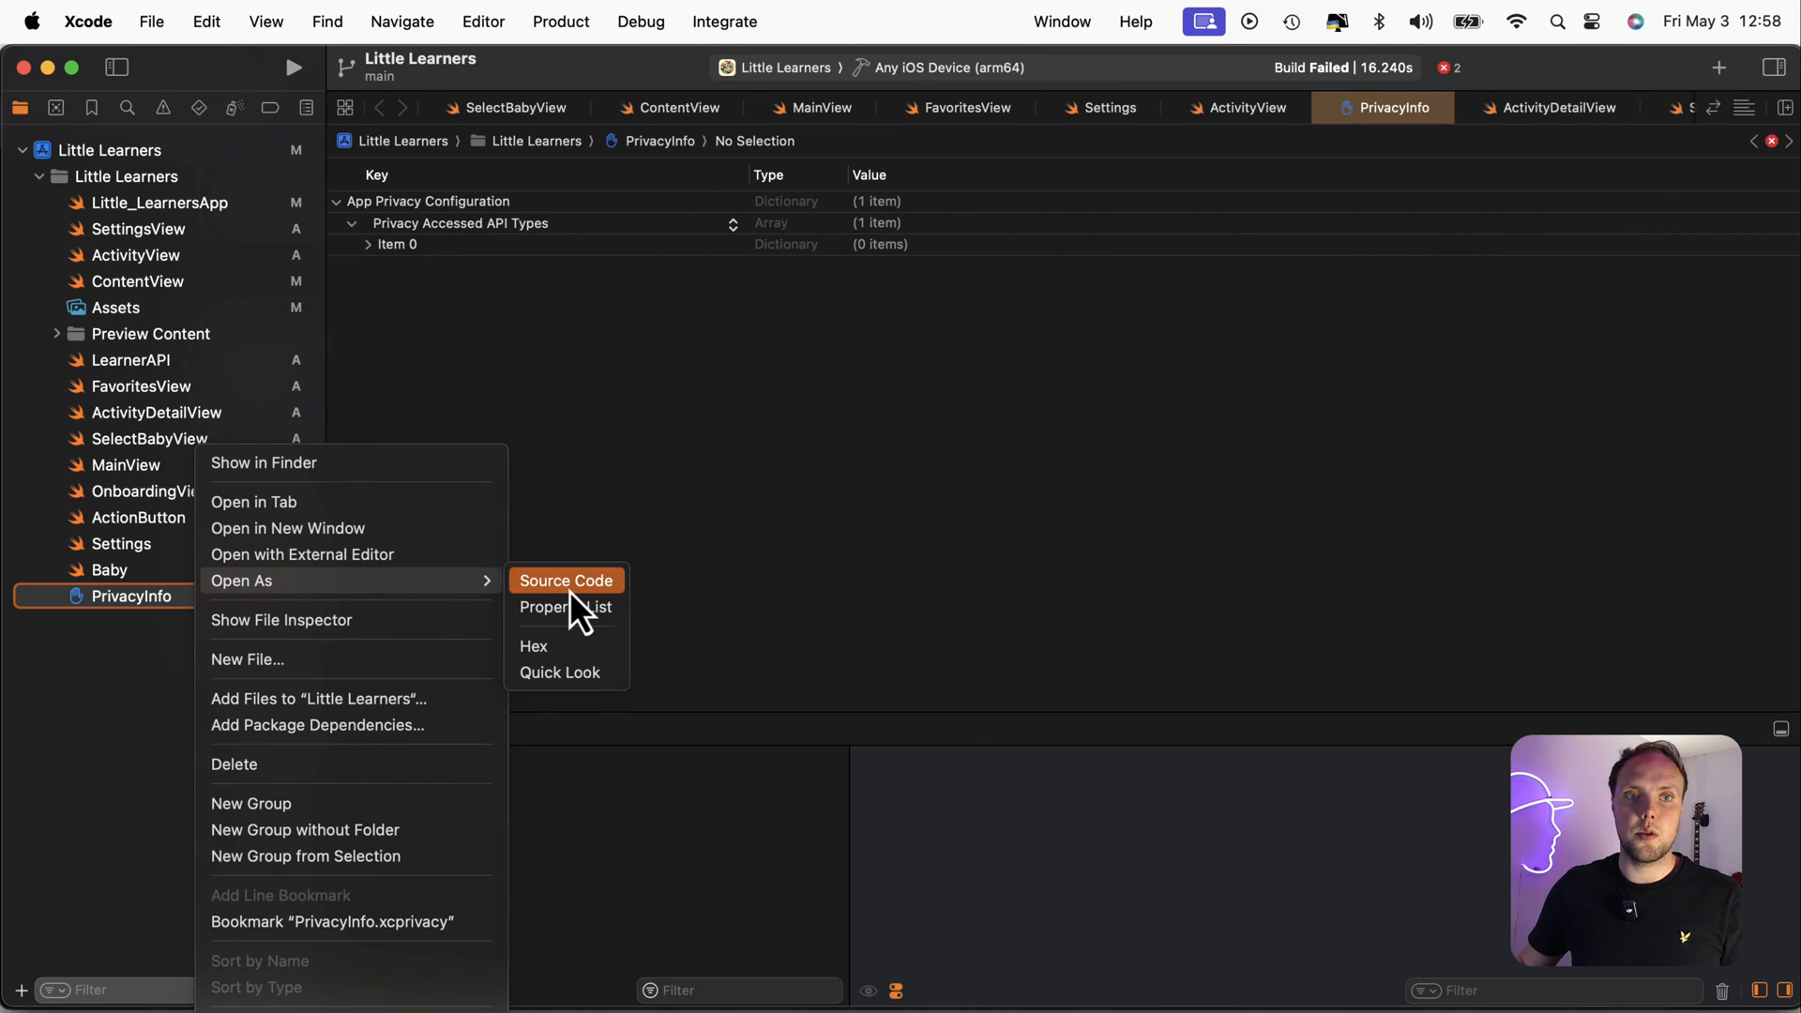
{"action": "left_click", "coordinate": [564, 580]}
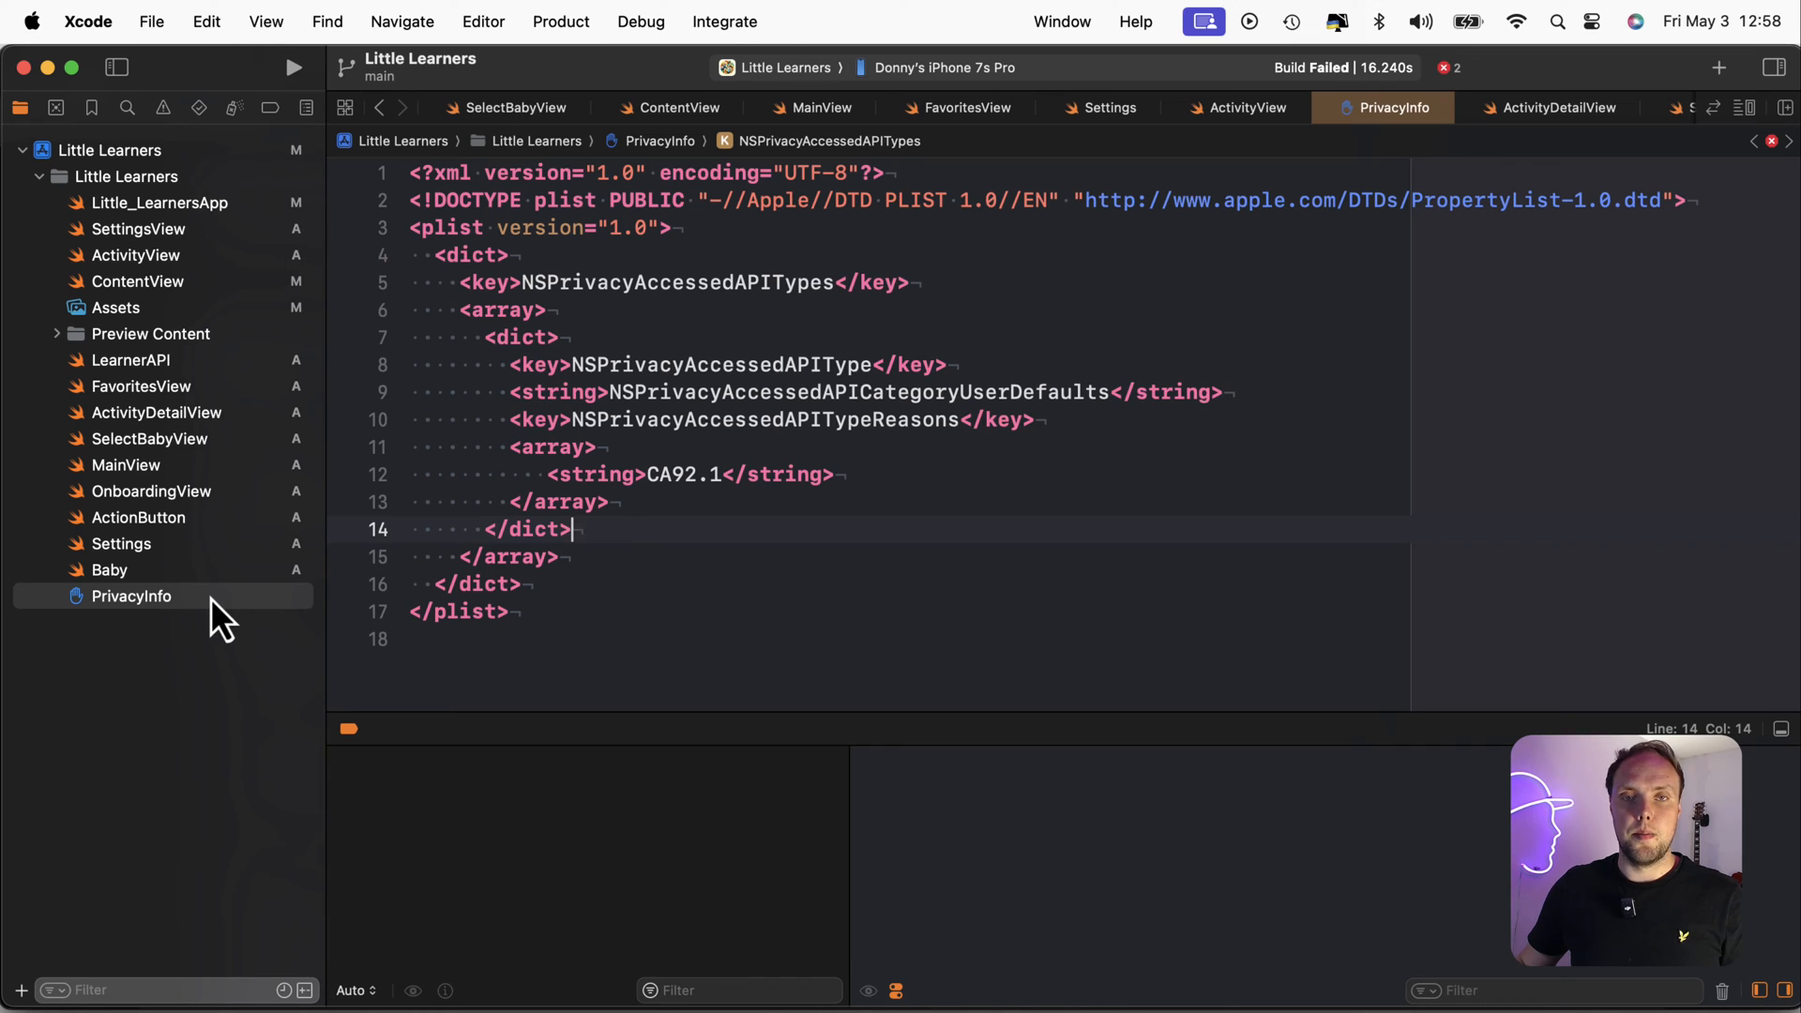
Switch PrivacyInfo back to property list view and expand Item 0 to check the CA92.1 entry
{"action": "right_click", "coordinate": [130, 595]}
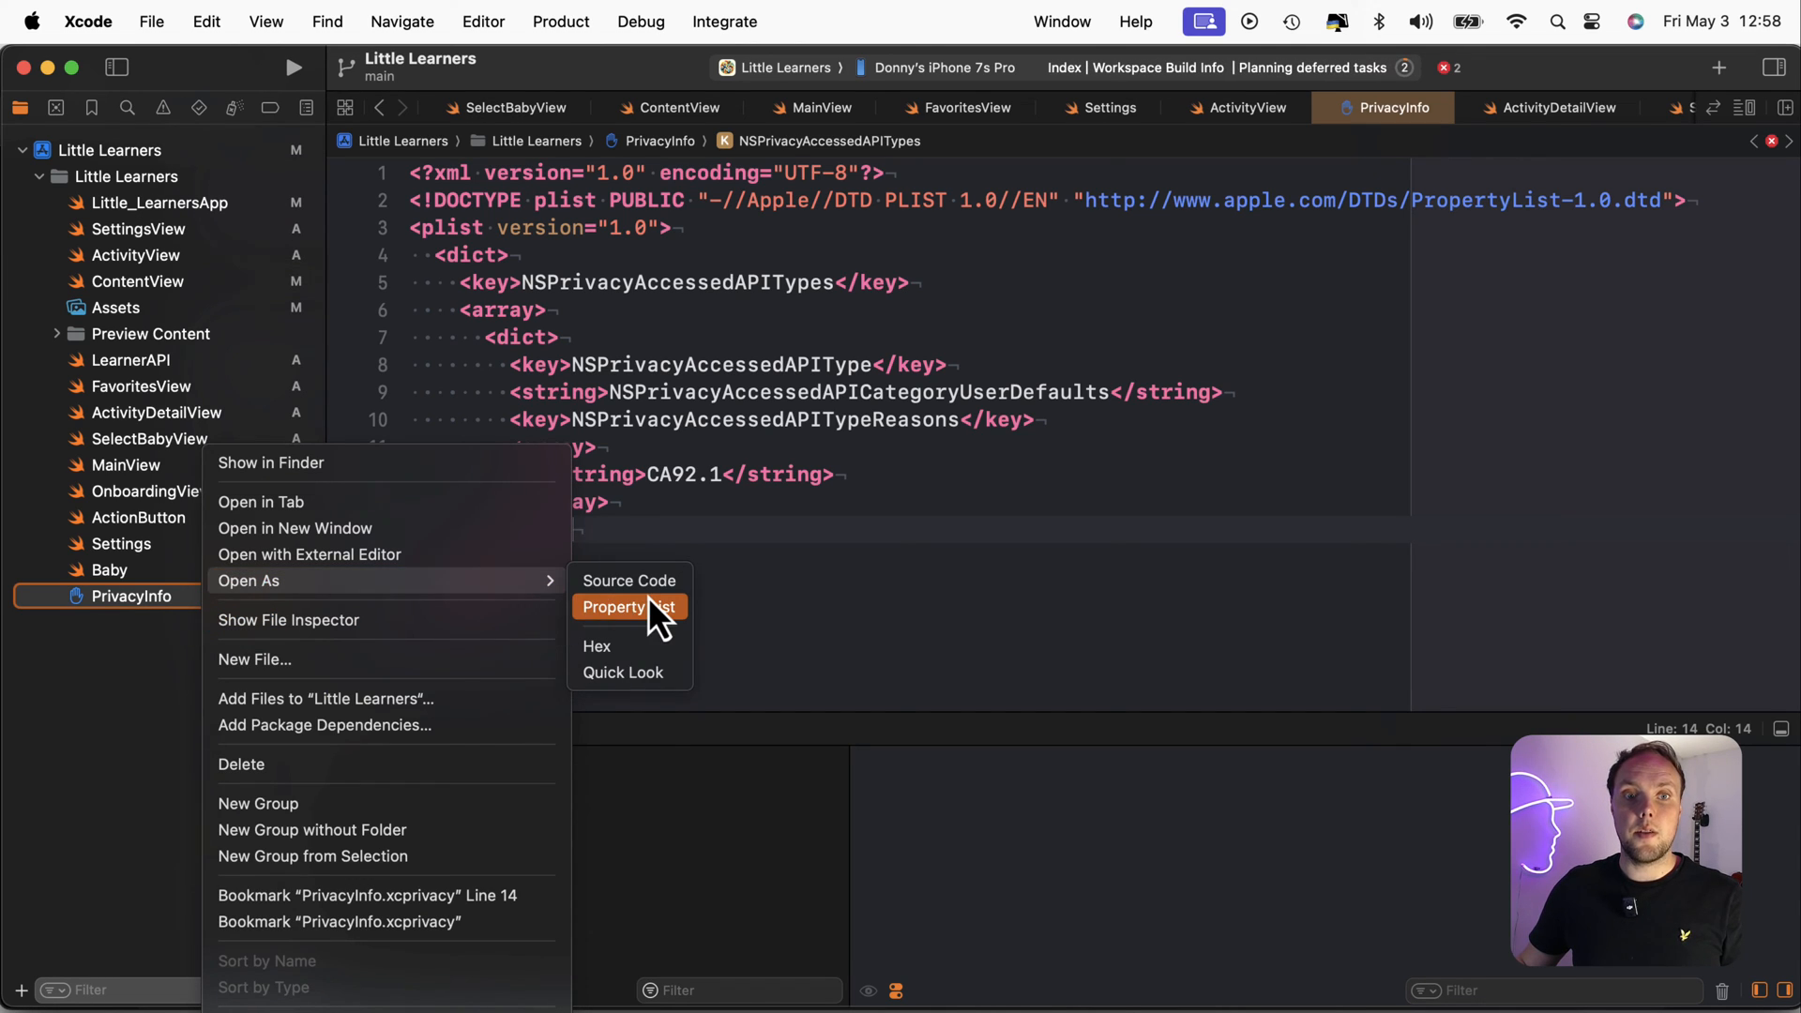
{"action": "left_click", "coordinate": [614, 606]}
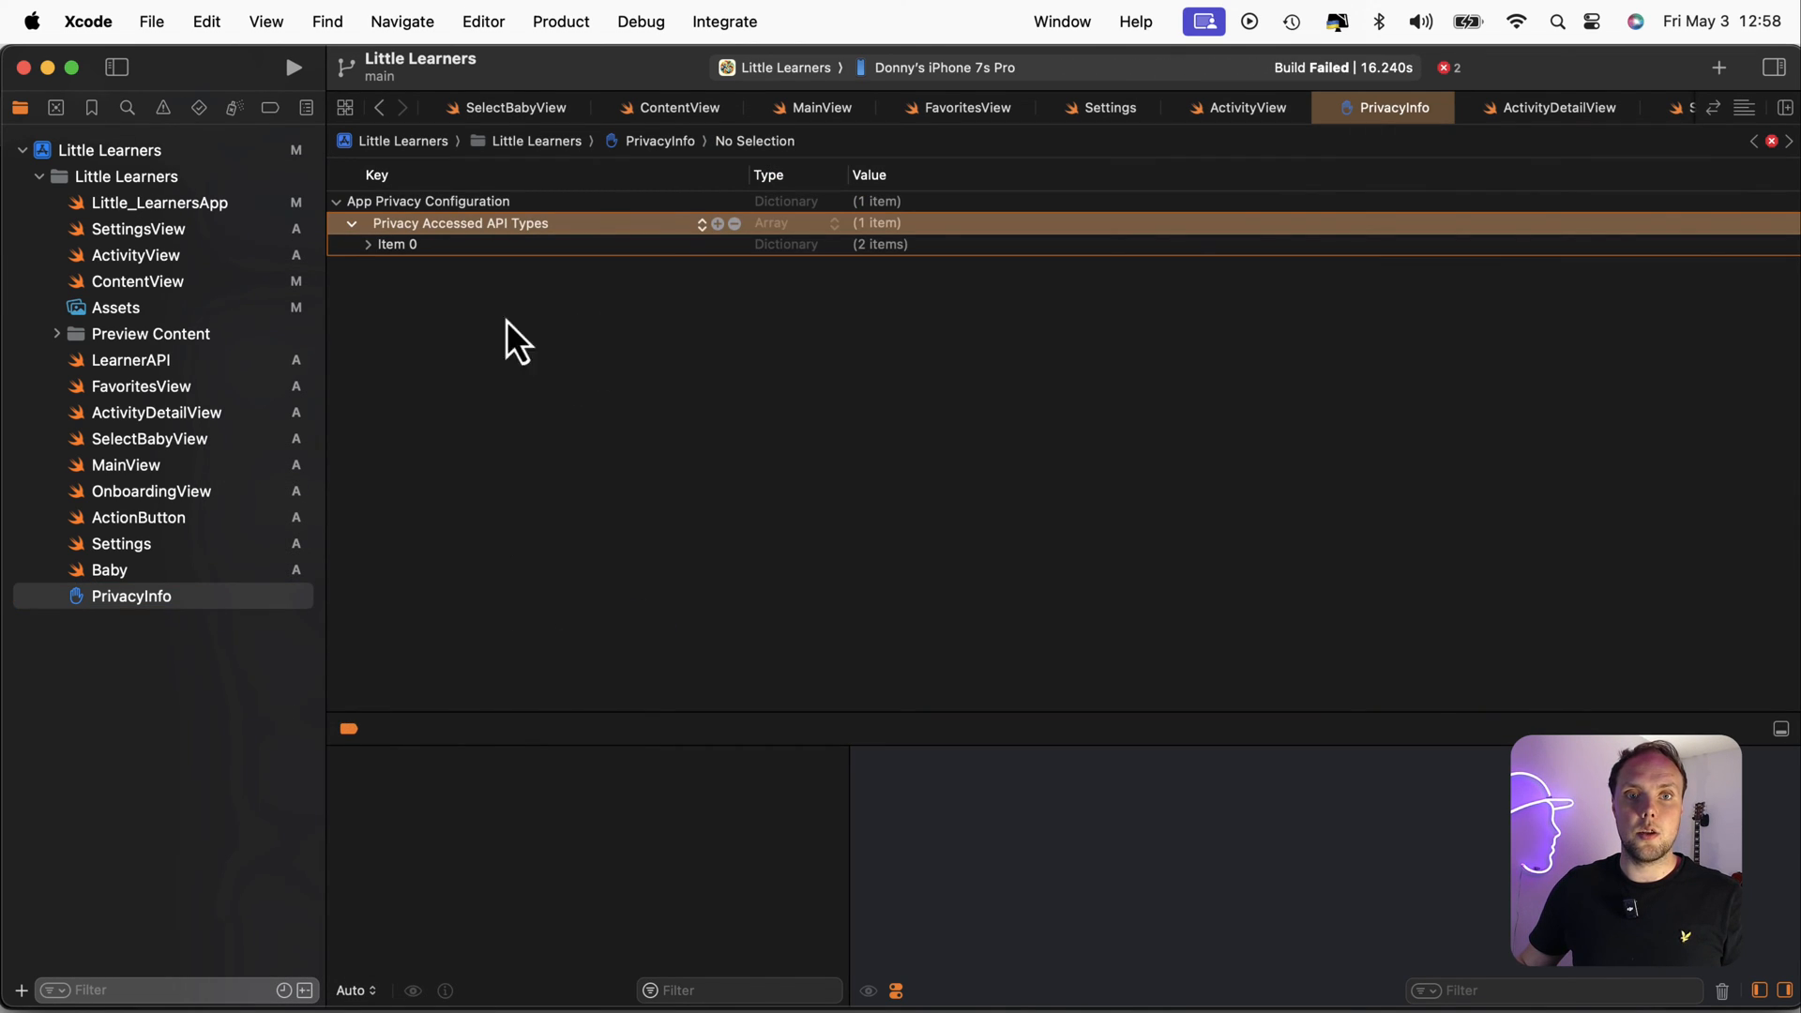
{"action": "left_click", "coordinate": [370, 244]}
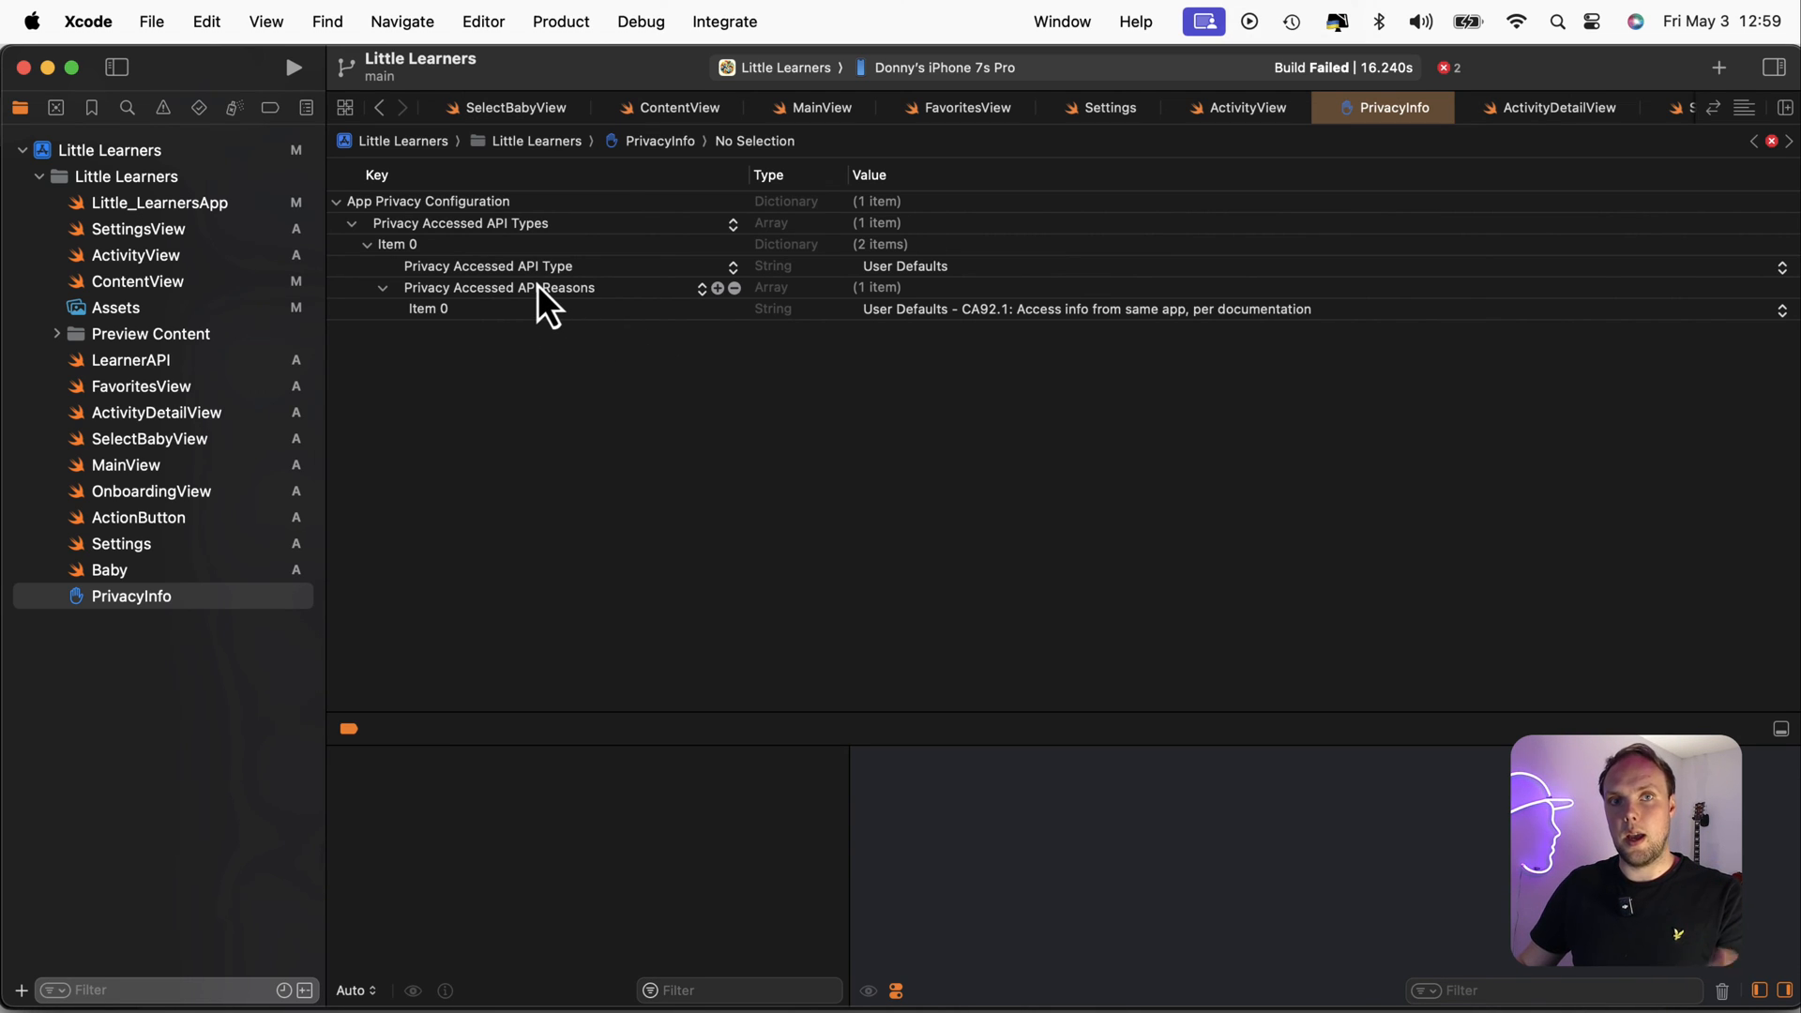
{"action": "mouse_move", "coordinate": [650, 422]}
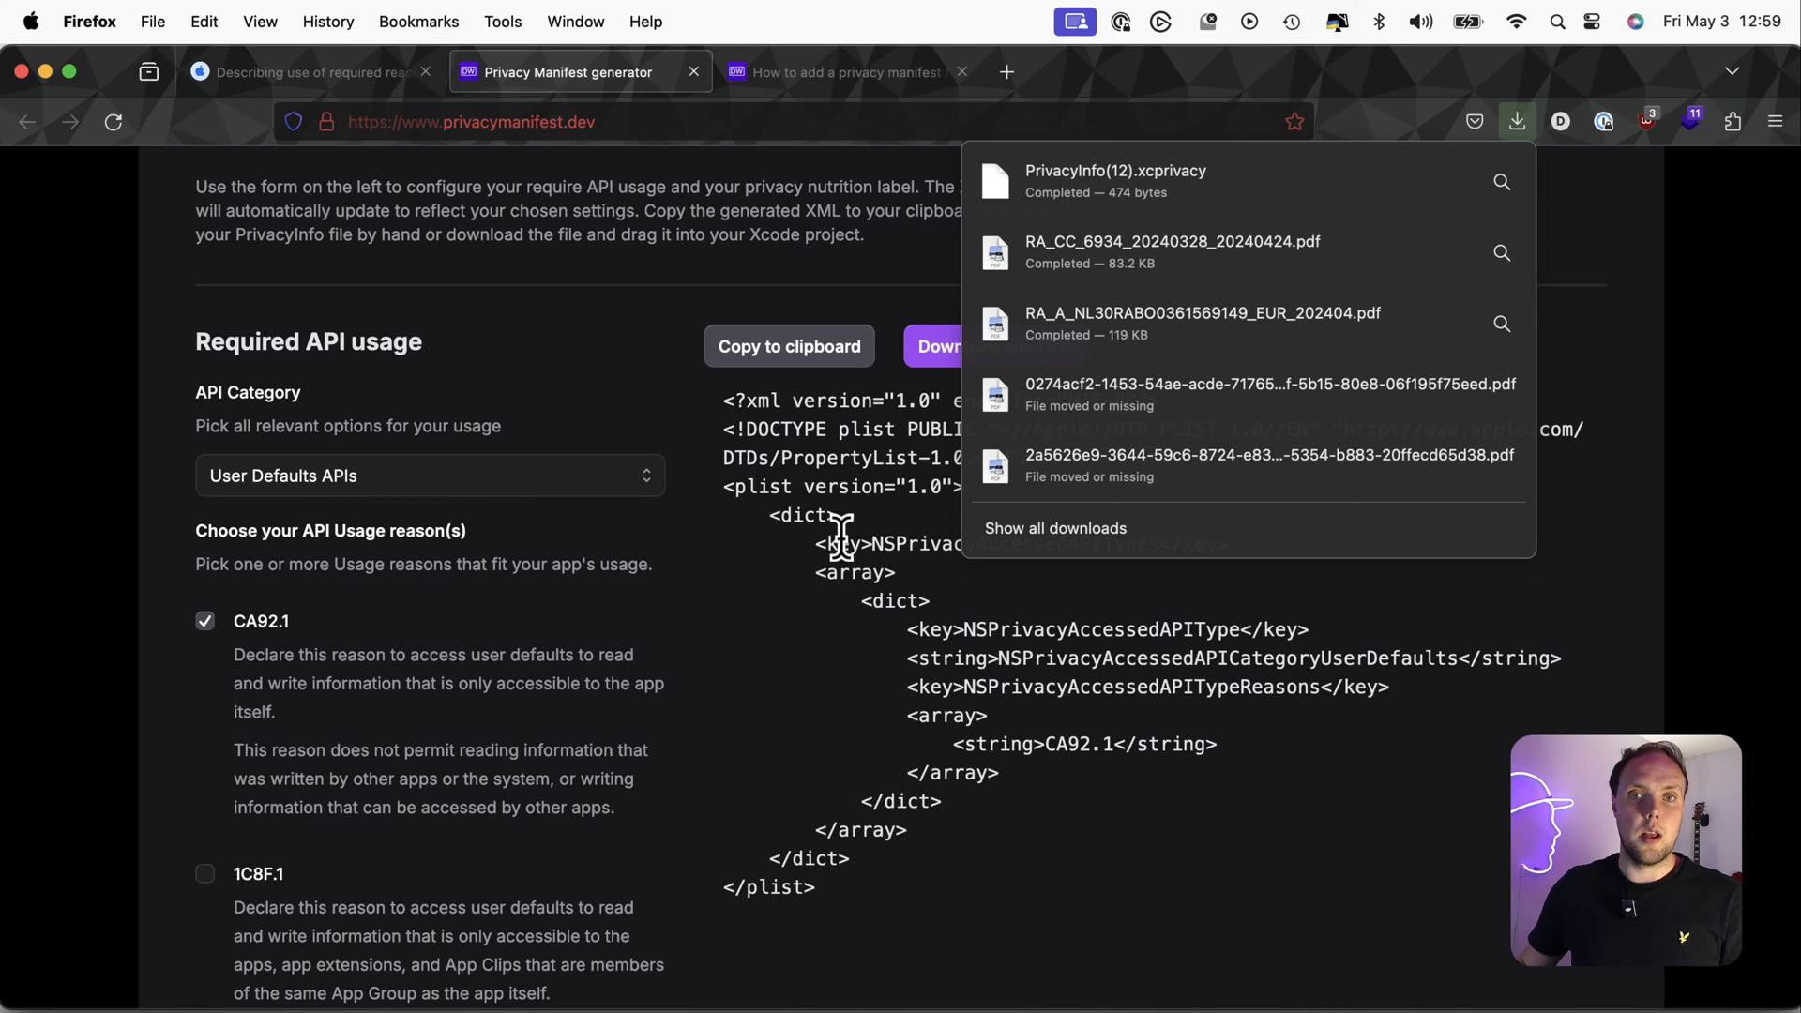
{"action": "left_click", "coordinate": [1516, 120]}
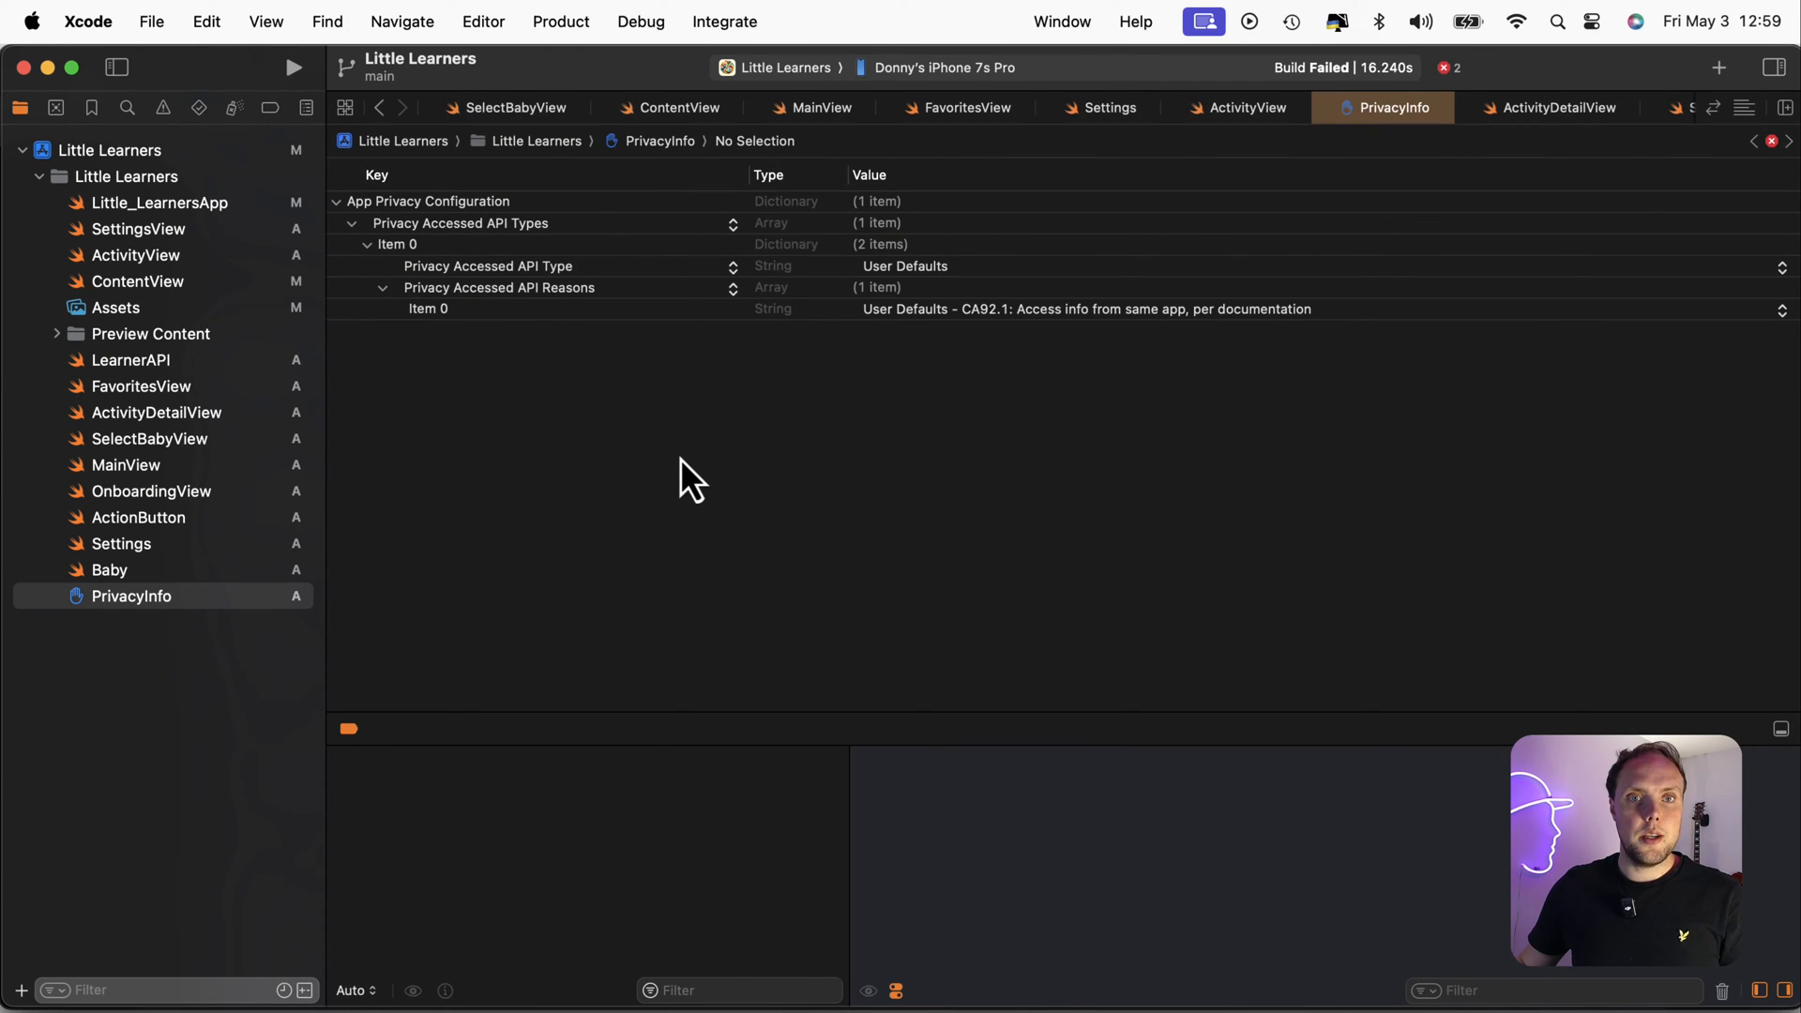
{"action": "mouse_move", "coordinate": [689, 463]}
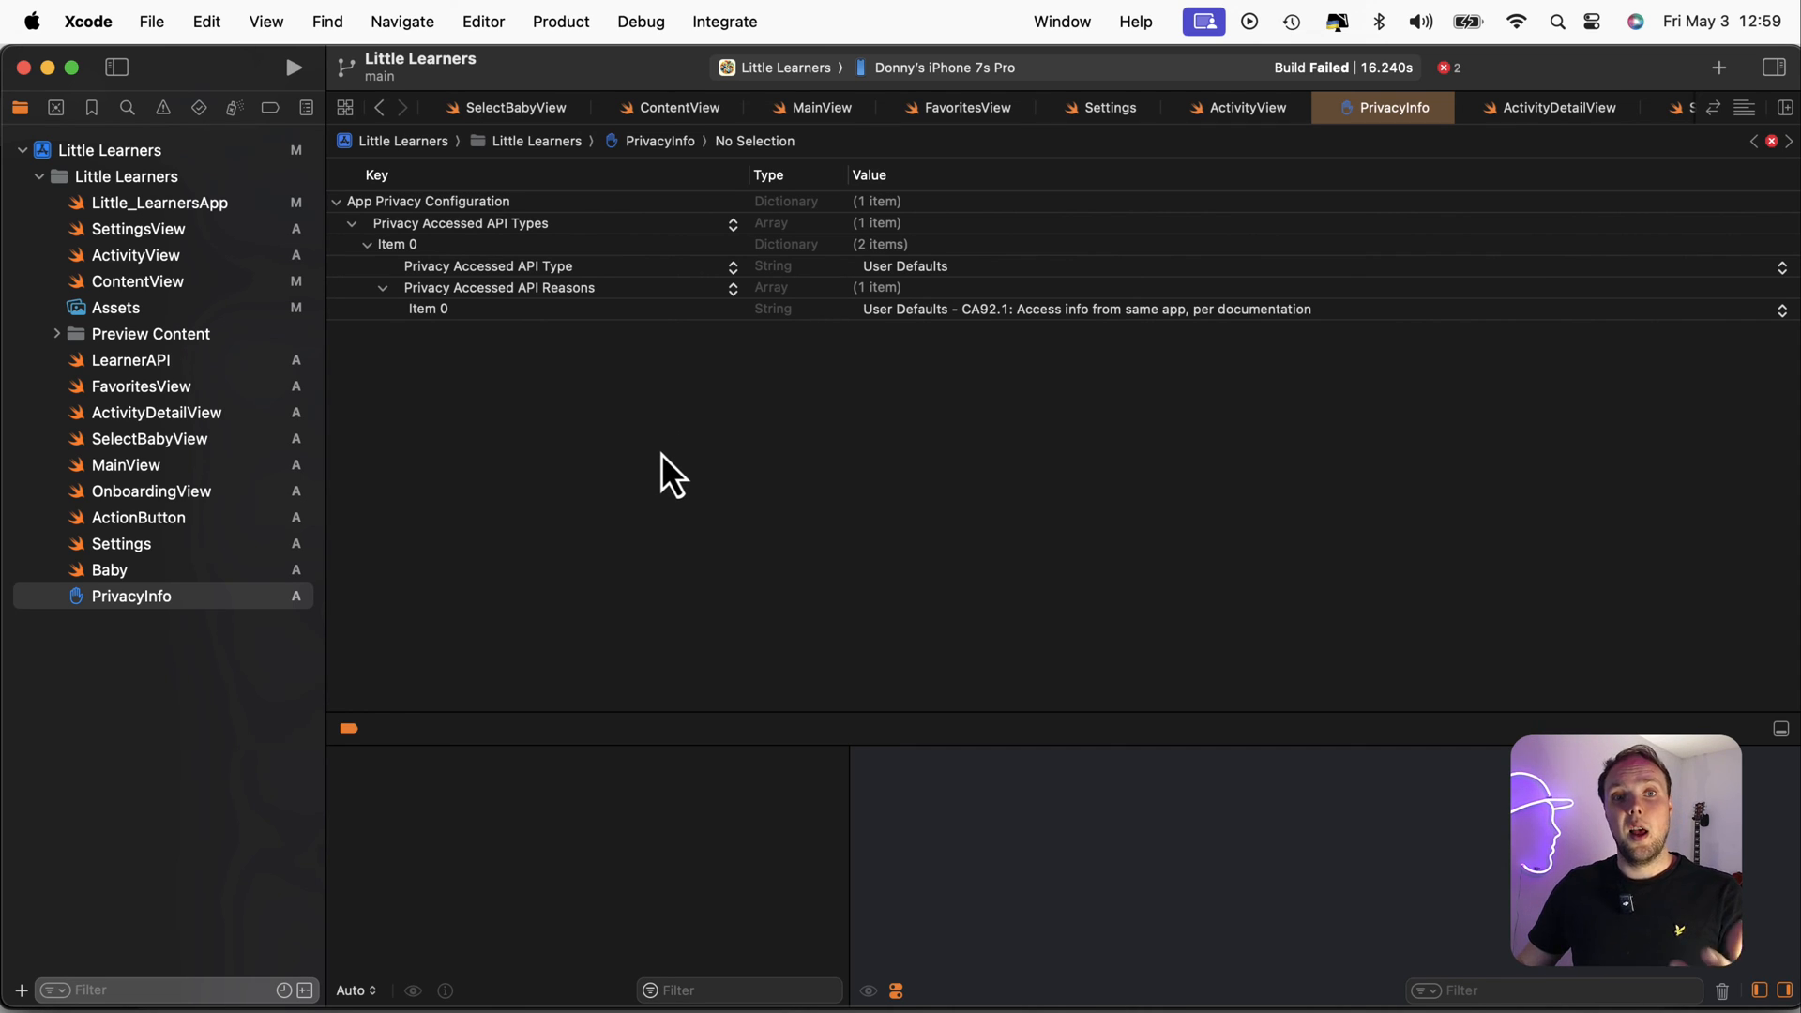
{"action": "mouse_move", "coordinate": [689, 454]}
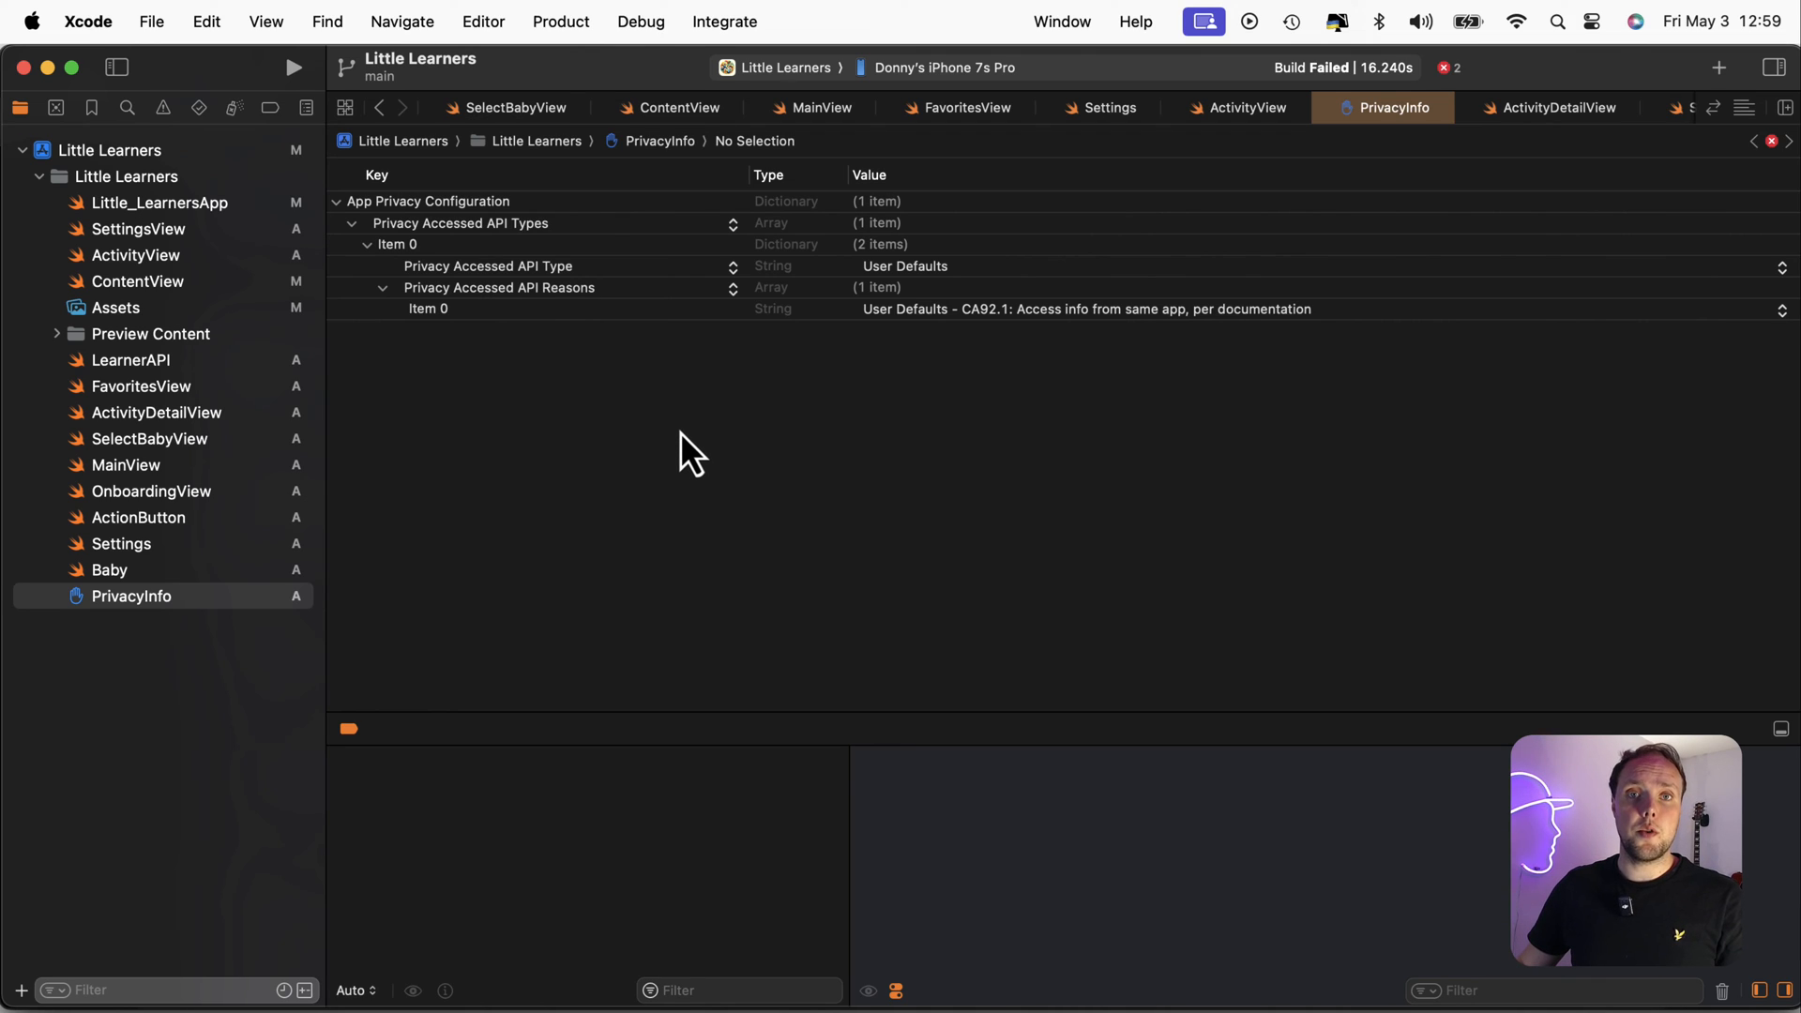
{"action": "mouse_move", "coordinate": [813, 382]}
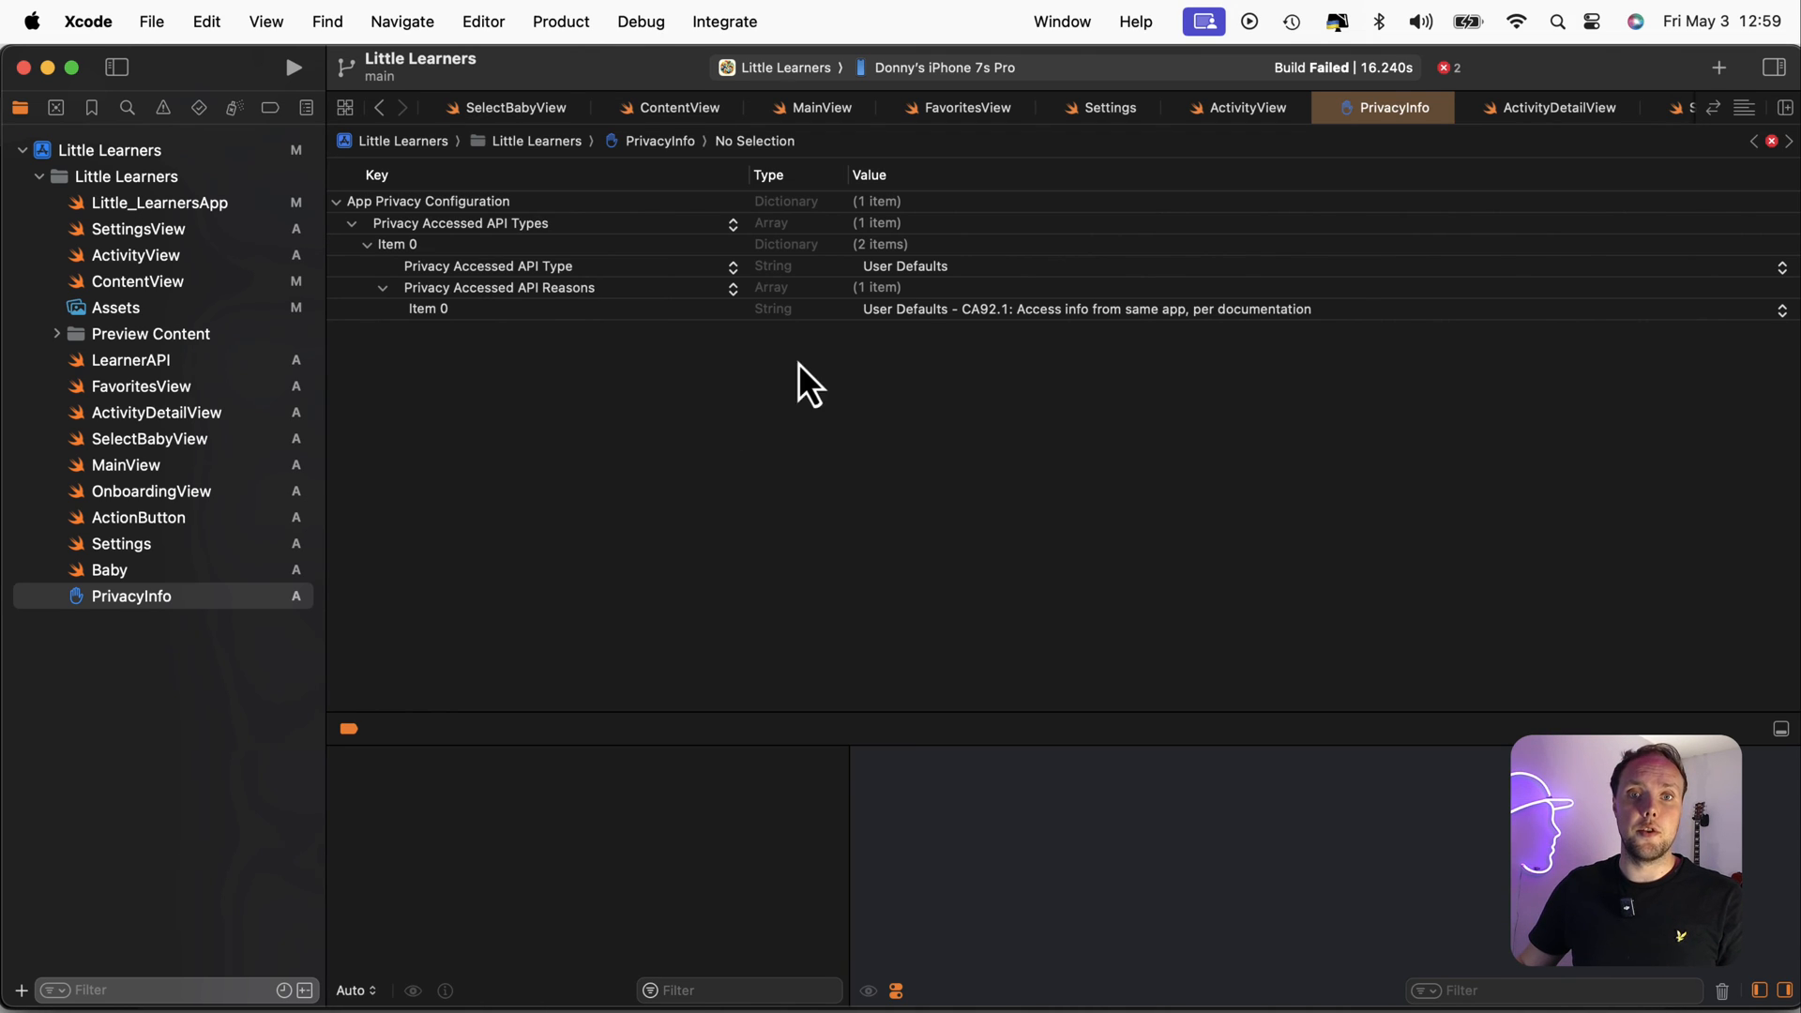
{"action": "mouse_move", "coordinate": [606, 292]}
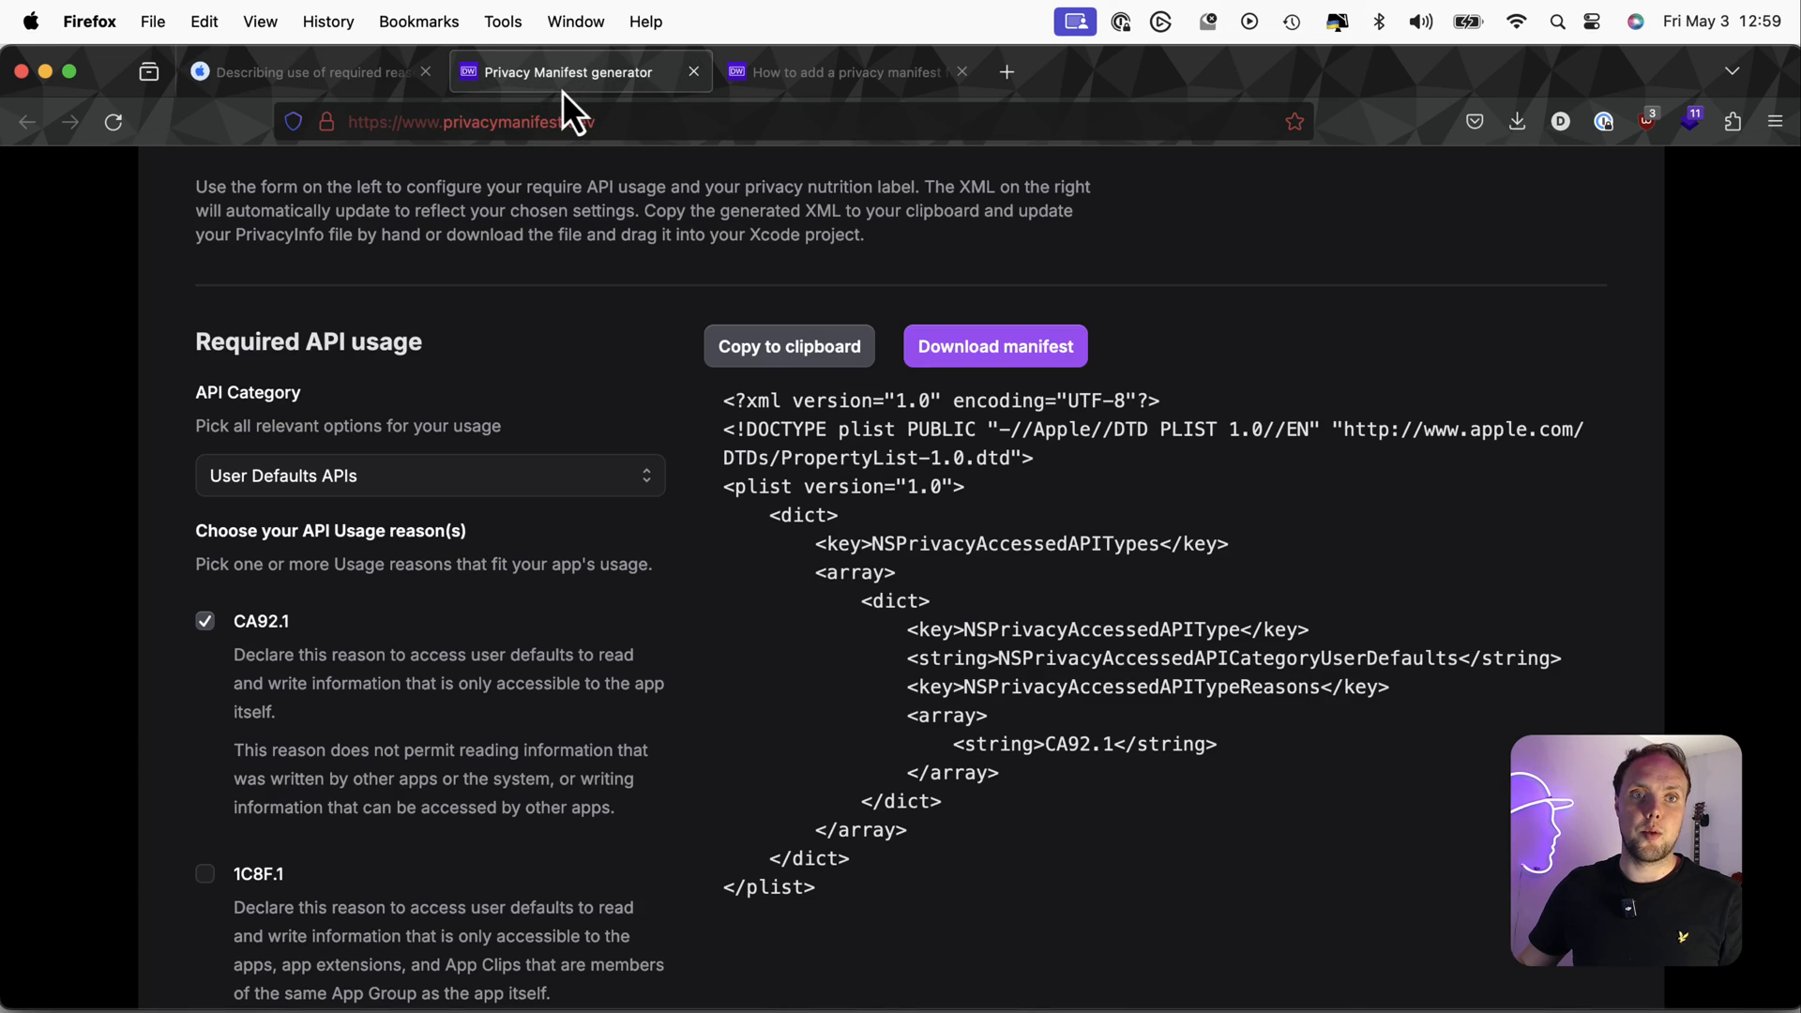
Reopen the API Category dropdown with User Defaults APIs still selected
{"action": "left_click", "coordinate": [432, 475]}
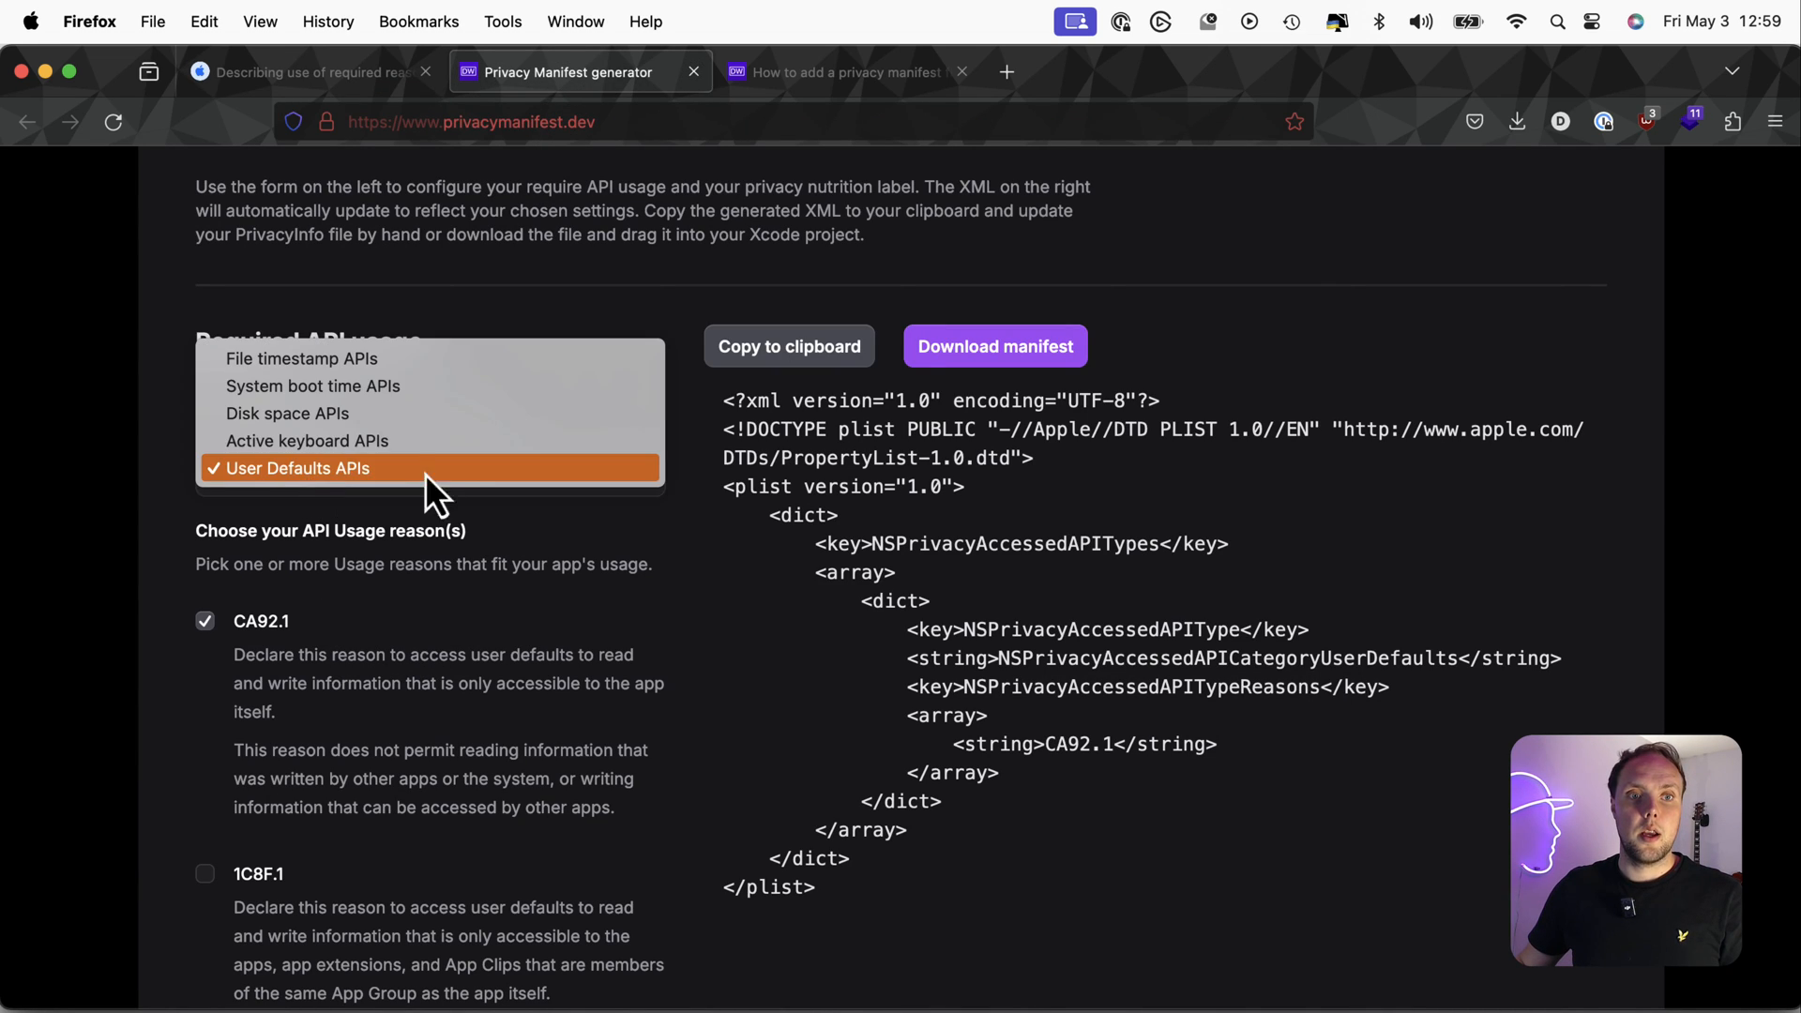